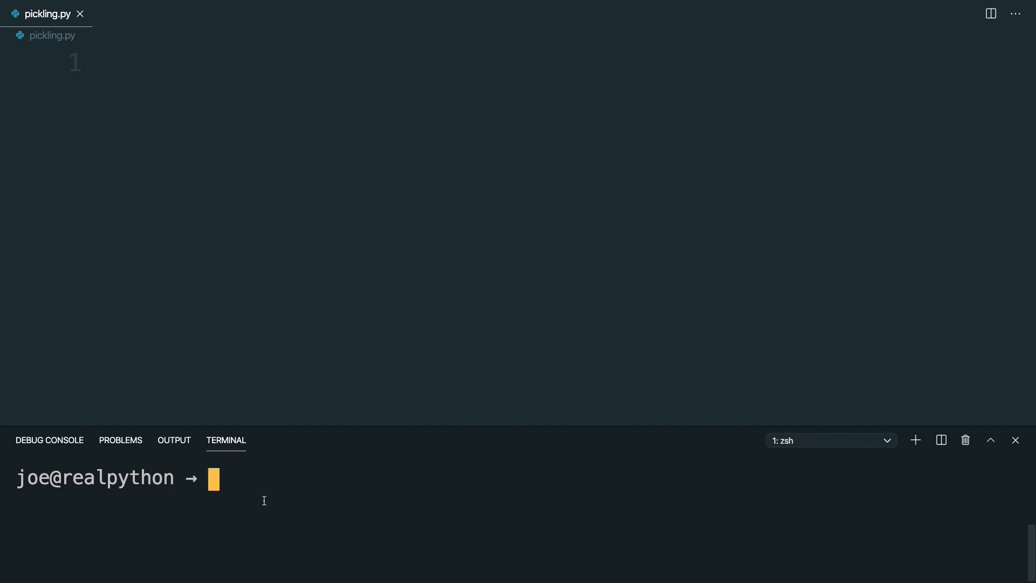
Create a Python 3.8 virtual environment named venv with python3.8 -m venv venv.
text(python)
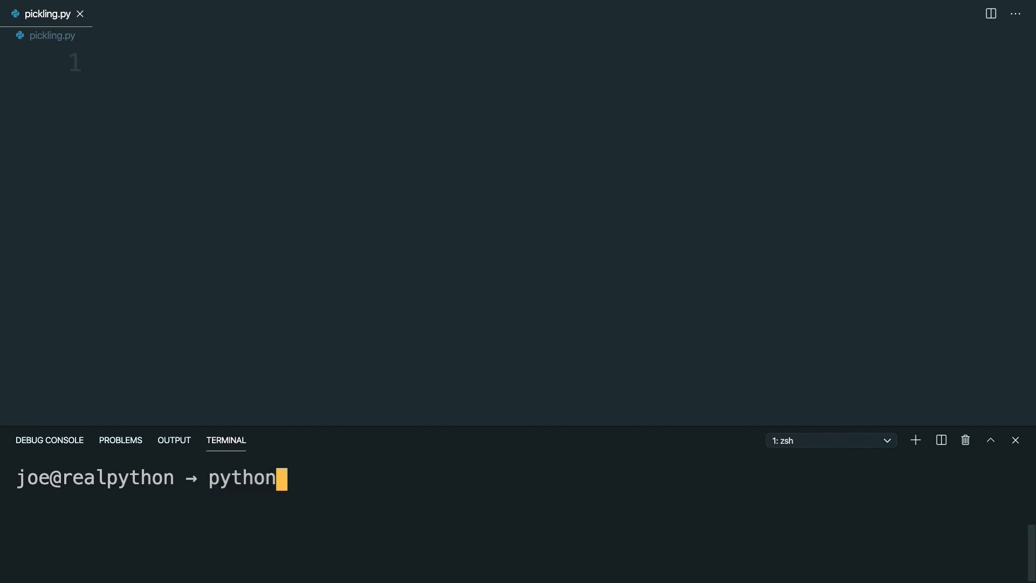
text(3.8 -)
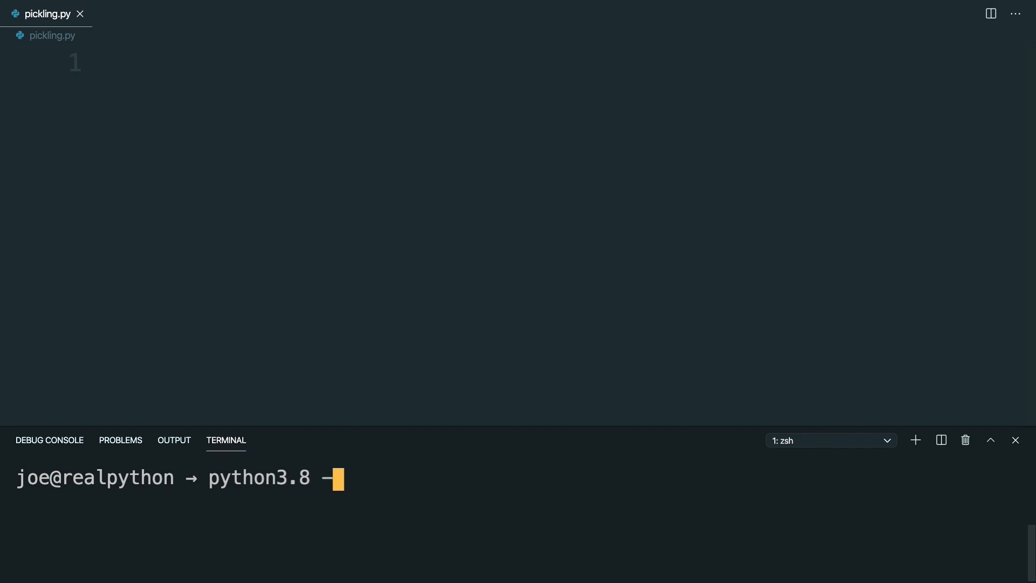
text(m venv venv)
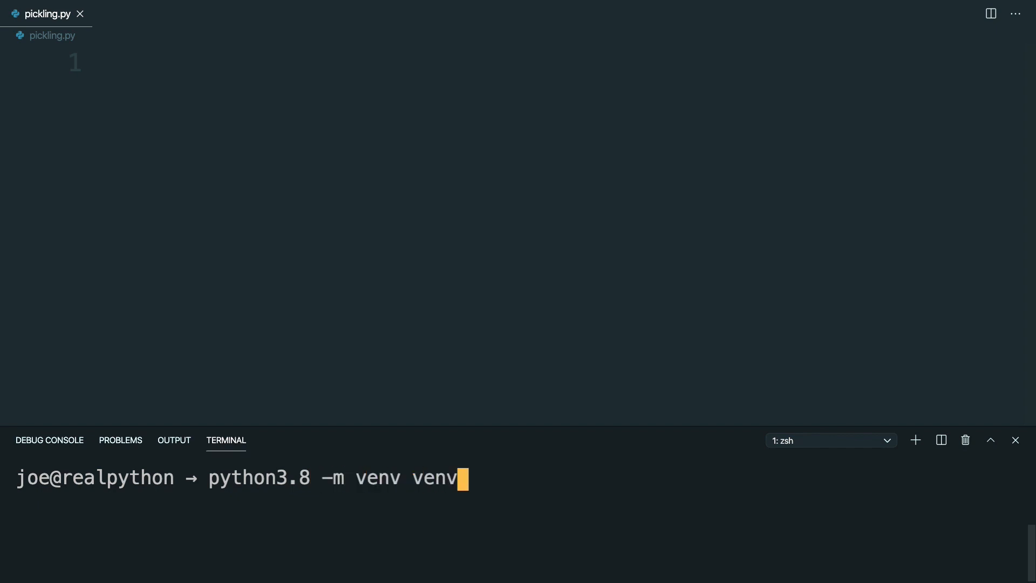
key(Return)
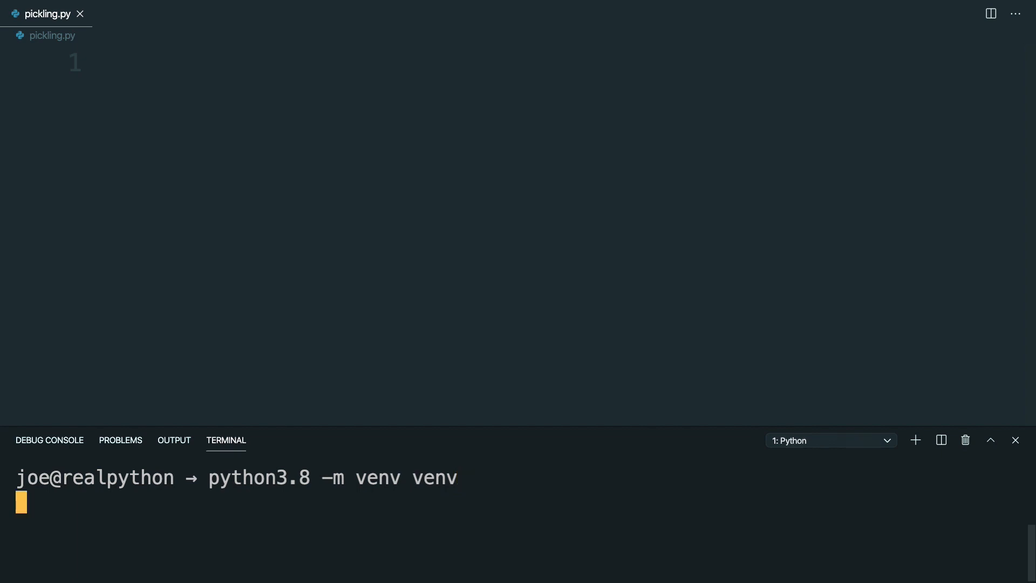
Activate the environment with source venv/bin/activate.
text(sourc)
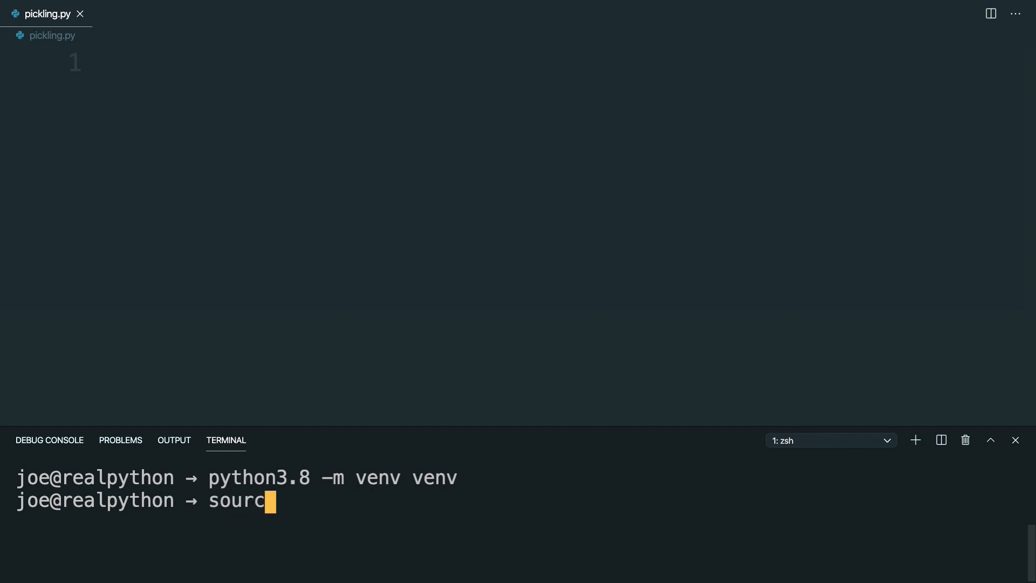
text(e venv/bin/)
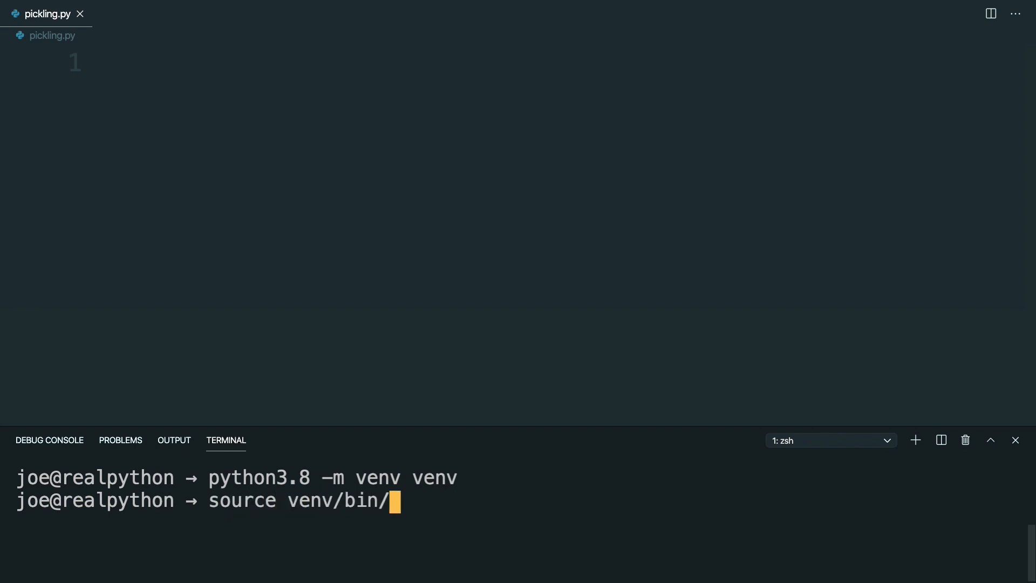
text(activate)
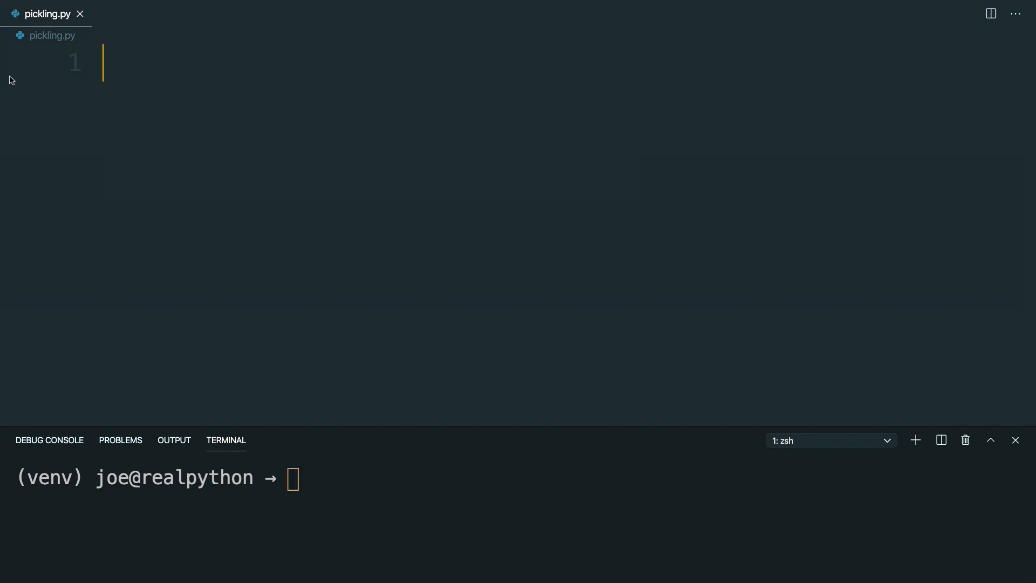
Write import pickle plus pickle.dump(), dumps(), load() and loads() lines, then select dump() on line 3.
text(import)
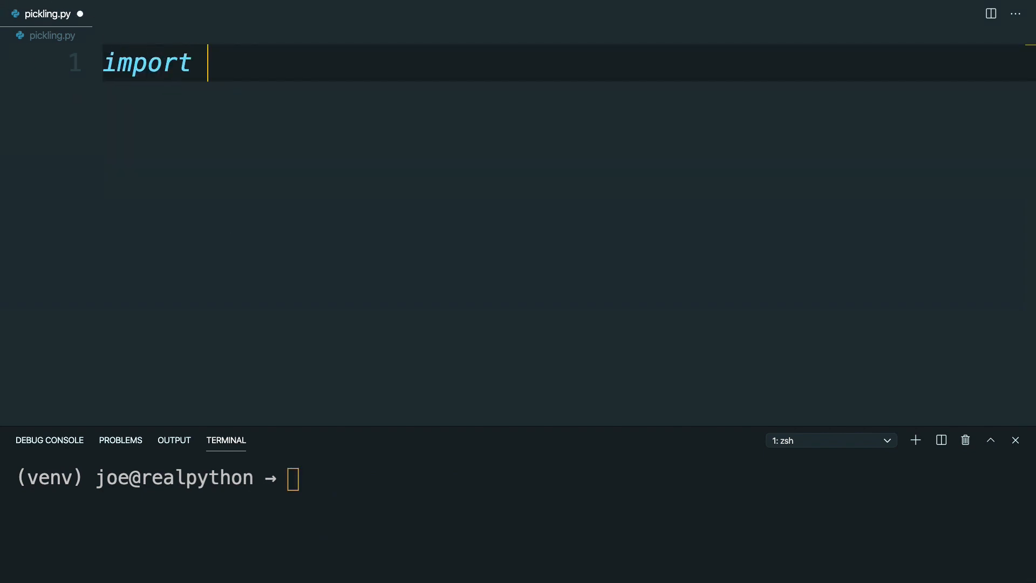
text(pickle)
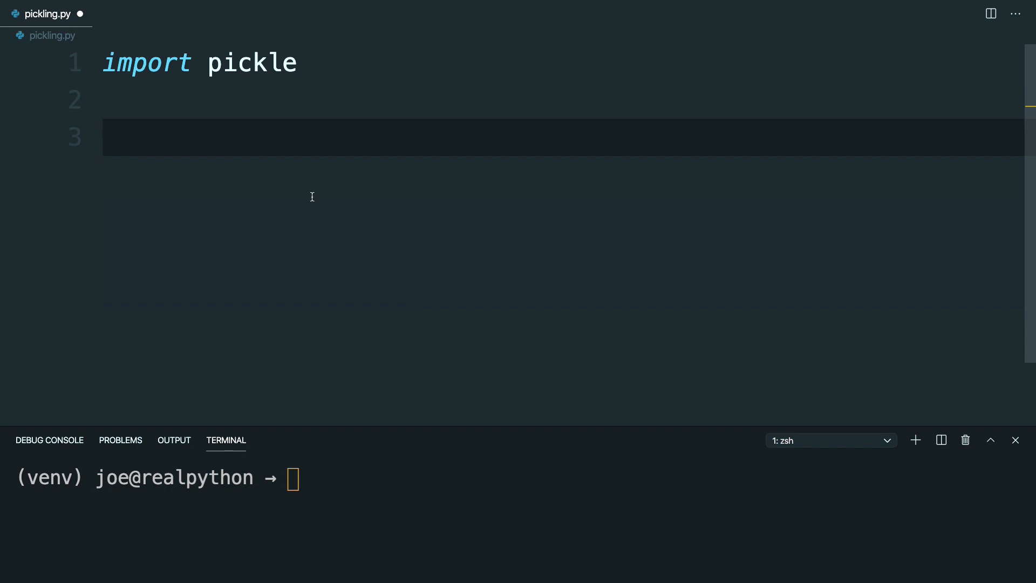
text(pickle.)
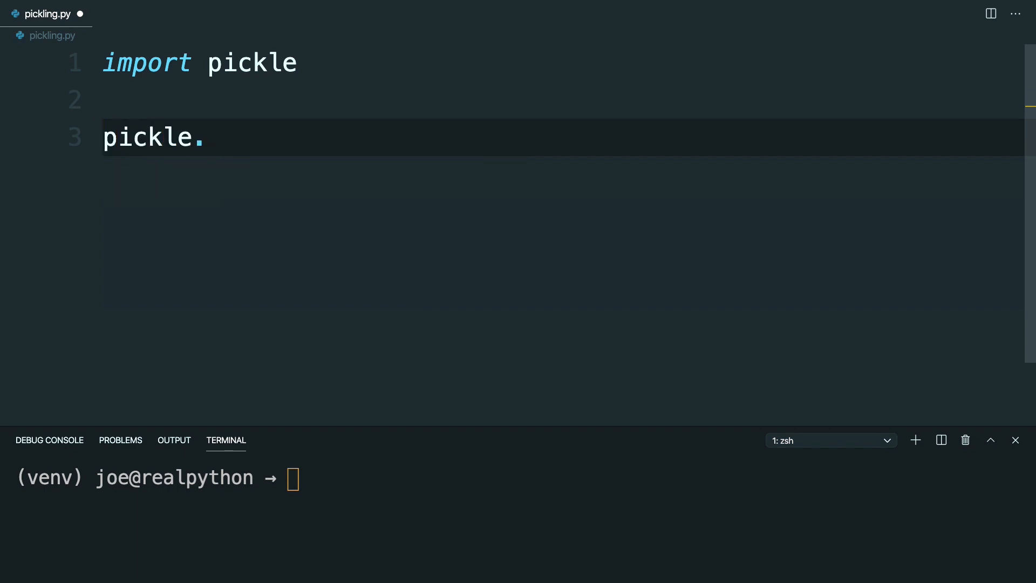
text(dump())
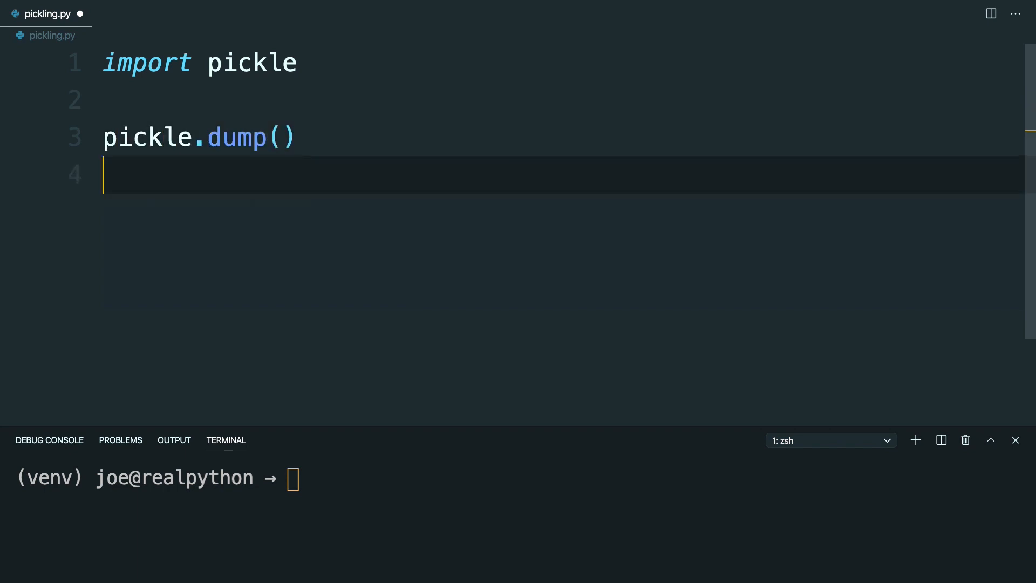
text(pickle.dumps()
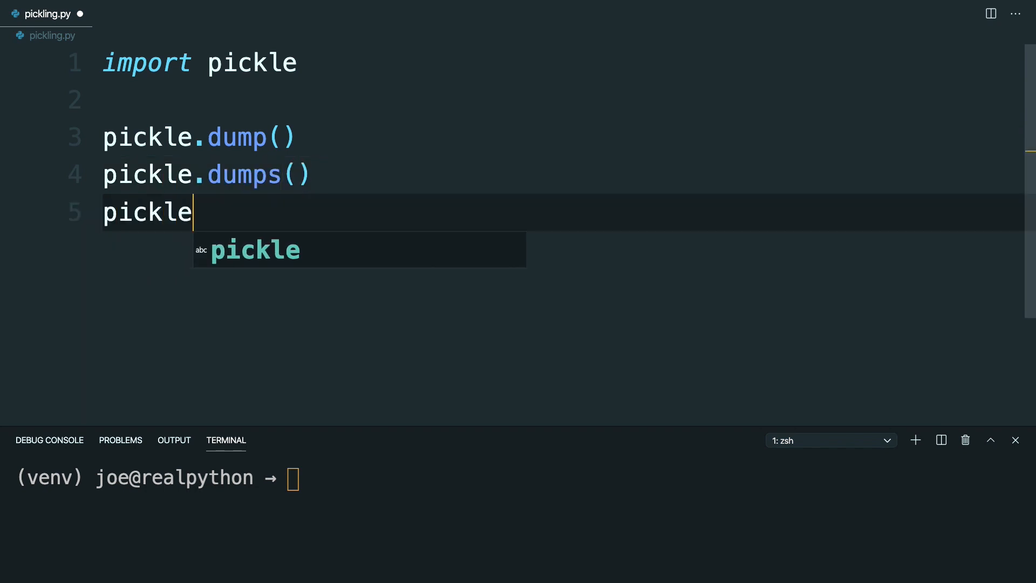
text(.load())
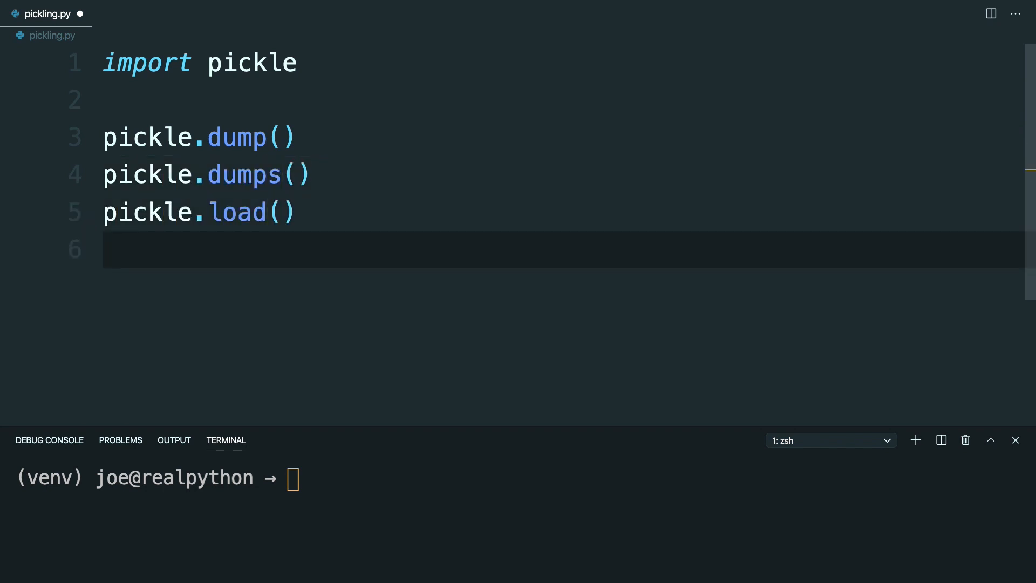
text(pickle.loads())
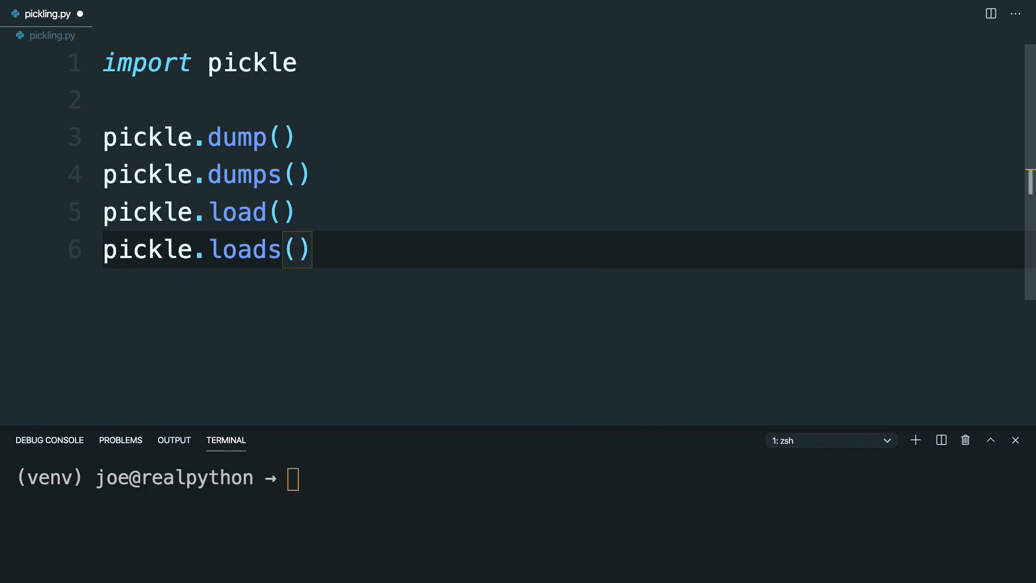
mouse_move(151, 118)
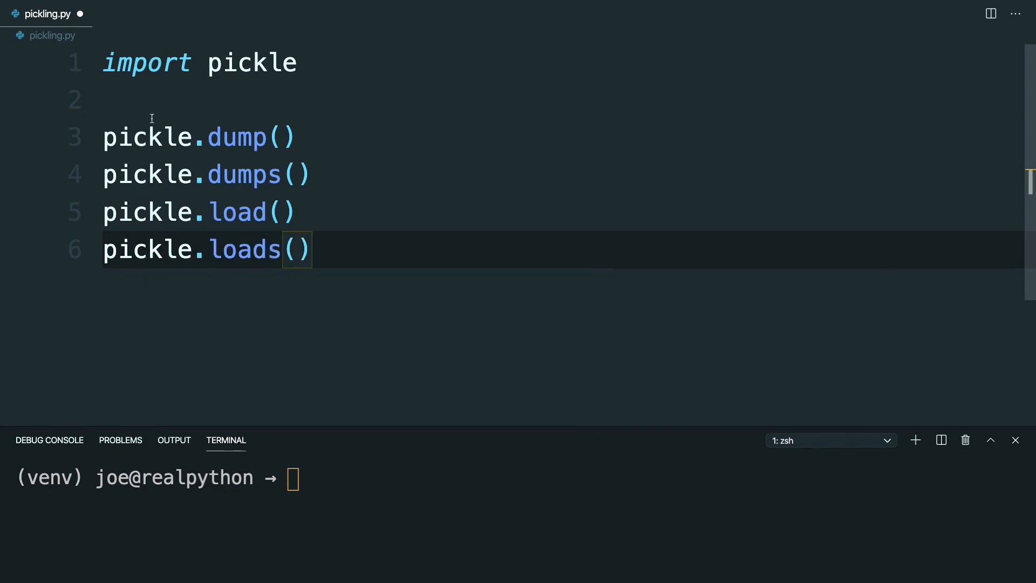
mouse_move(130, 194)
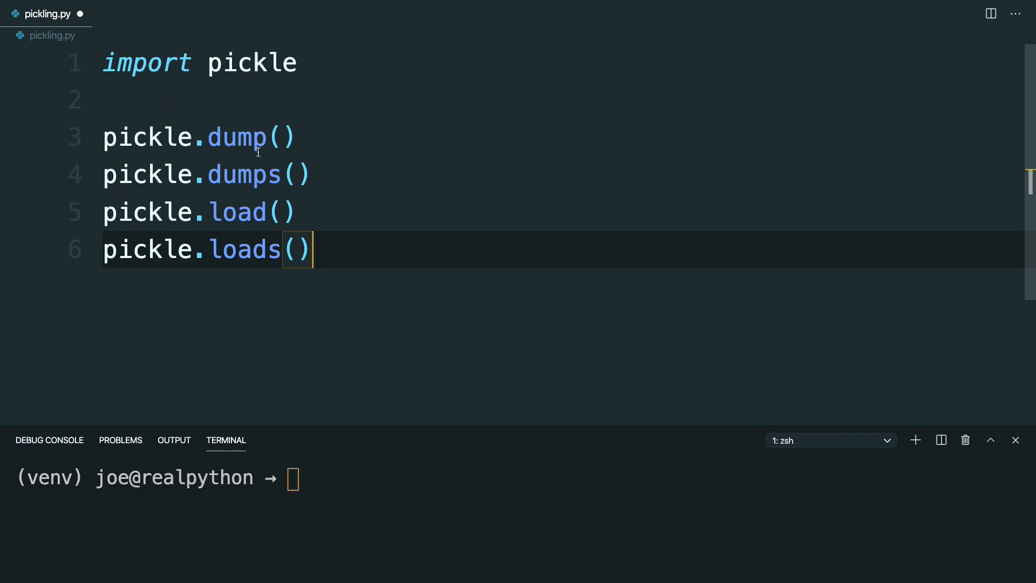
mouse_move(282, 280)
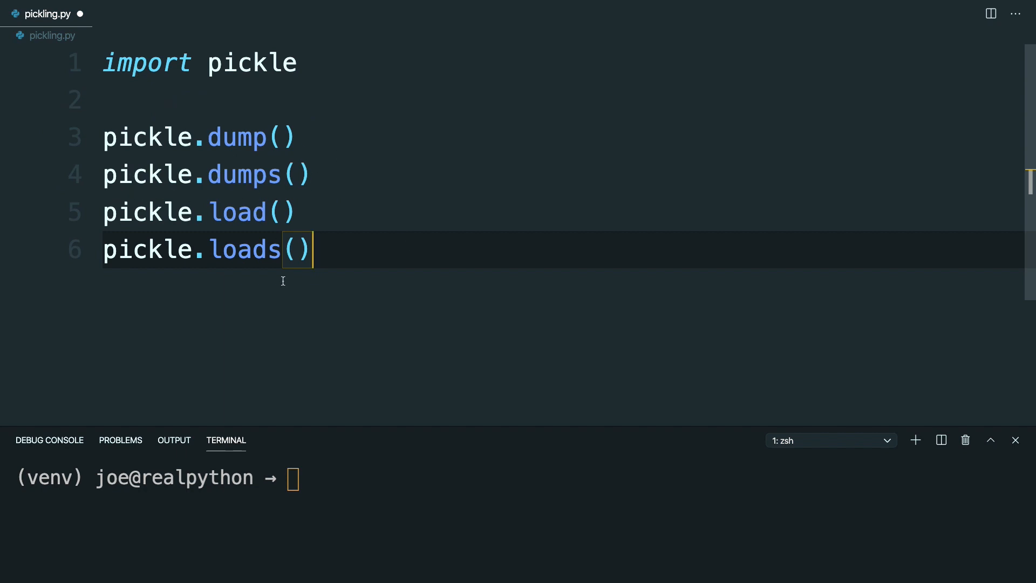
mouse_move(141, 285)
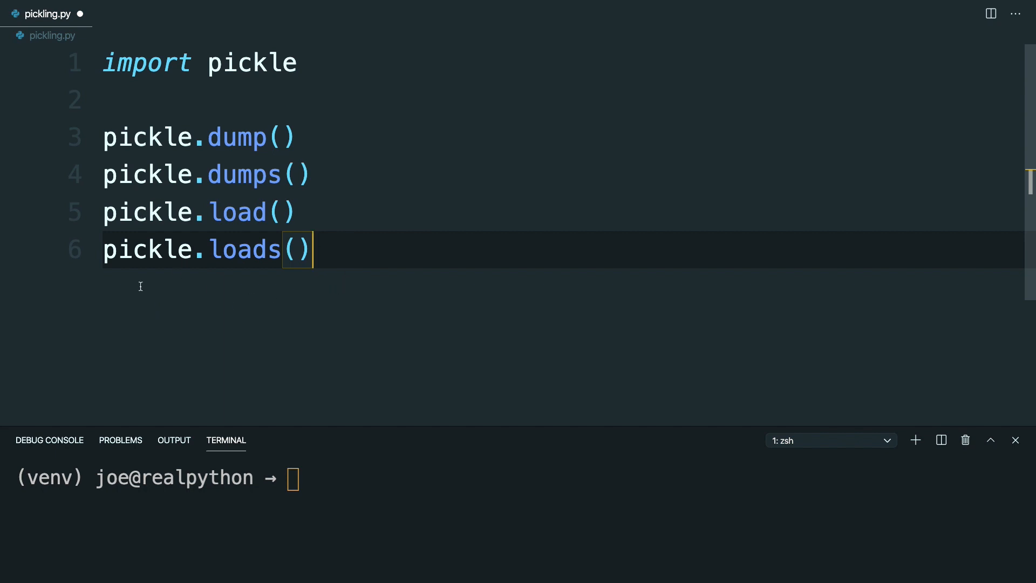
mouse_move(274, 259)
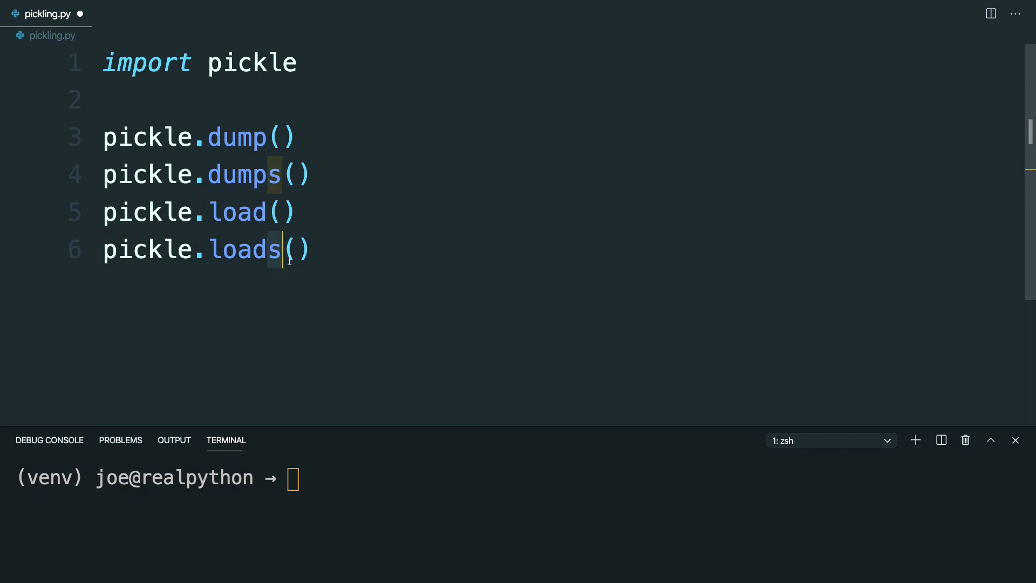
click(268, 136)
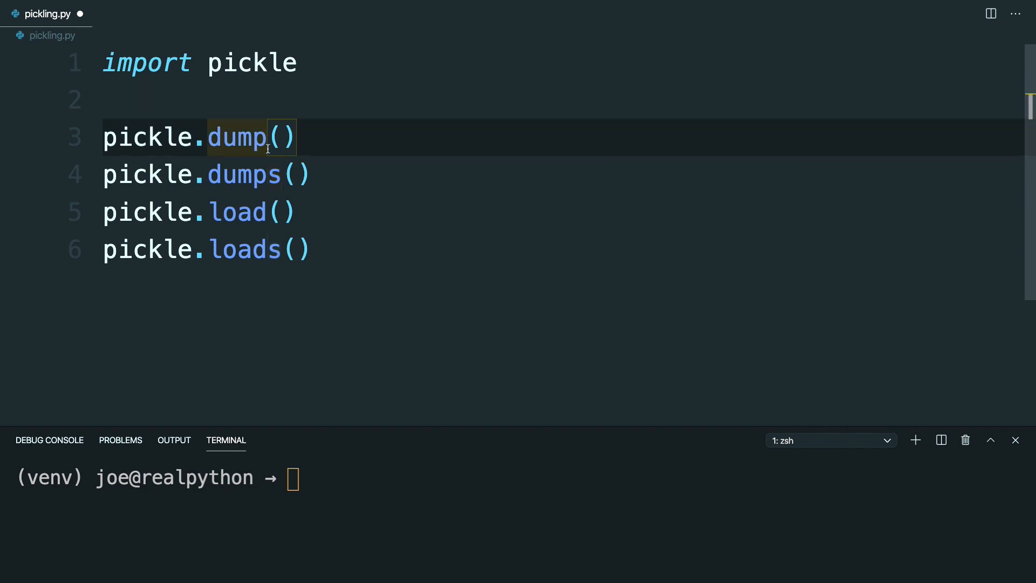
mouse_move(212, 212)
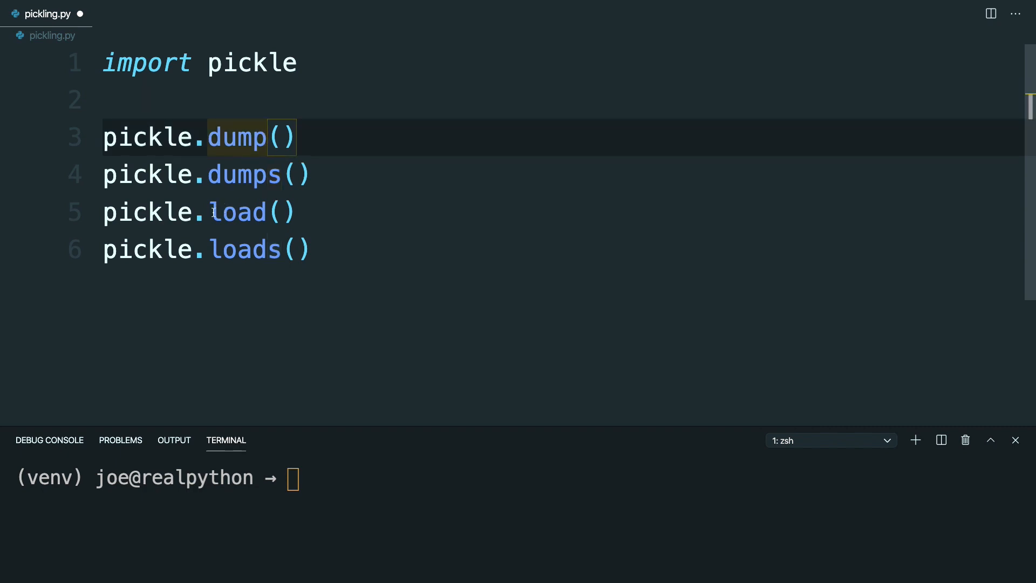
mouse_move(429, 241)
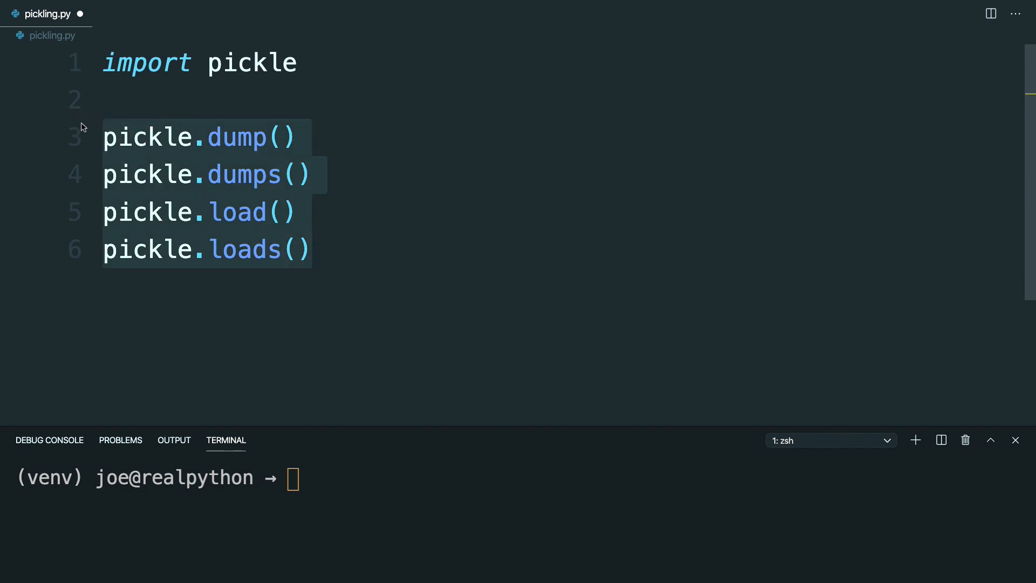
Define example_class with a_number, a_string "hey" and a_list attributes.
text(c)
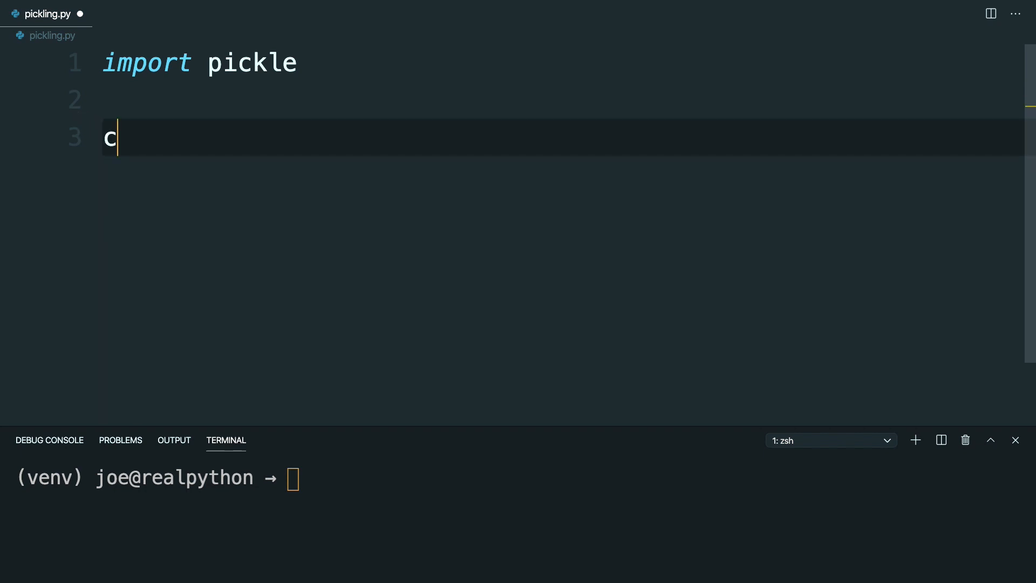
text(lass exampl)
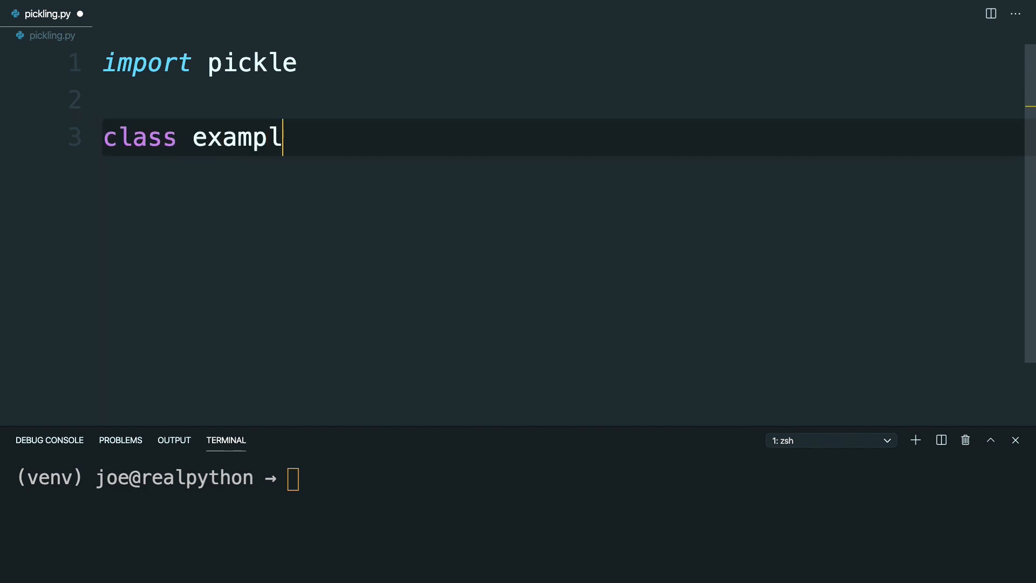
text(e_class:)
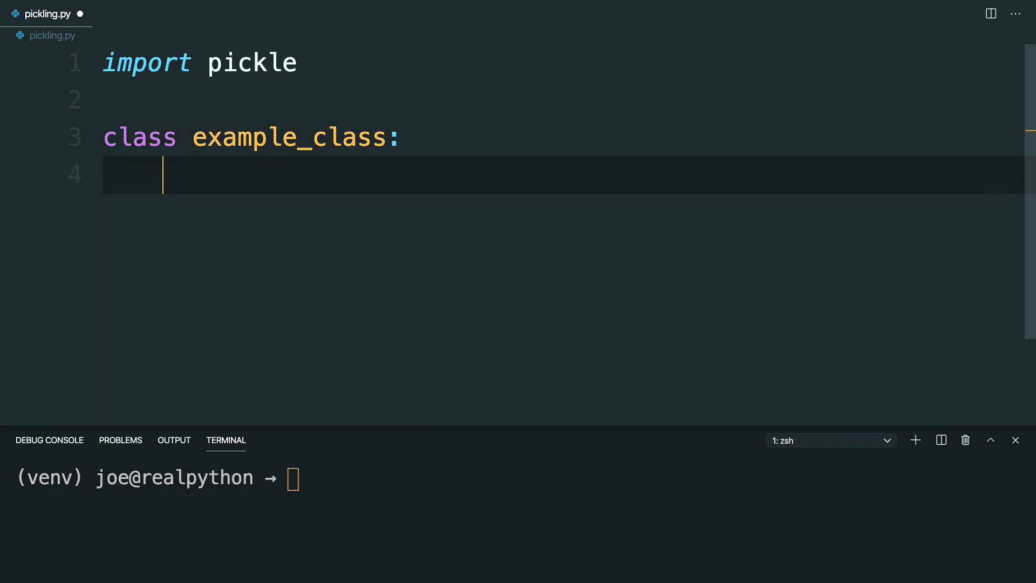
text(a_number = 35)
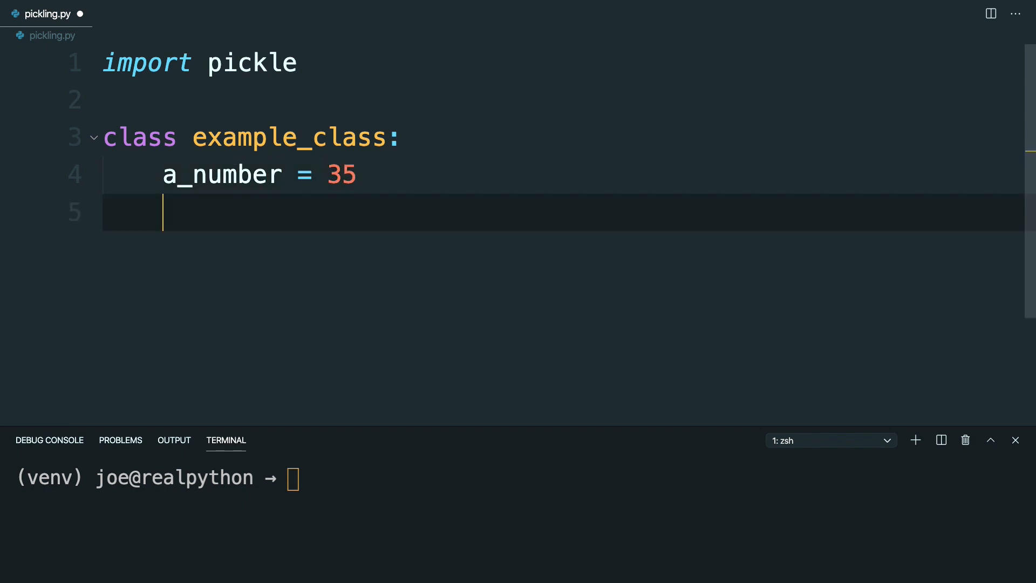
text(a)
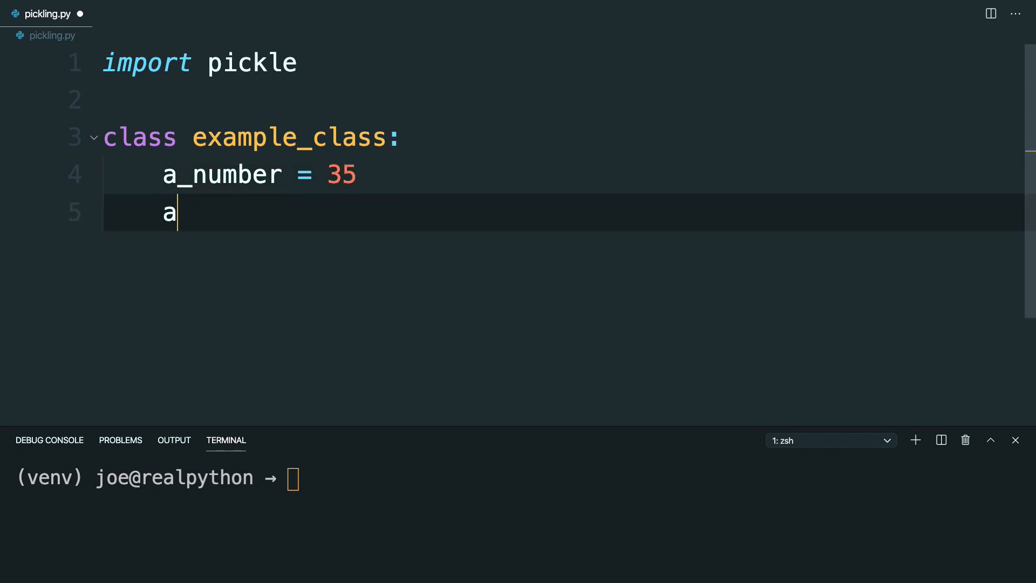
text(_string = "")
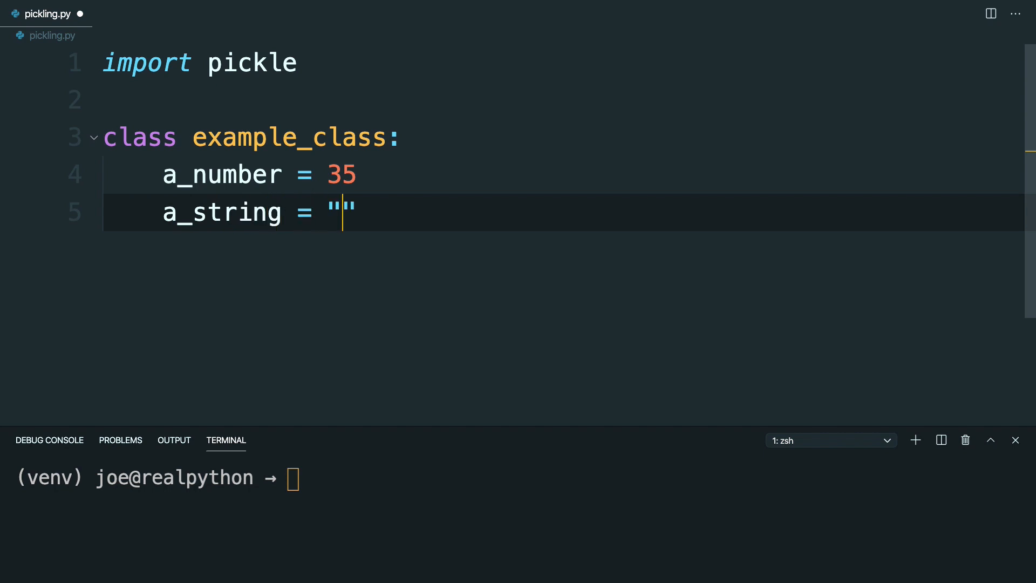
text(hey")
text(a_list = [1, )
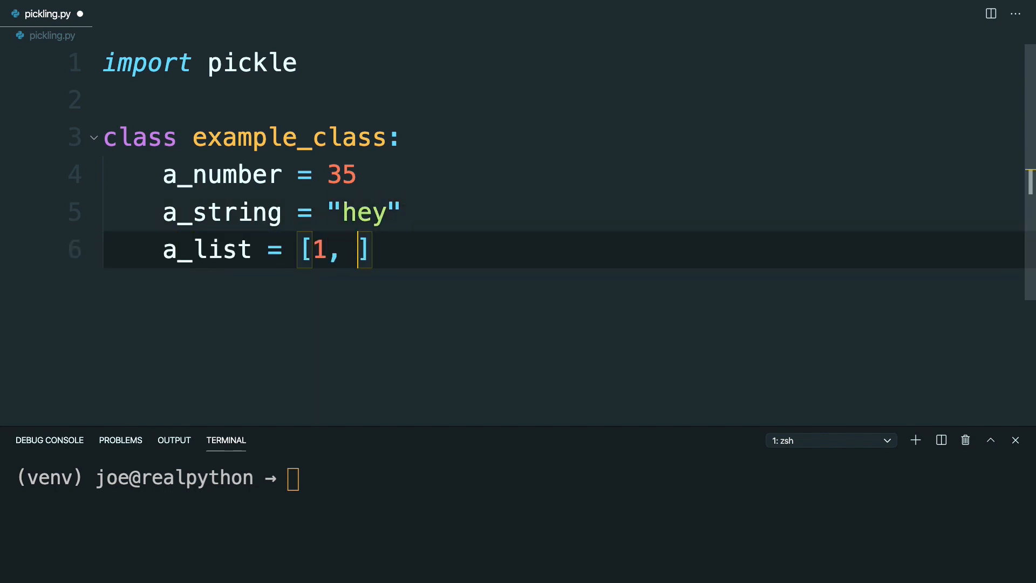
text(2, 3)
text(a_dict)
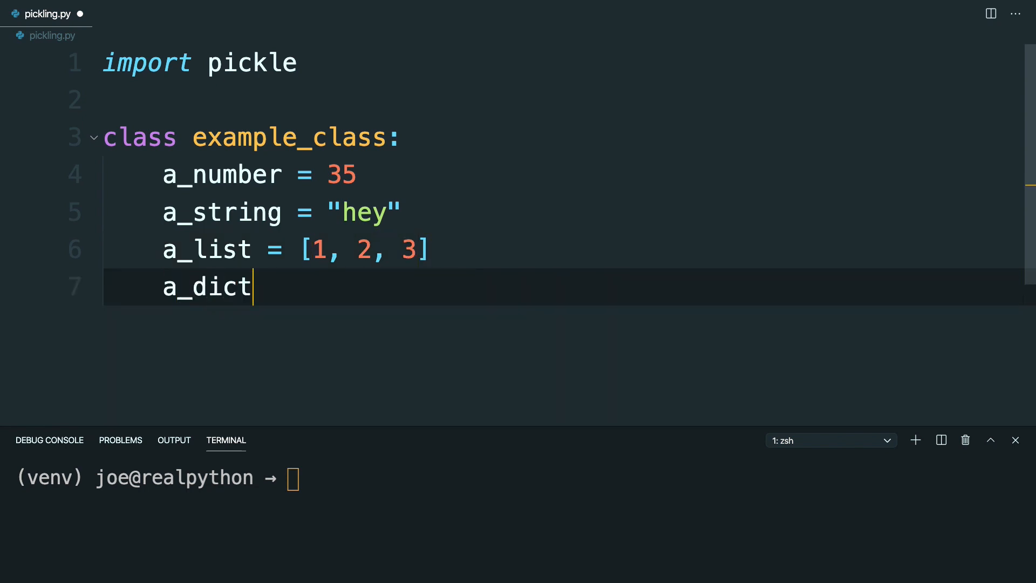
Add a_dict with keys first, second, third, and a_tuple = (22, 23).
text(= {})
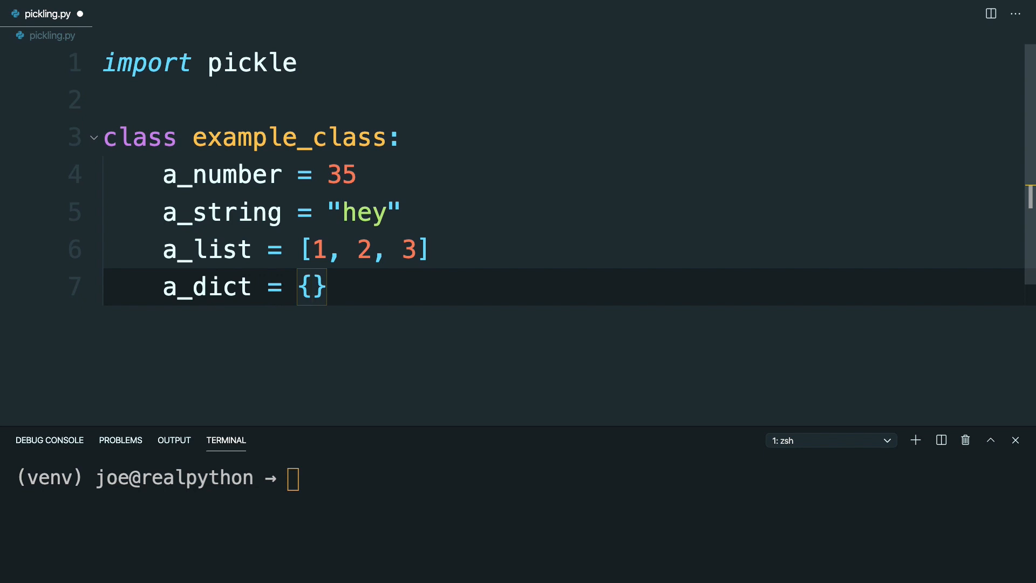
text("first")
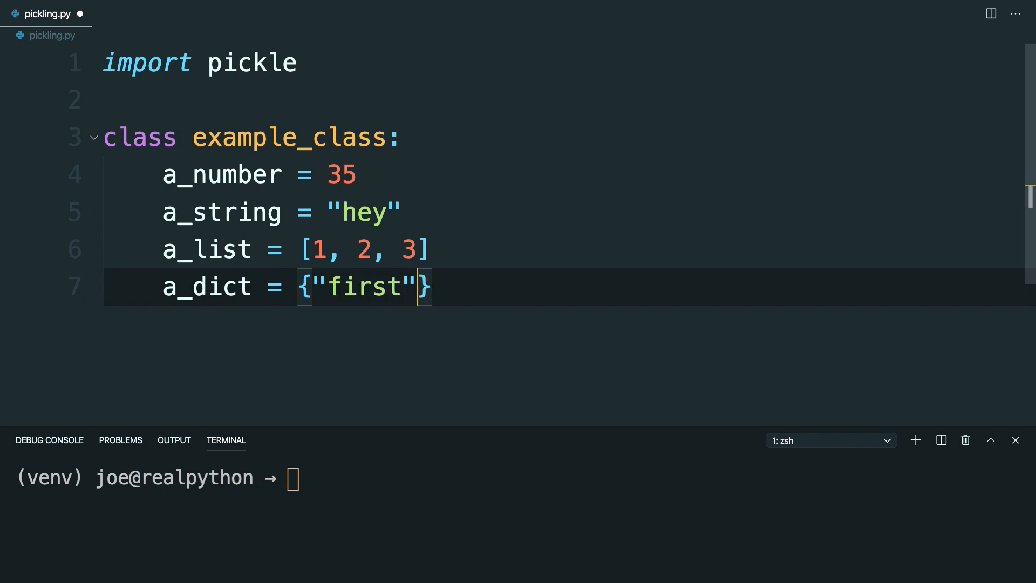
text(: "a")
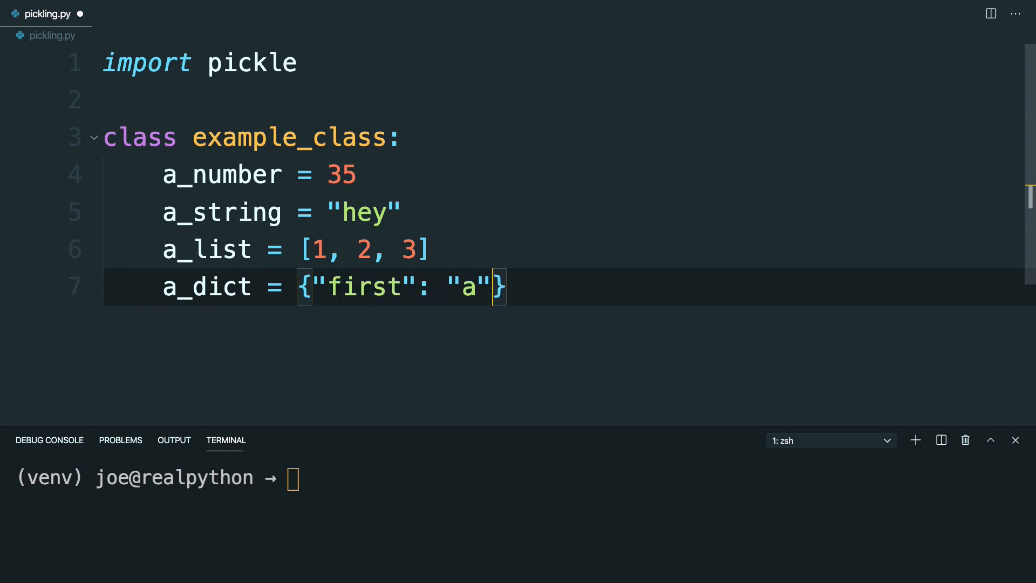
text(, "second")
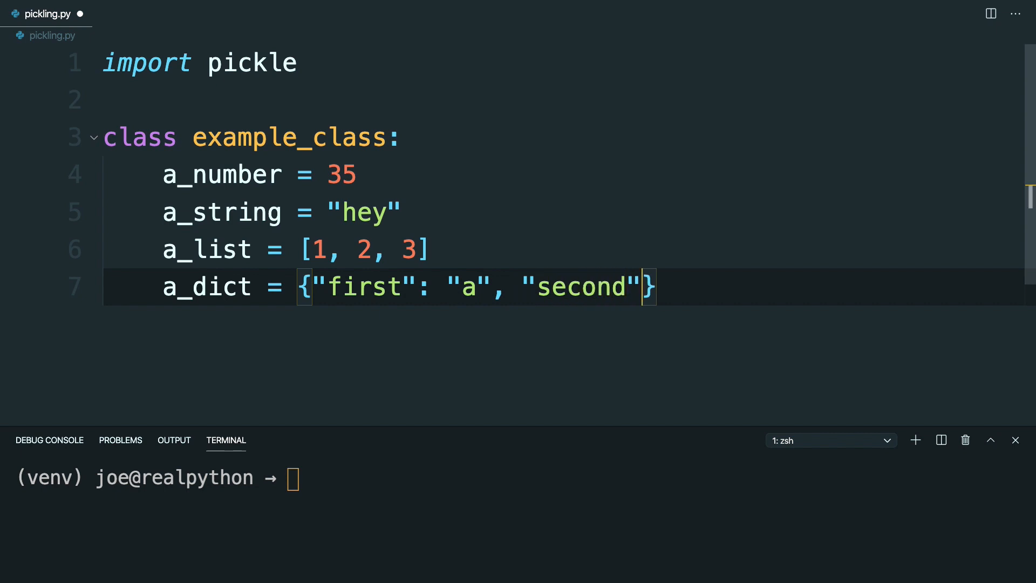
text(: 2,)
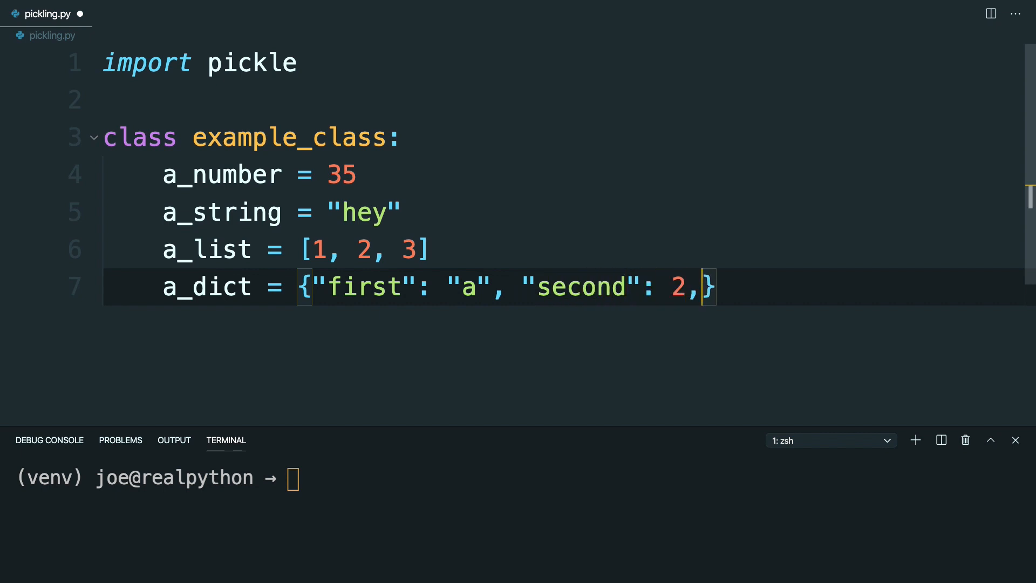
text("third")
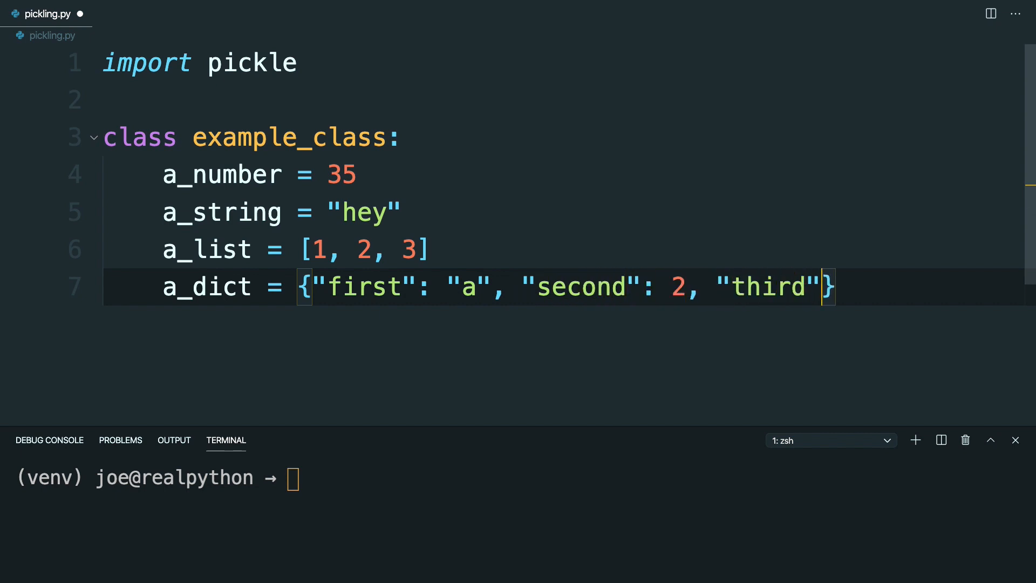
text(: [1, 2])
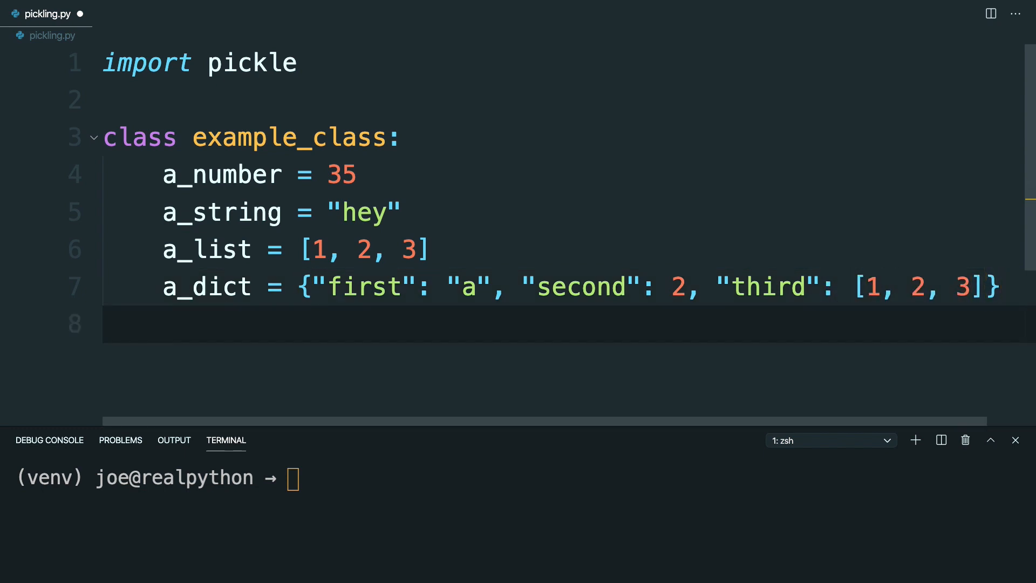
text(a_tuple)
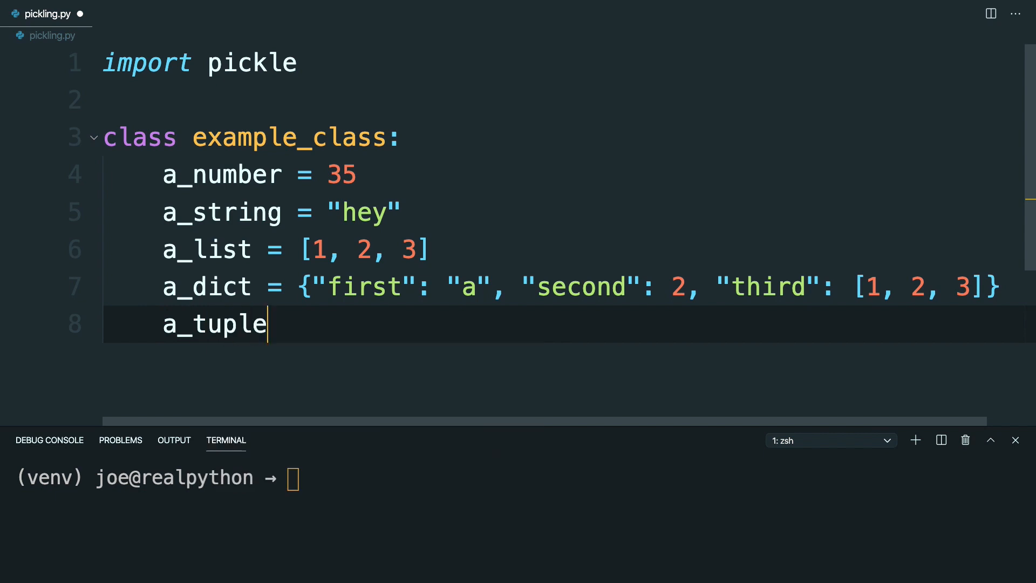
text(= (22))
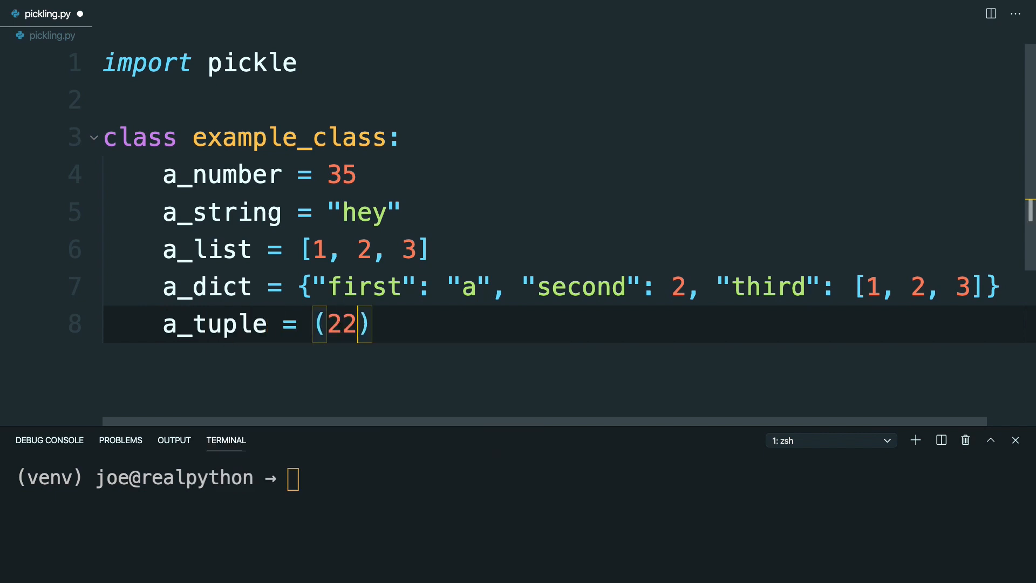
text(, 23)
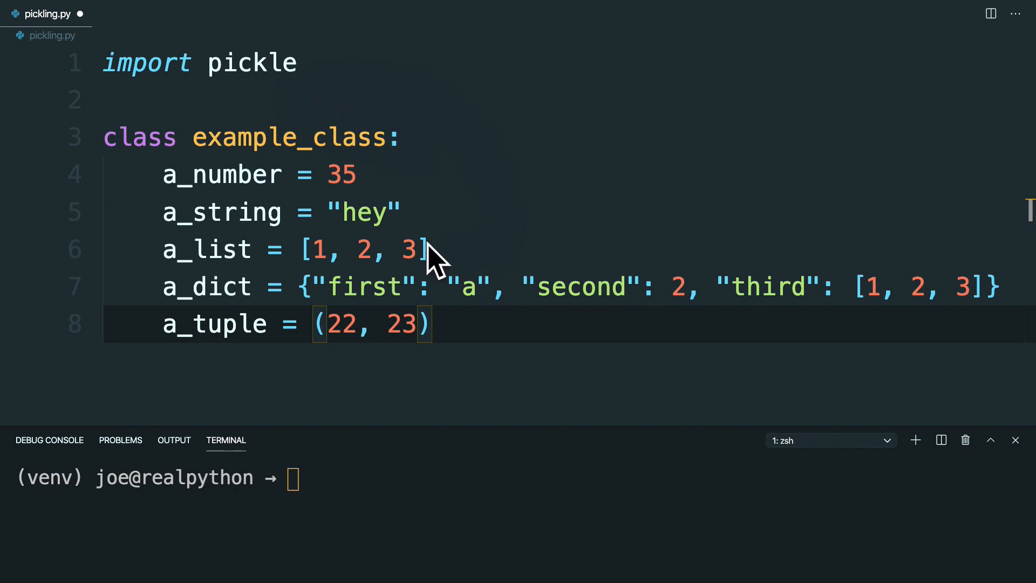
mouse_move(287, 178)
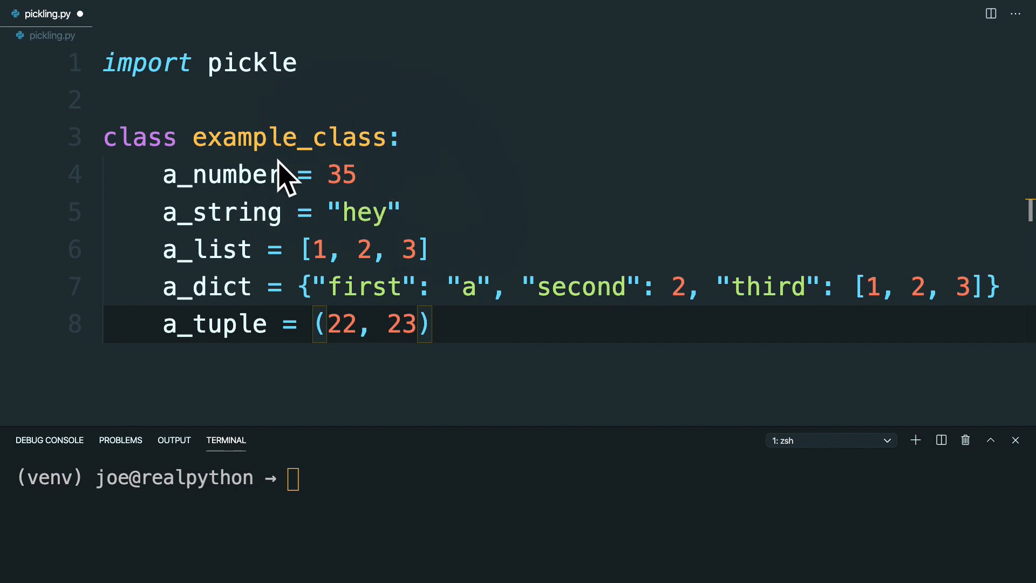
mouse_move(330, 350)
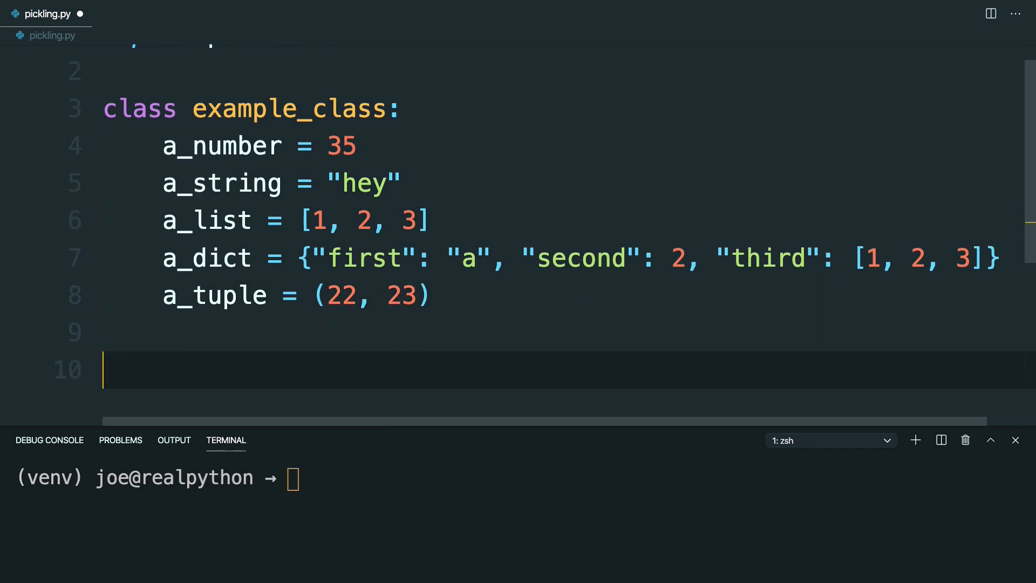
Write my_object = example_class() on line 10 using autocomplete.
text(my_)
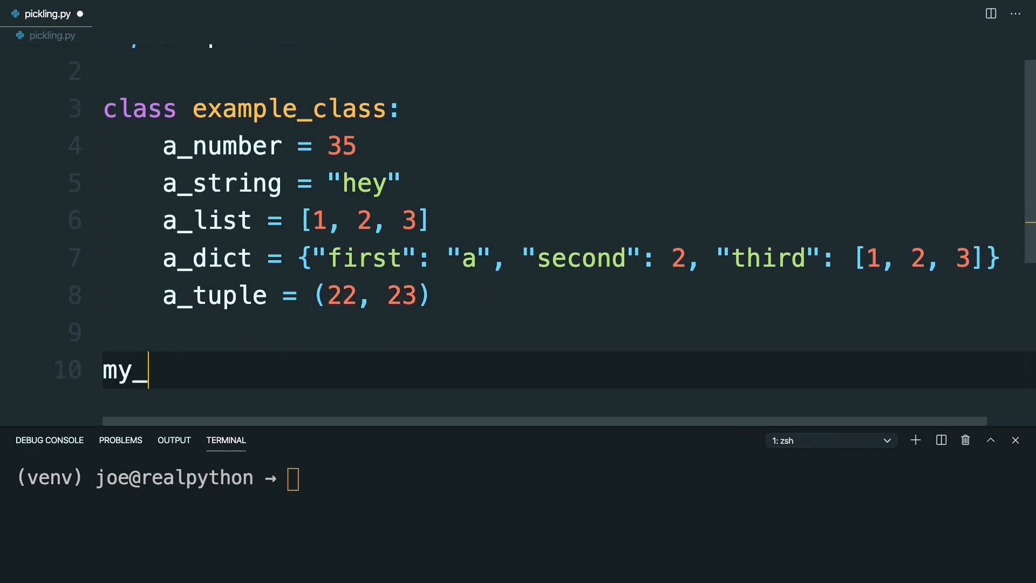
text(object)
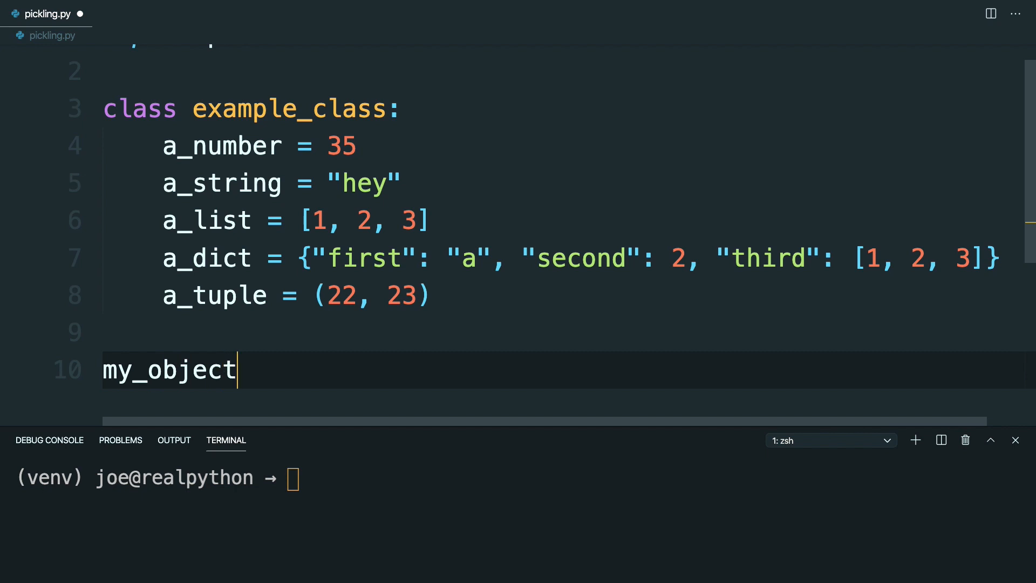
text(= exma)
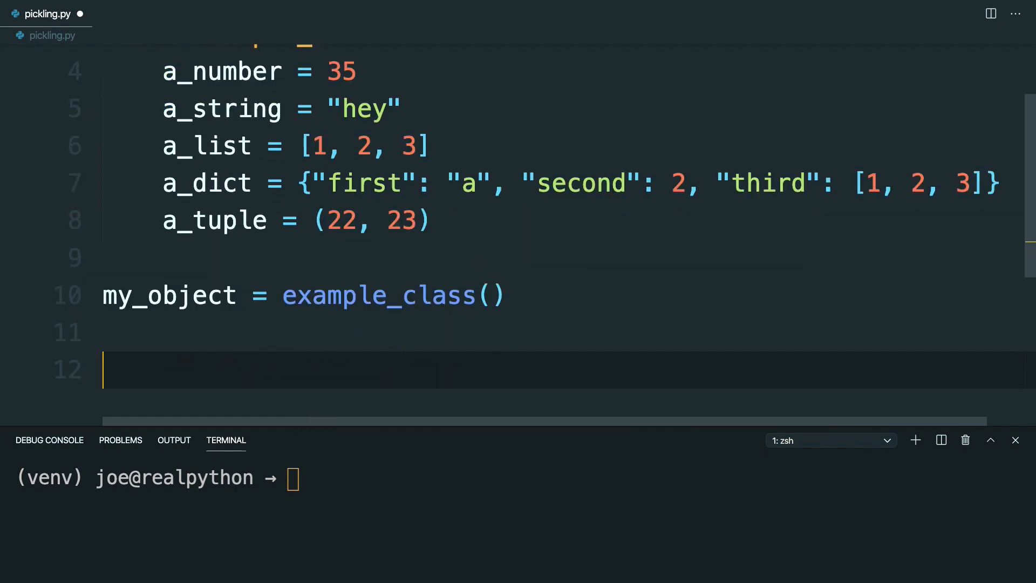
Pickle my_object into my_pickled_object with pickle.dumps(my_object).
text(my_)
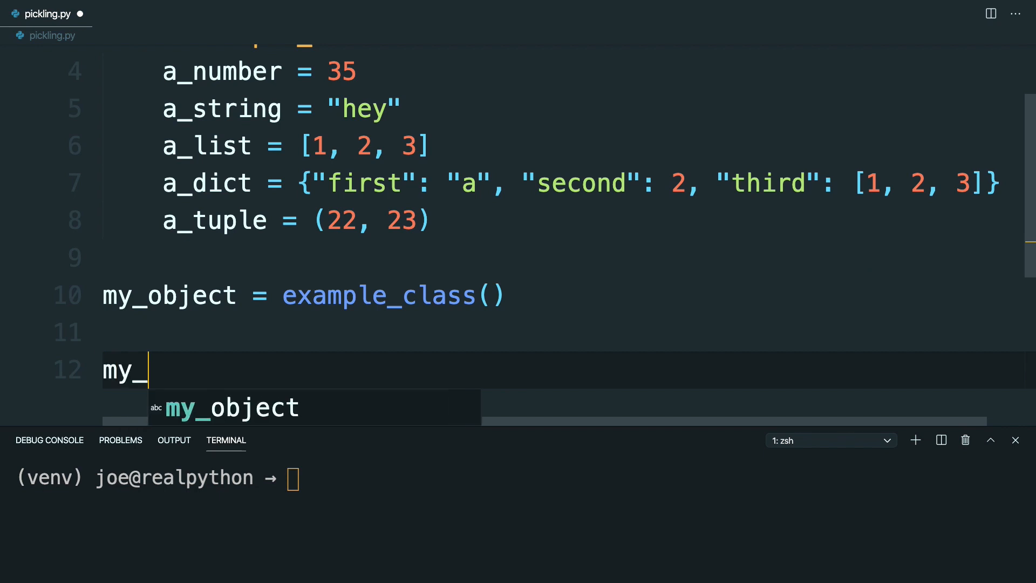
text(pickled_)
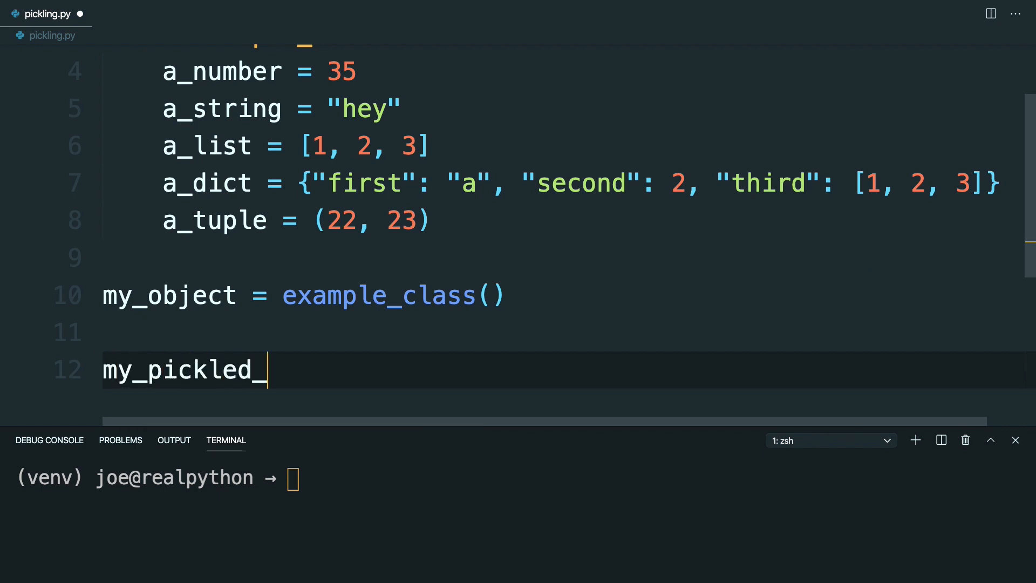
text(object)
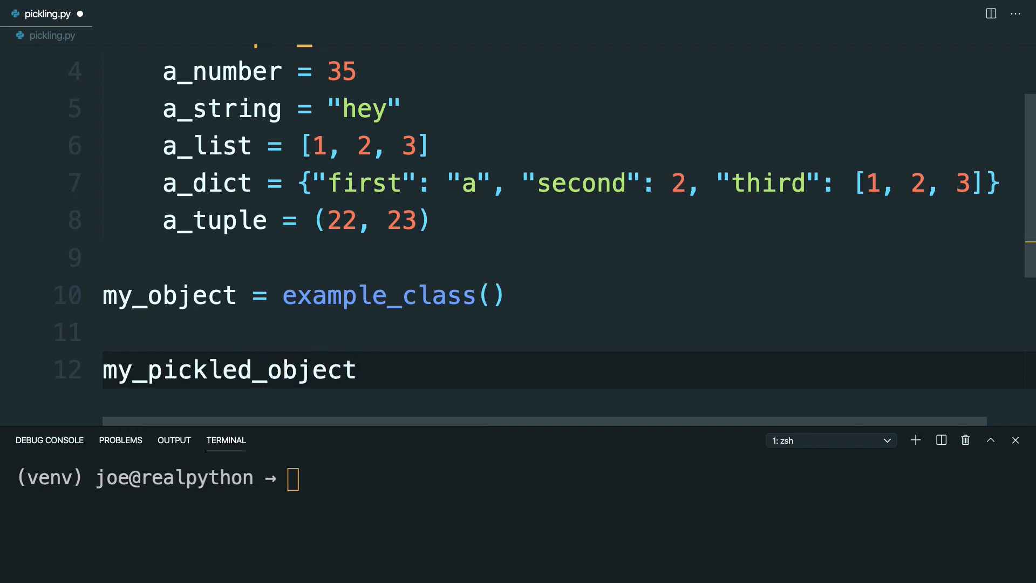
text(= pickle)
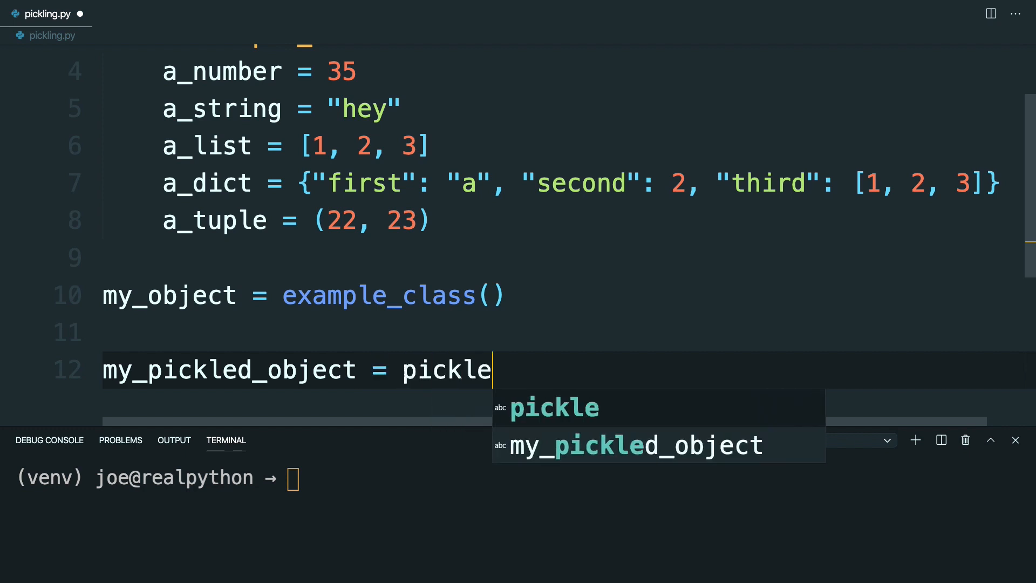
text(.dump)
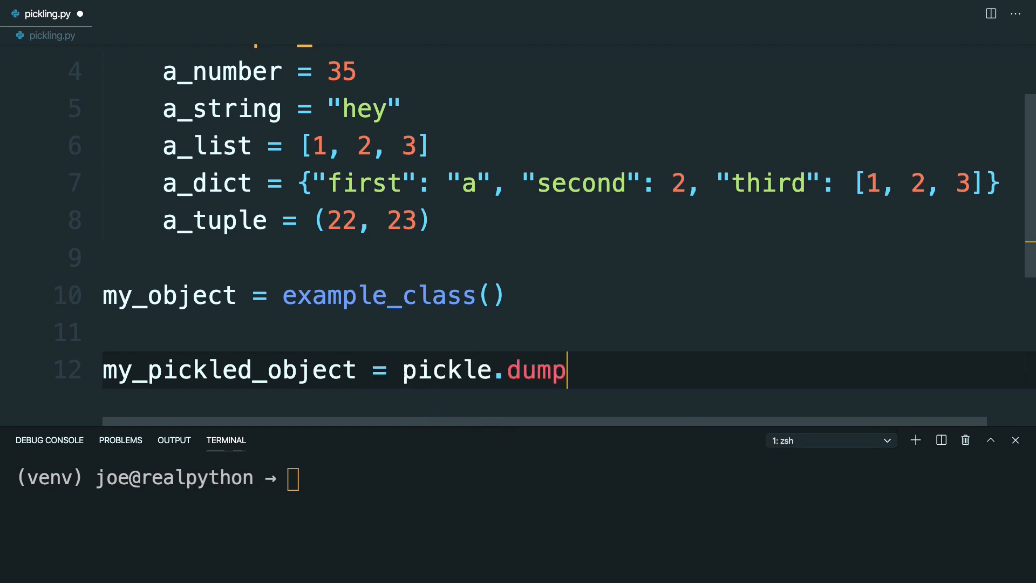
text(s)
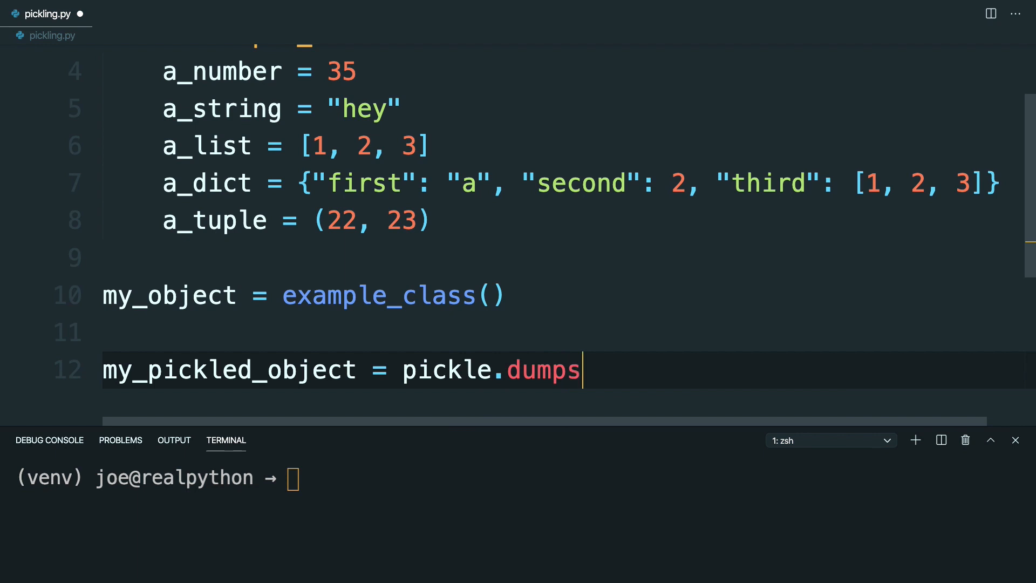
text(())
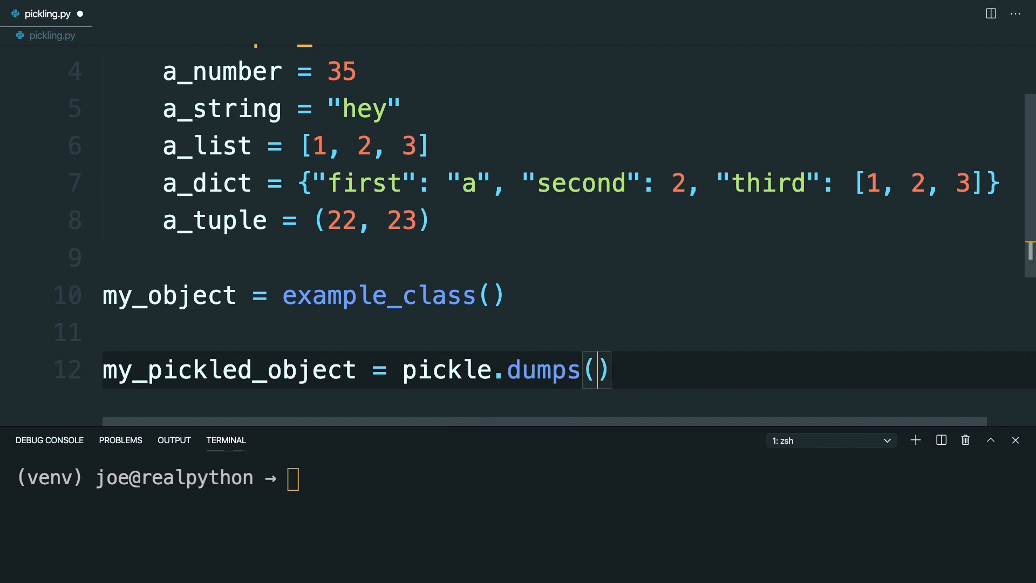
text(my_object)
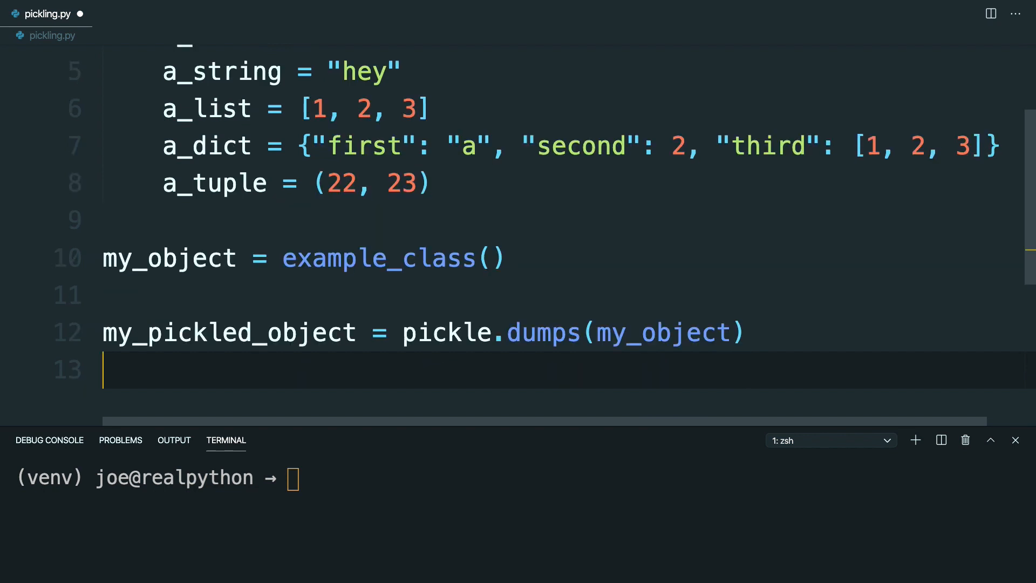
Print my_pickled_object under the f-string label 'This is my pickled object:'.
text(print()
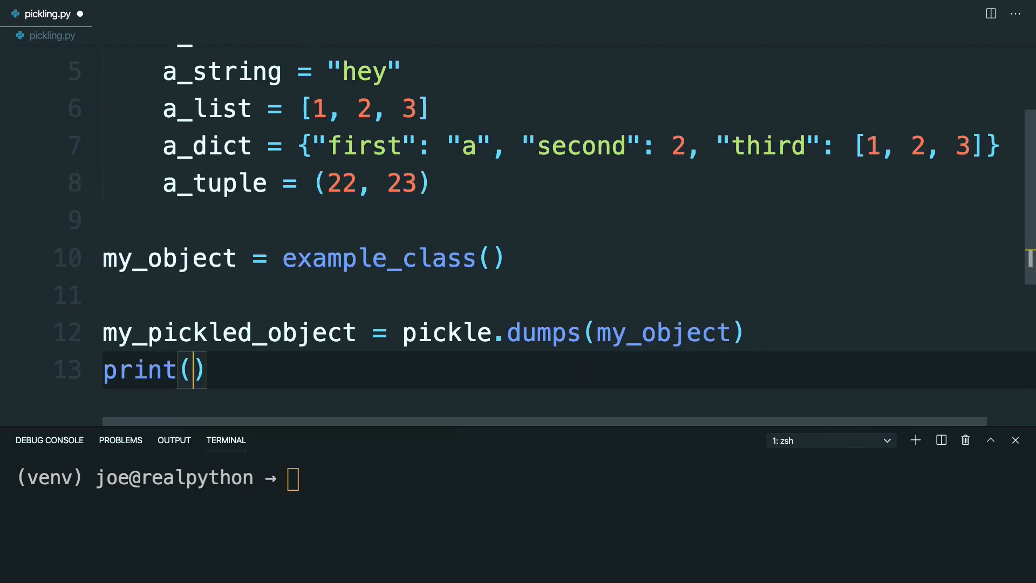
text(f"")
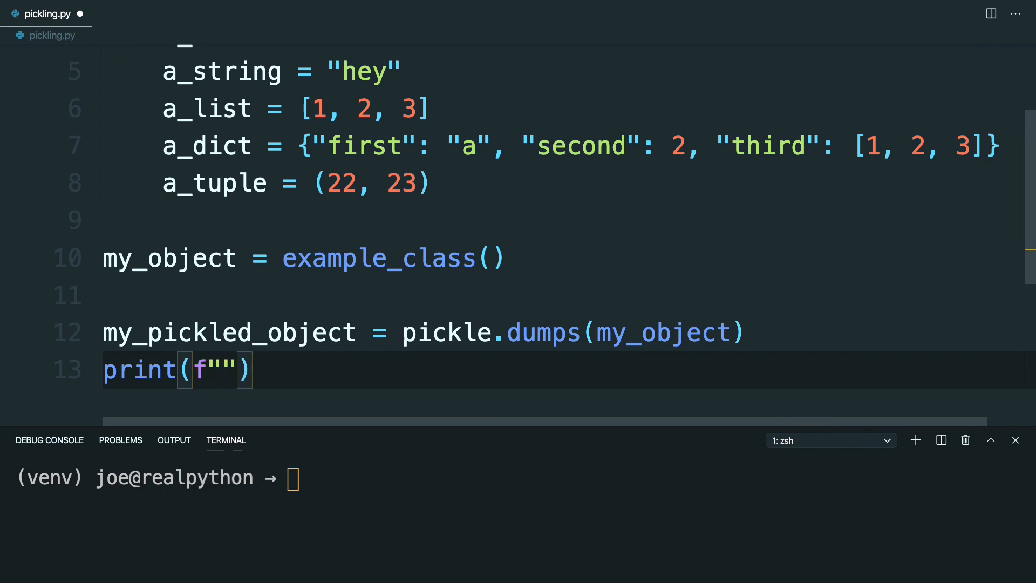
text(This is my)
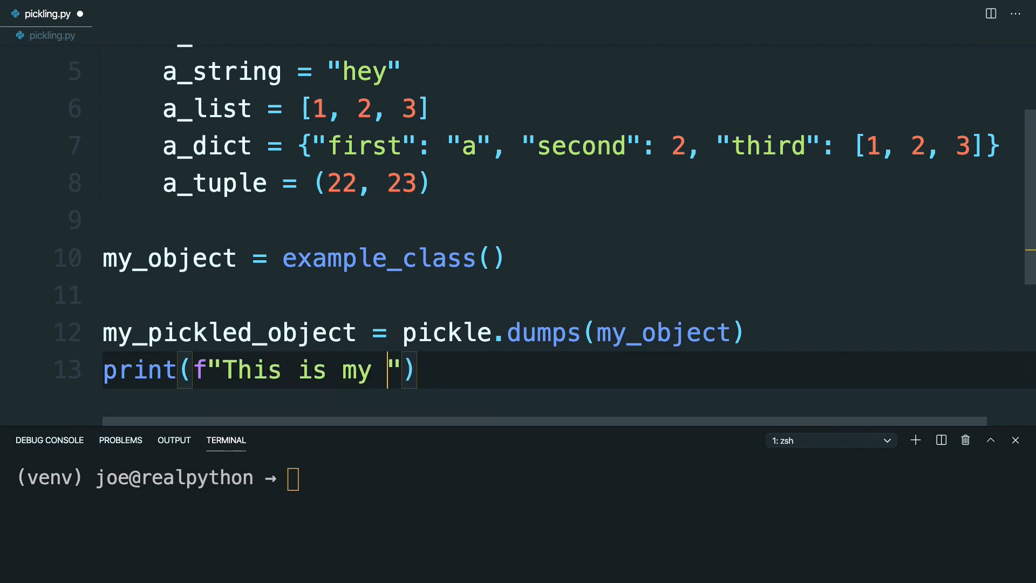
text(pickled ob)
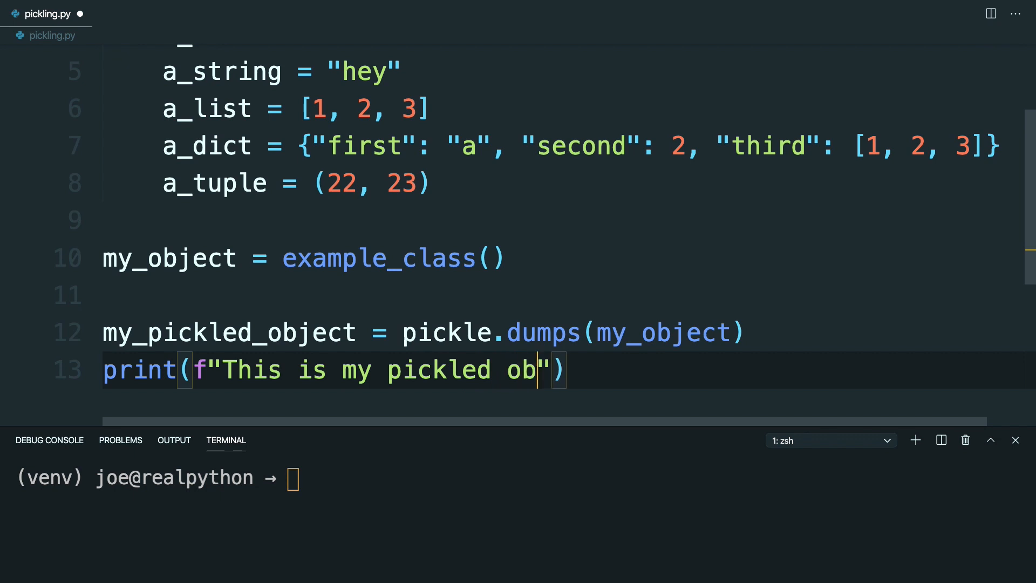
text(ject:)
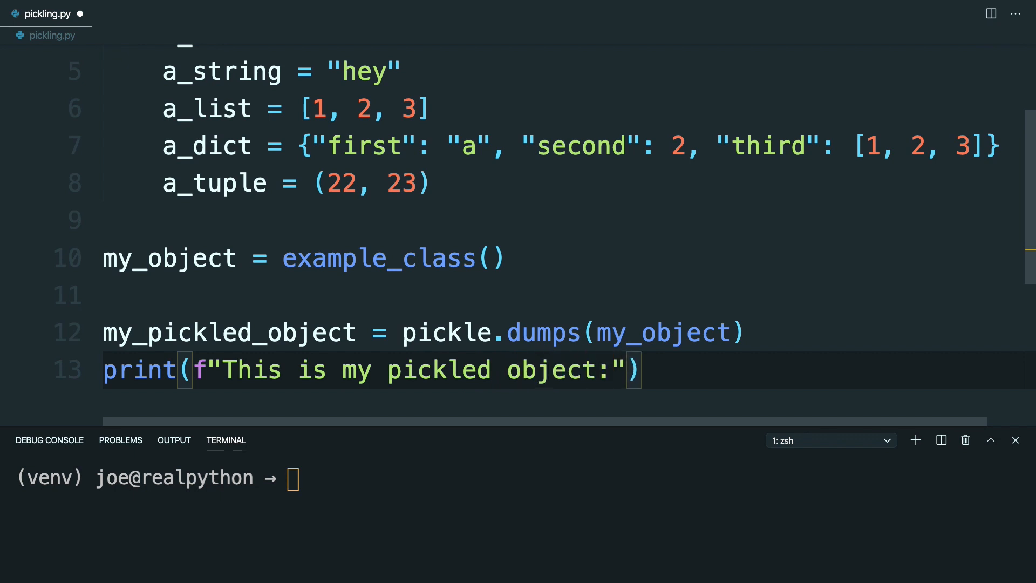
text(\n{)
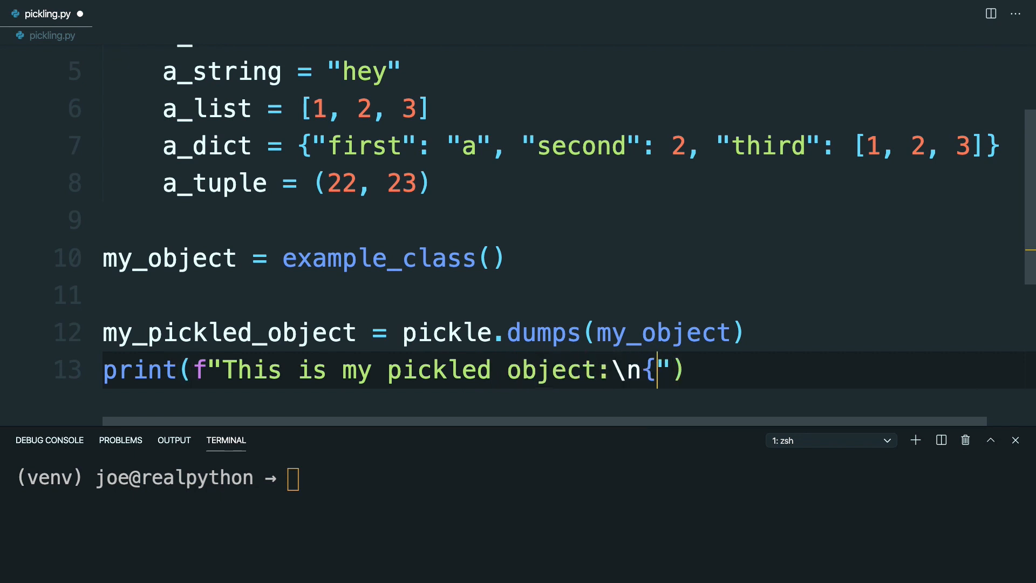
text(my_pickled_object}\n)
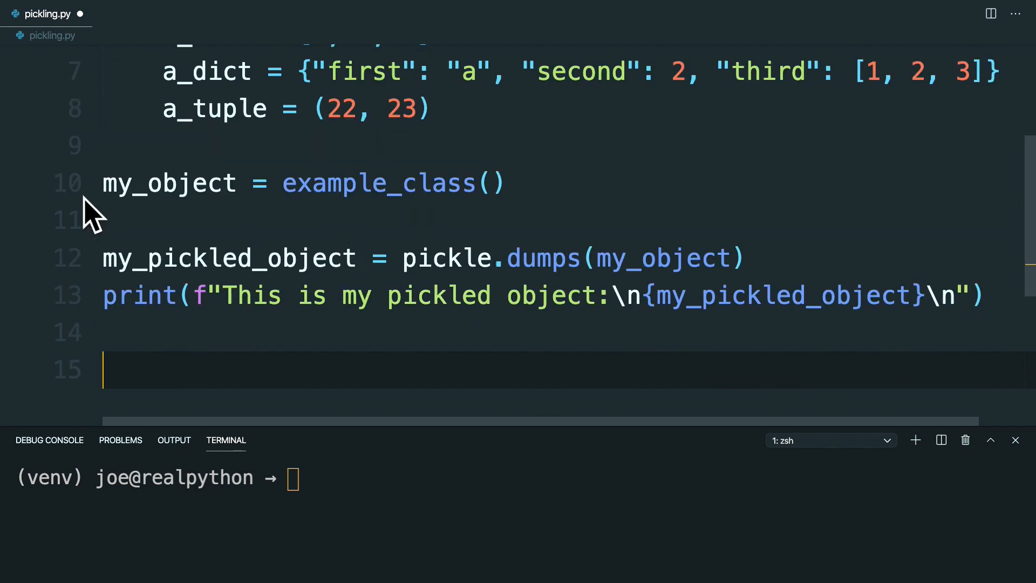
mouse_move(223, 258)
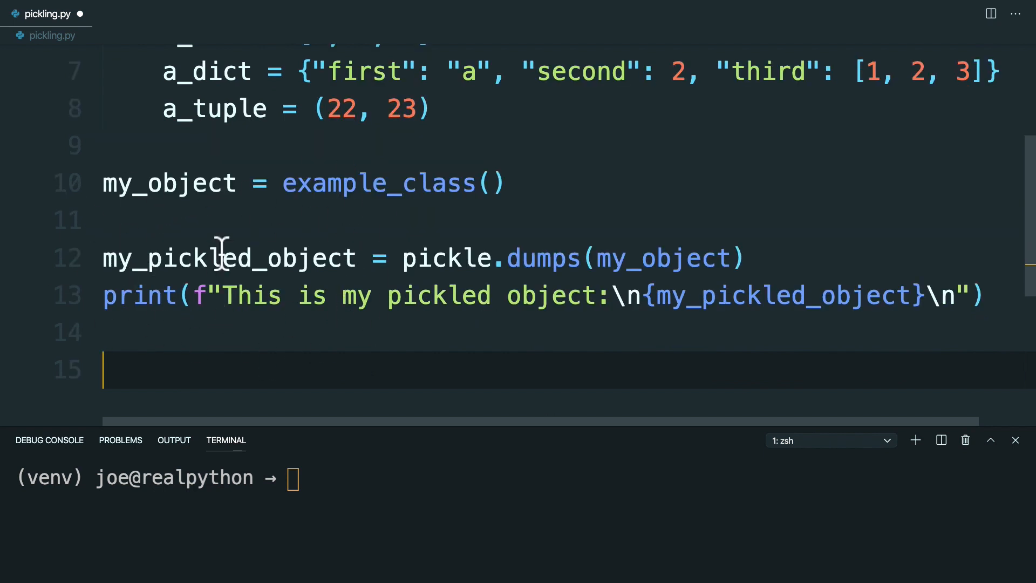
Add my_object.a_dict = None on line 15, below the pickling code.
scroll(up, 3)
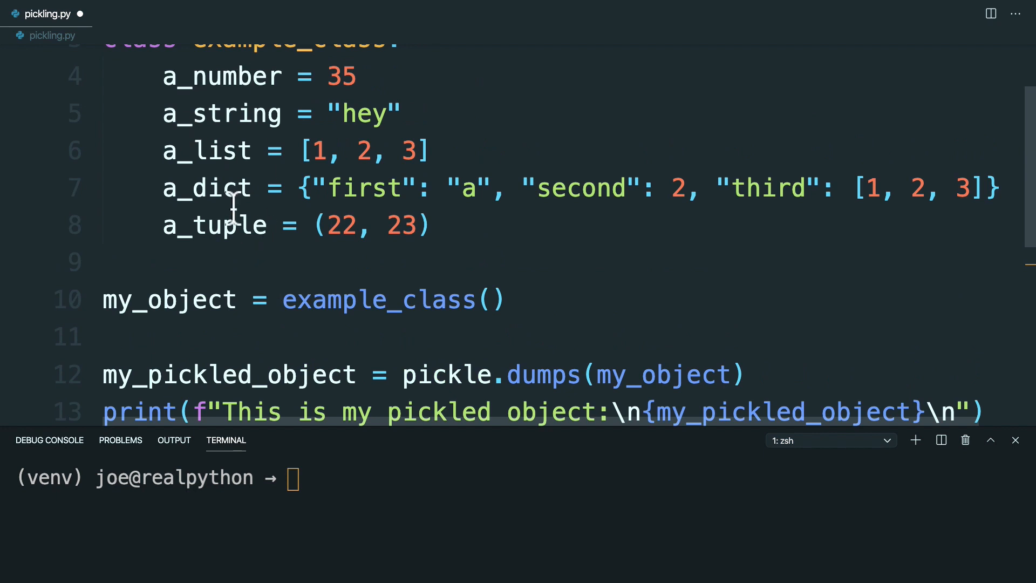
text(my_object.)
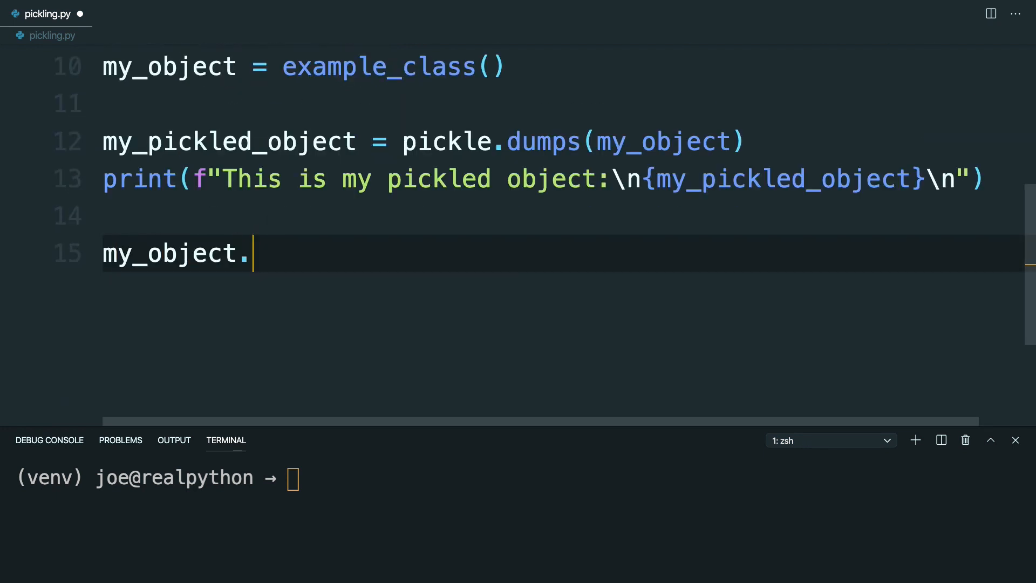
text(a_dict =)
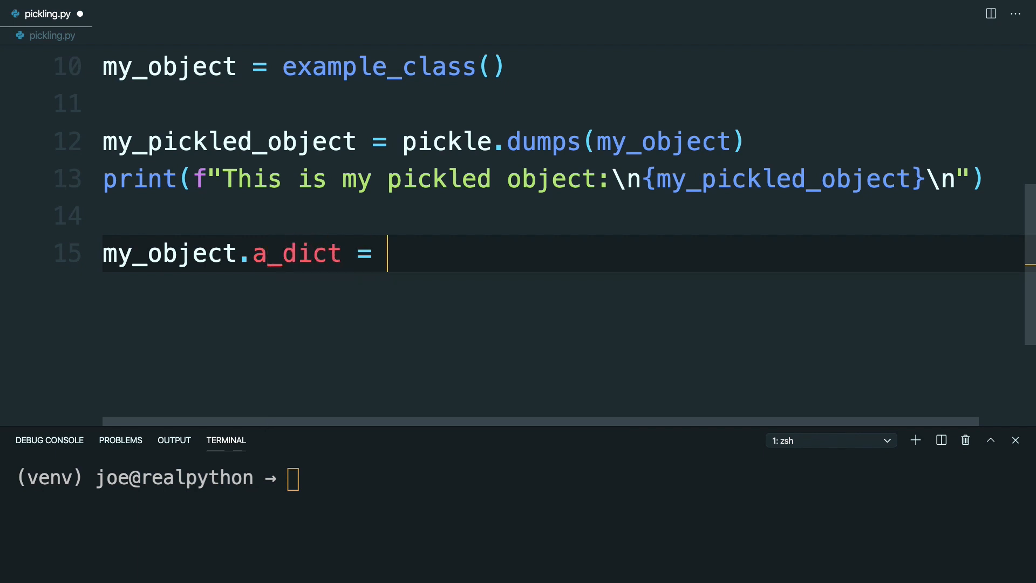
text(None)
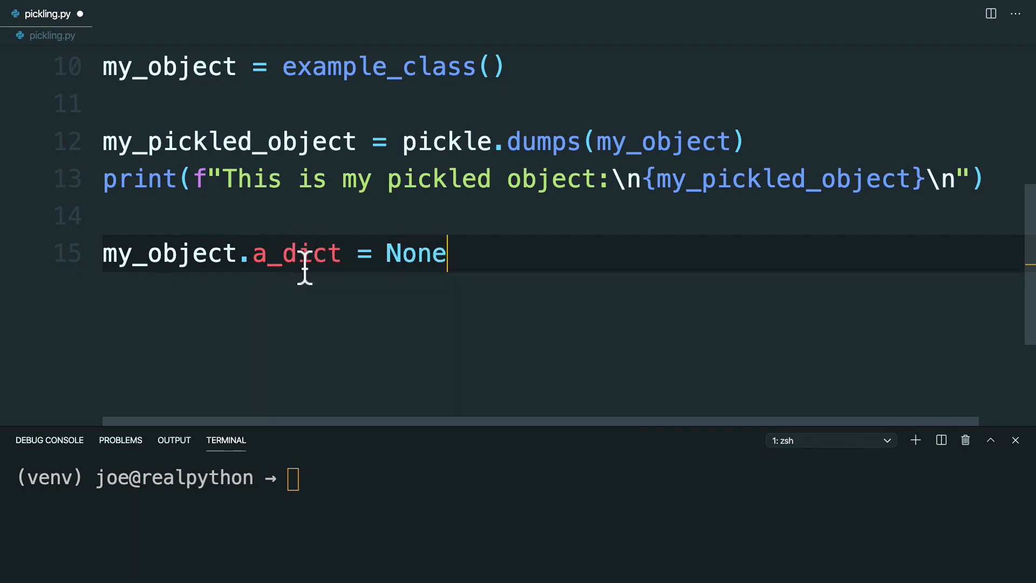
scroll(up, 3)
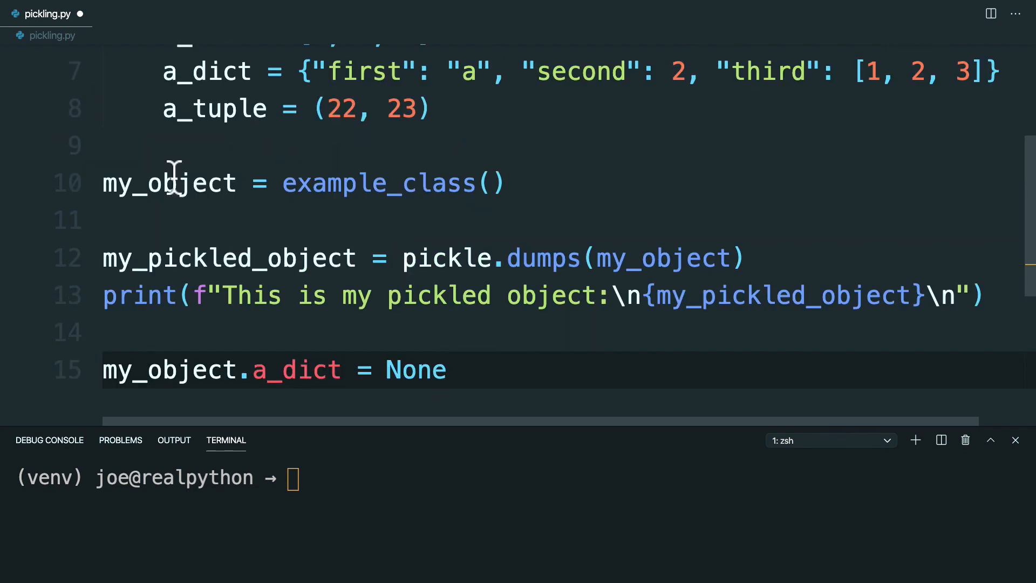
mouse_move(194, 228)
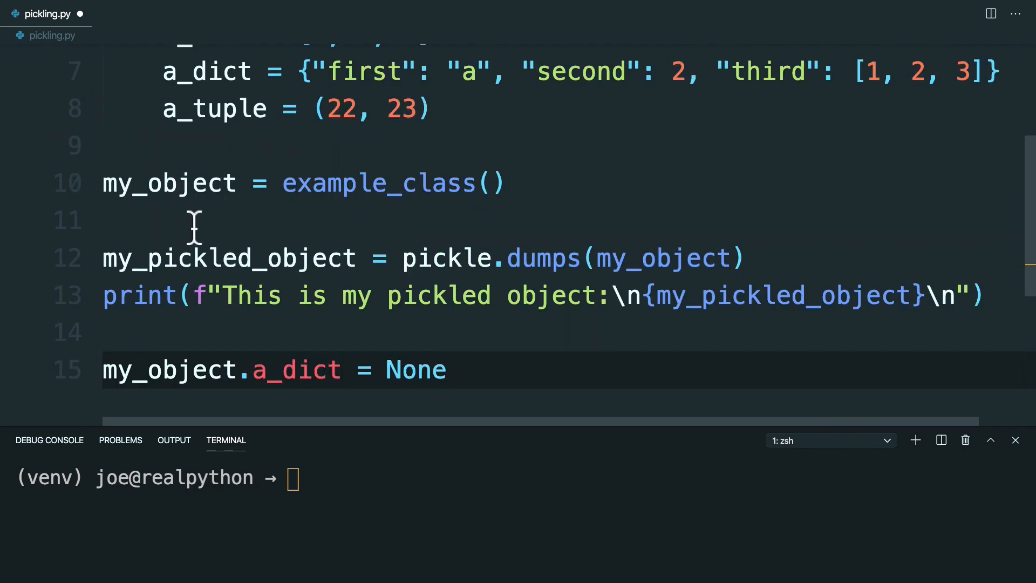
mouse_move(155, 306)
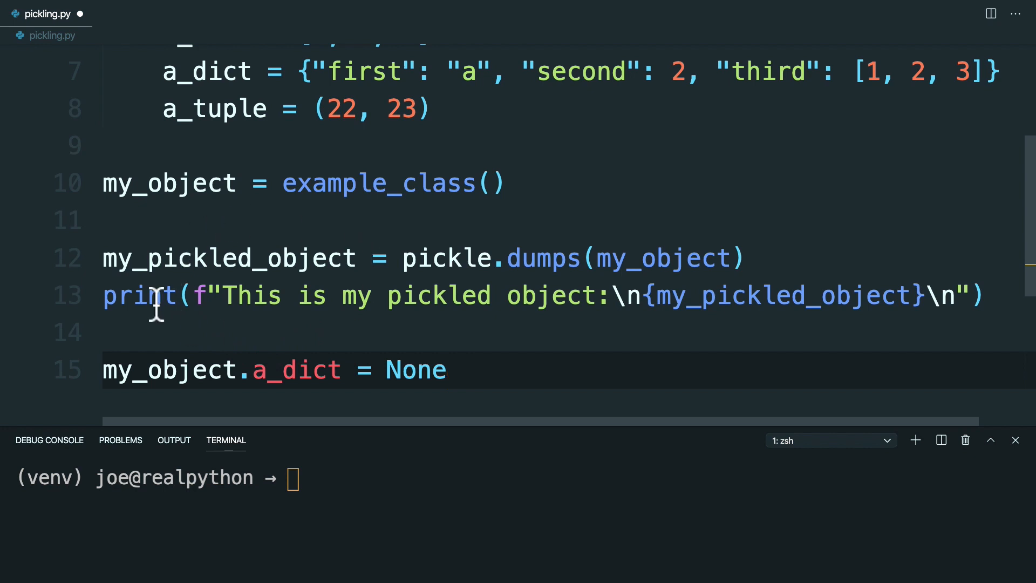
mouse_move(310, 295)
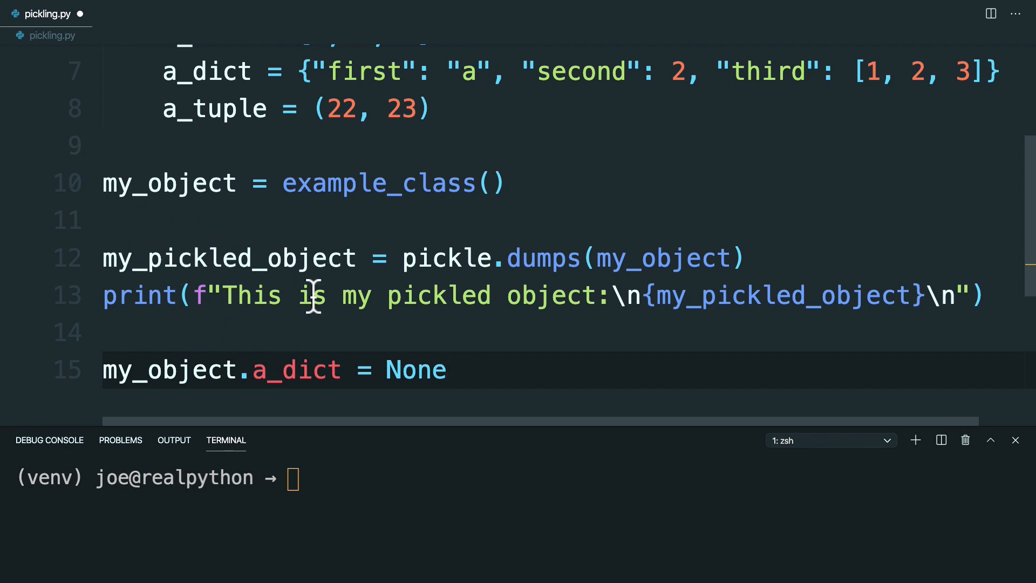
text(my_unp)
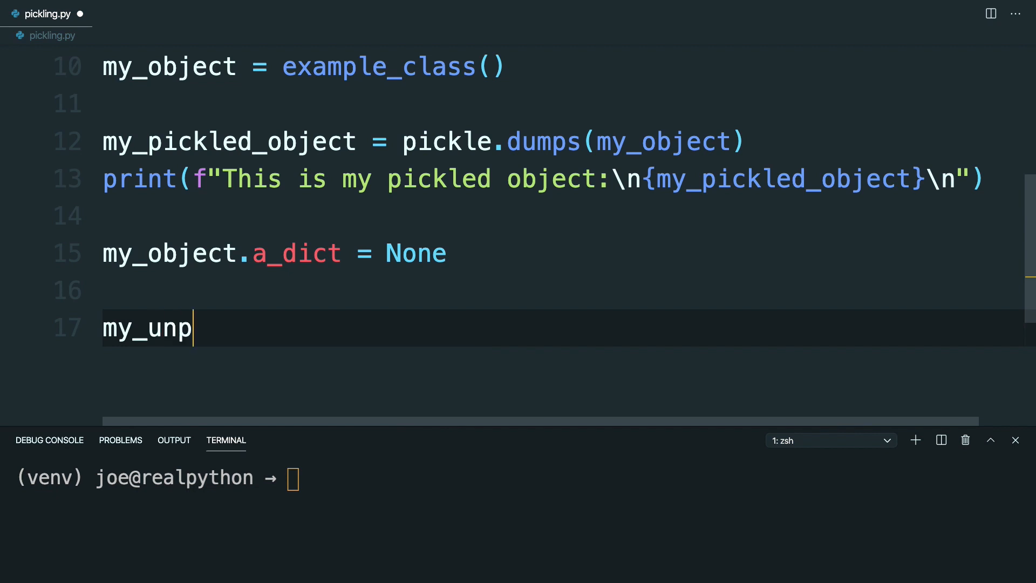
Unpickle my_pickled_object into my_unpickled_object with pickle.loads().
text(ickled)
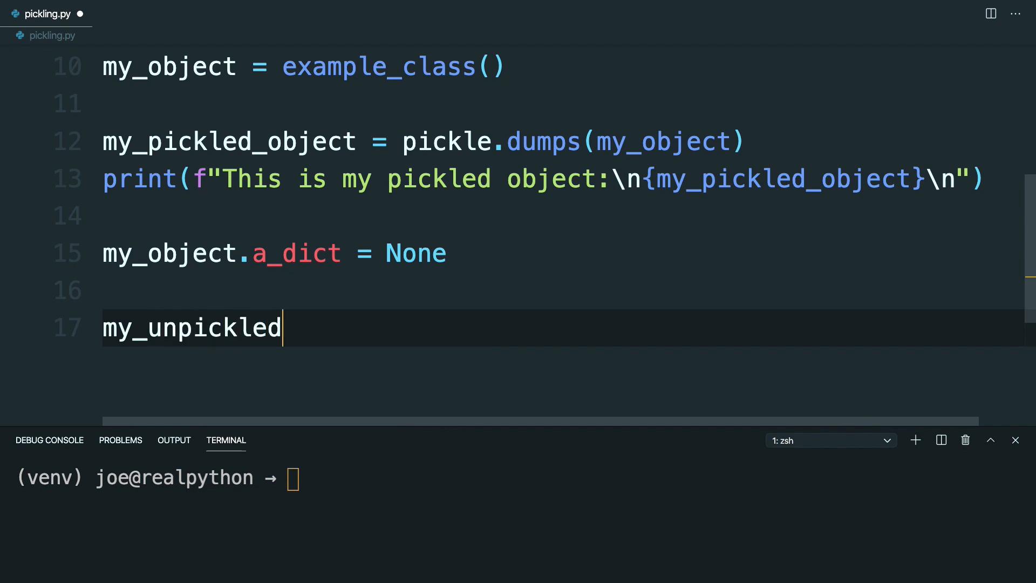
text(_object =)
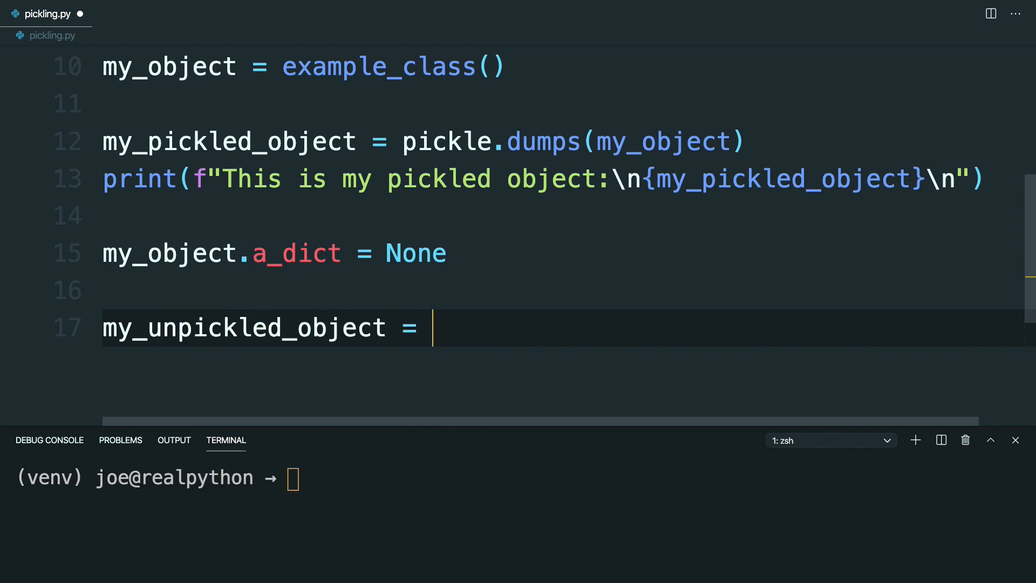
text(pickle.l)
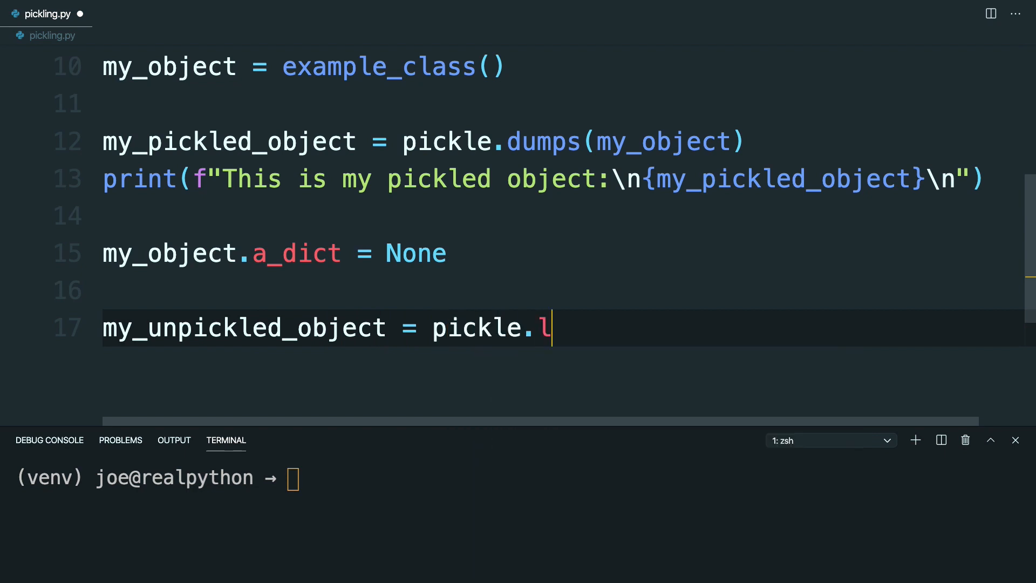
text(oads())
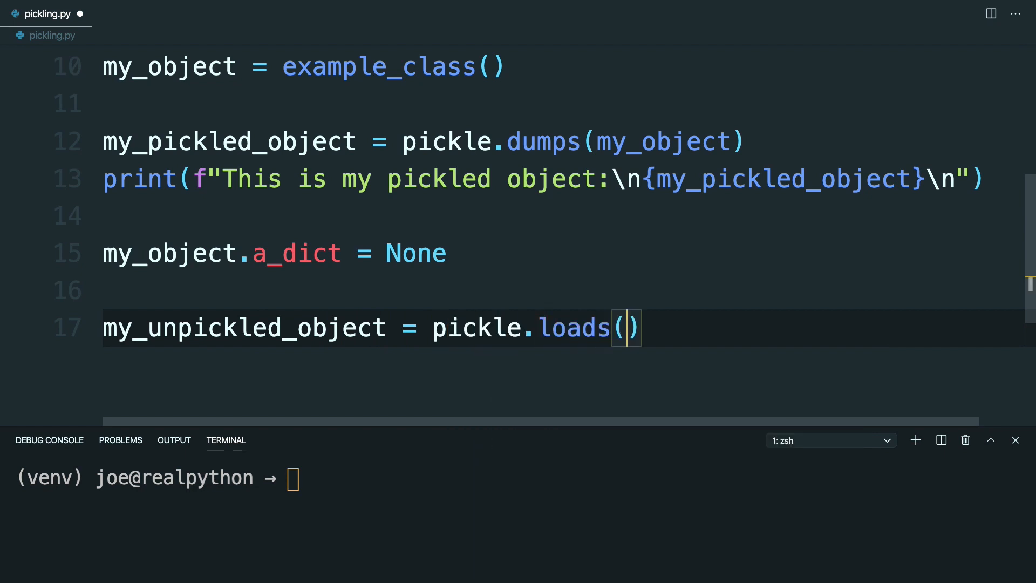
text(my_pickled_object)
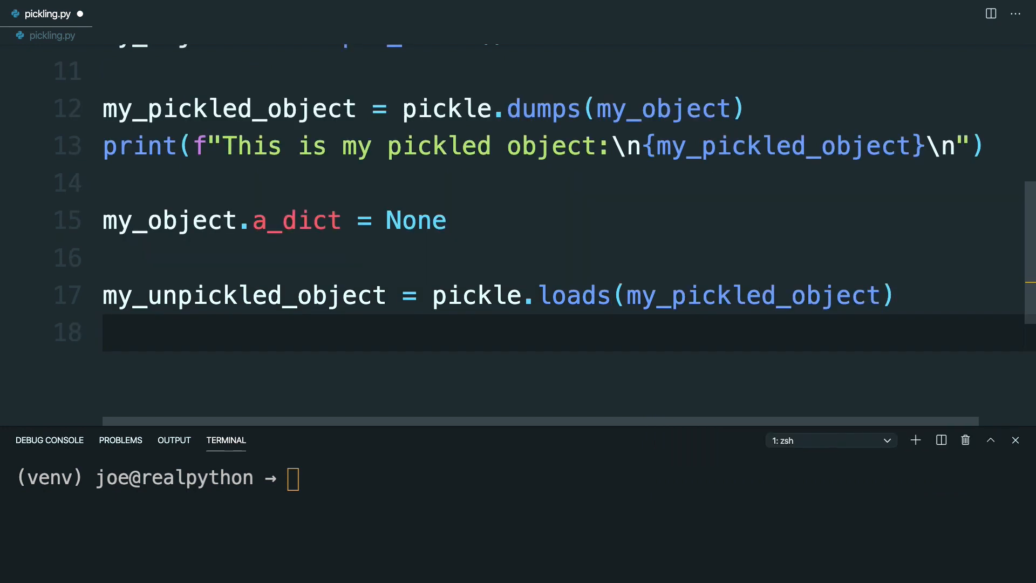
Add a multi-line print labelled 'a_dict of unpickled object:' showing my_unpickled_object.
text(print()
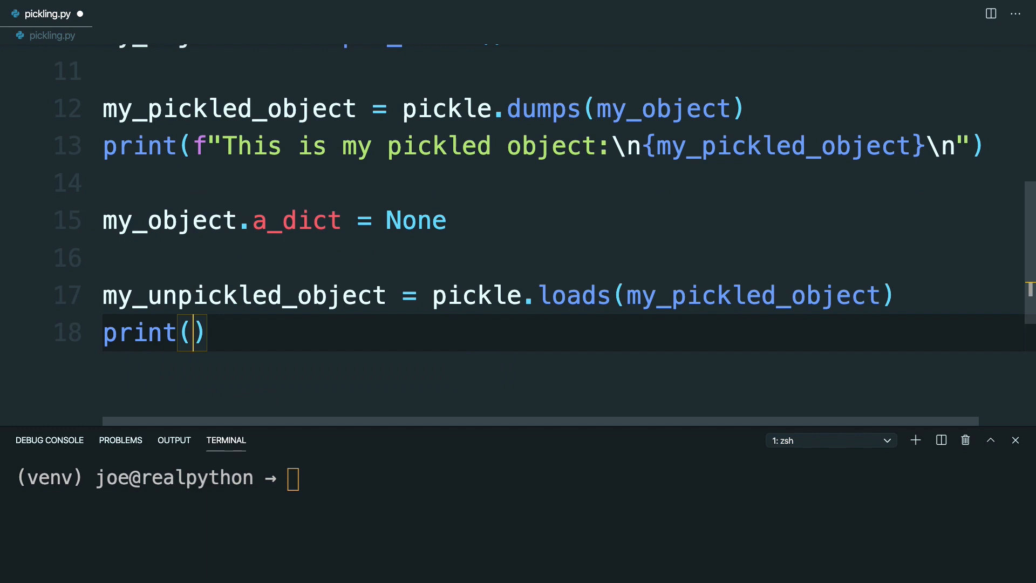
key(Return)
text(f")
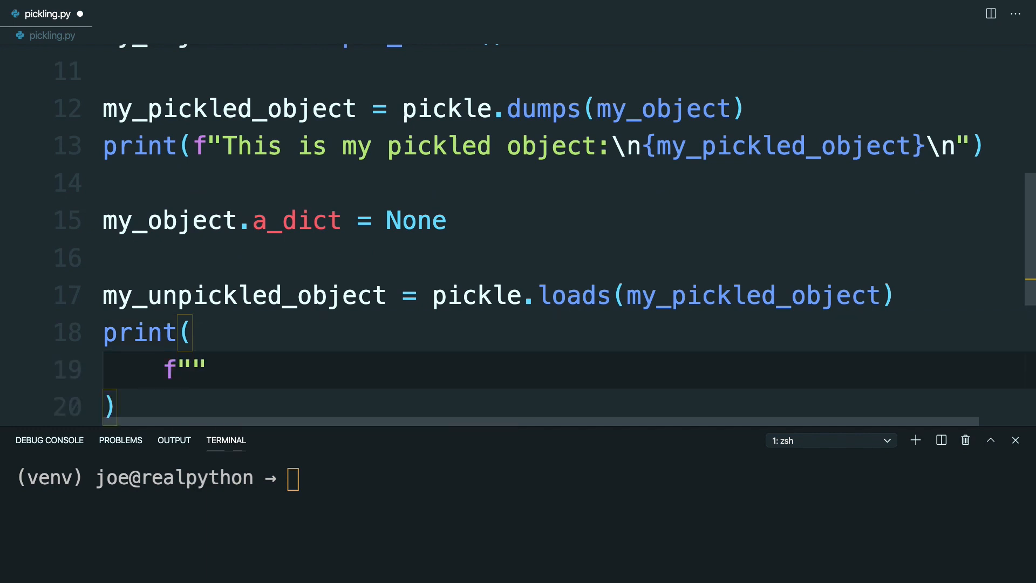
text(a_dict)
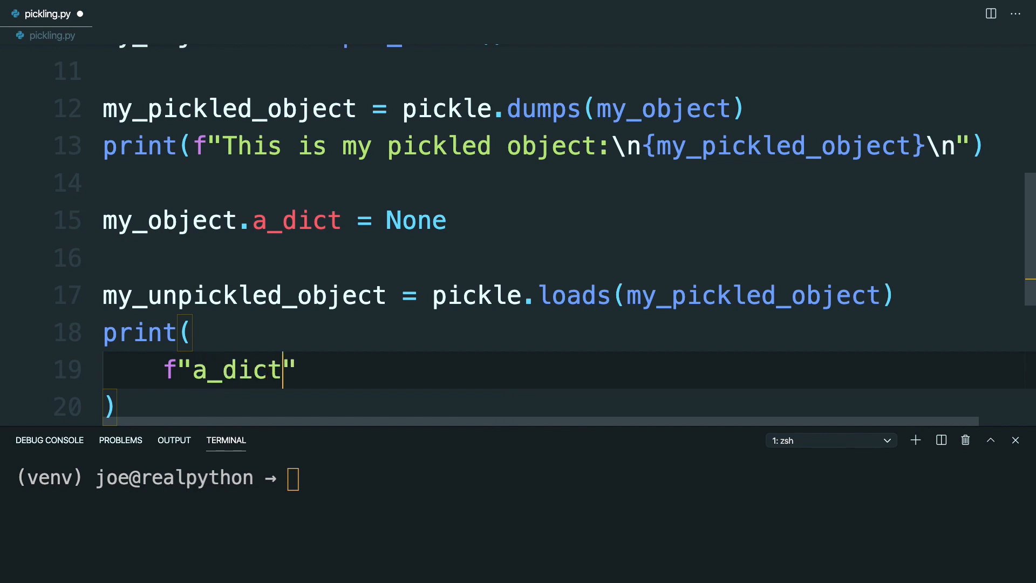
text(of unpickle)
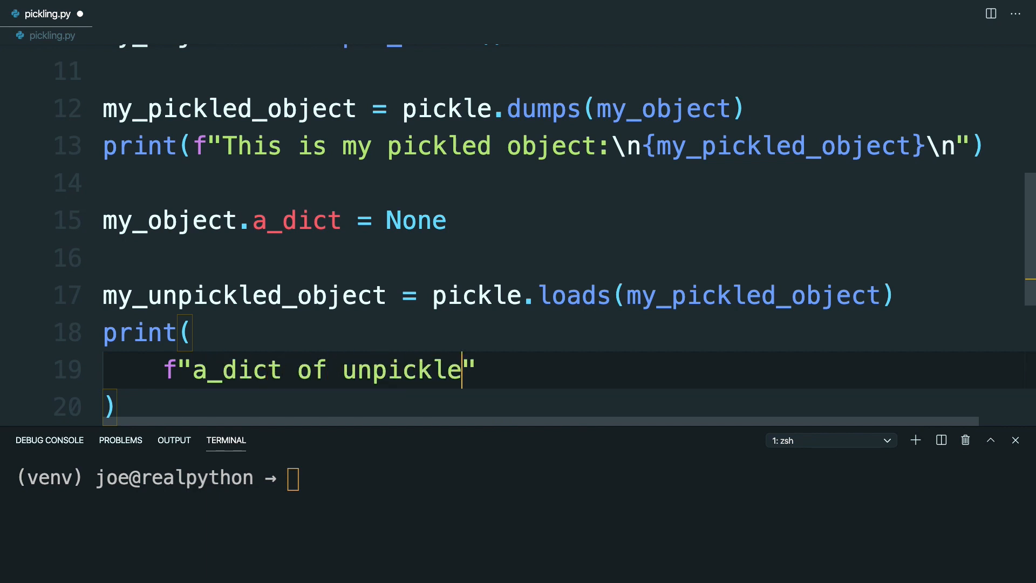
text(d object:\n{my_)
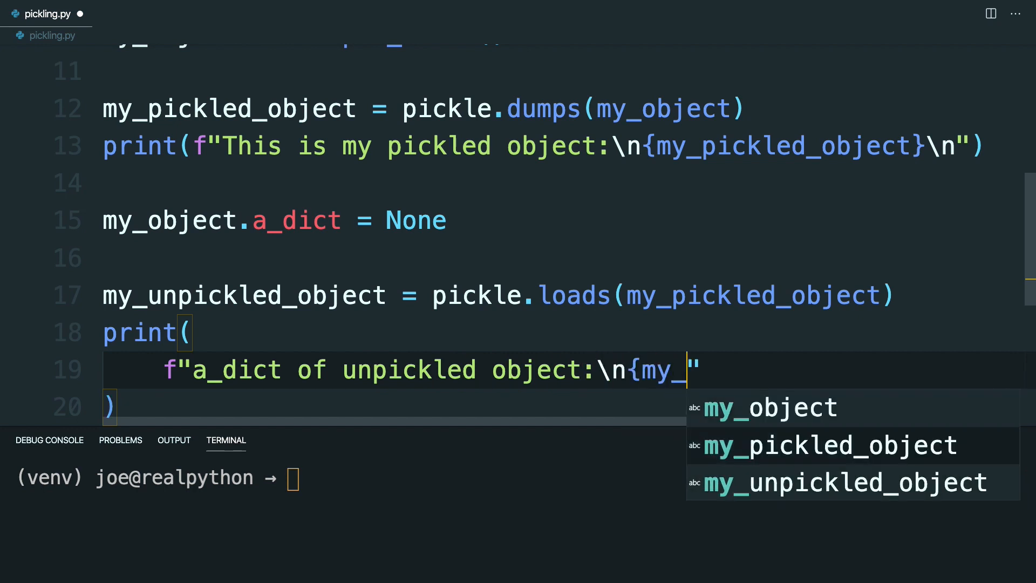
click(847, 482)
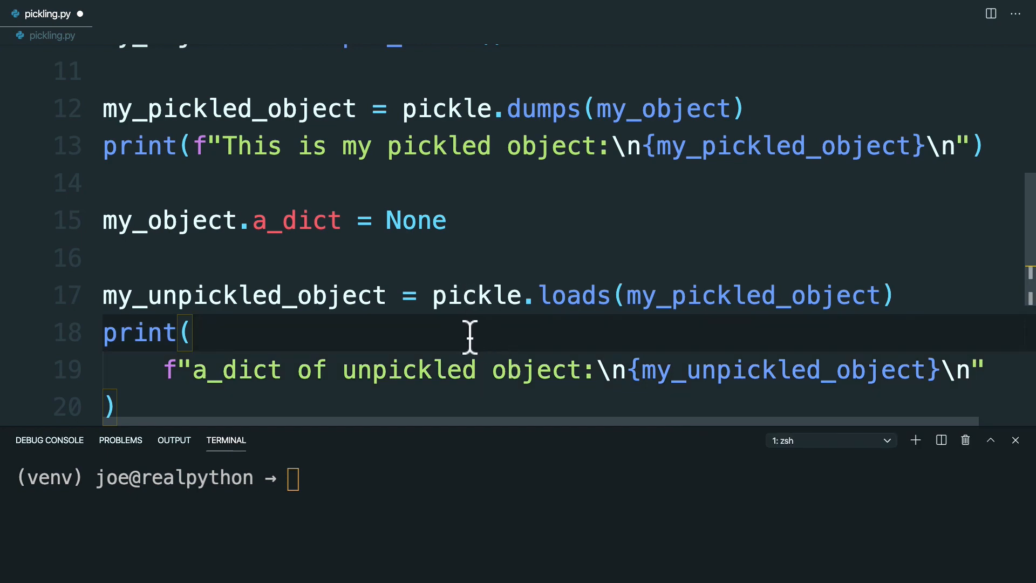
Scroll through pickling.py to review the final multi-line print call.
scroll(up, 3)
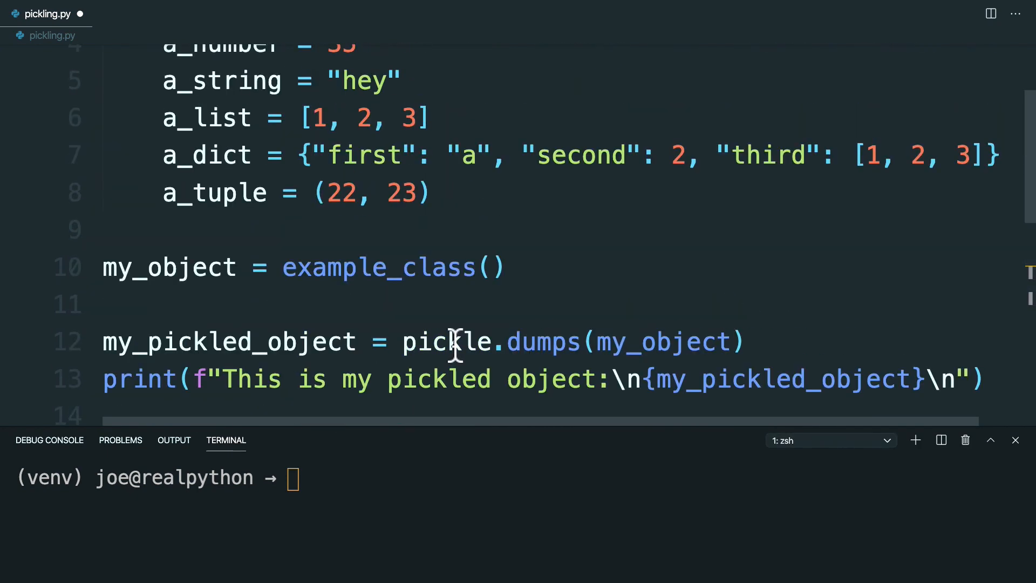
scroll(up, 3)
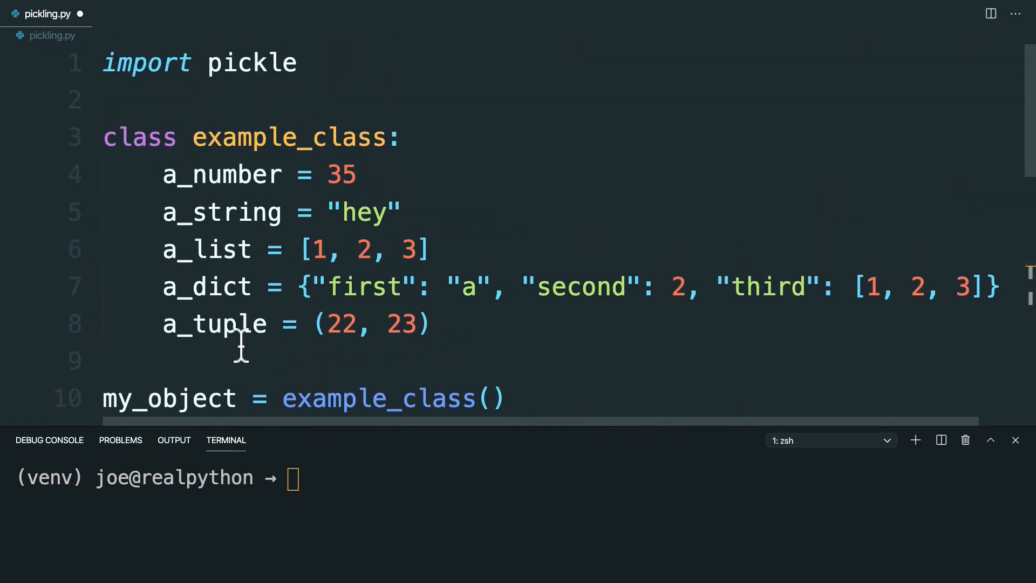
mouse_move(568, 333)
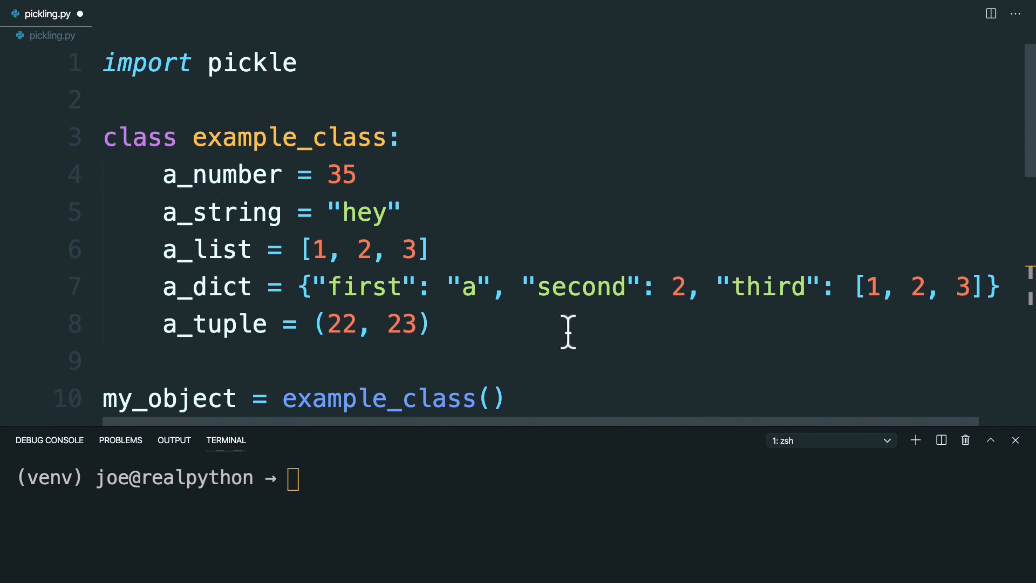
mouse_move(363, 331)
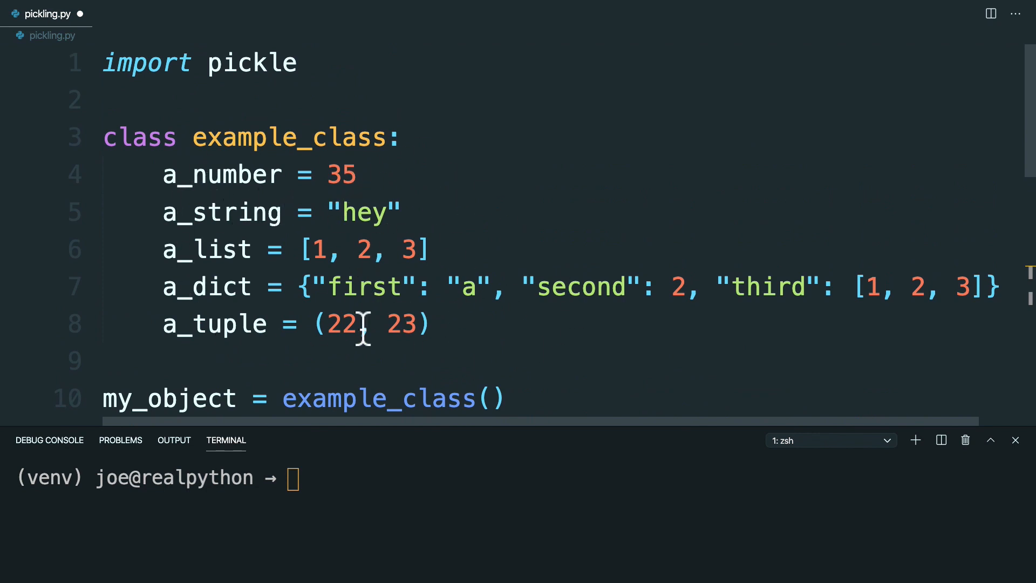
scroll(down, 3)
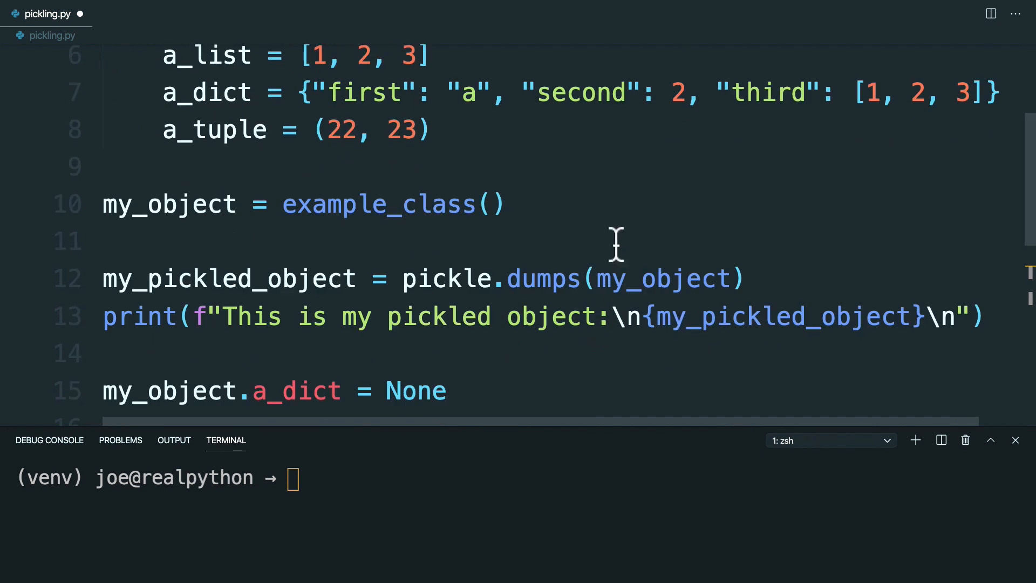
mouse_move(218, 315)
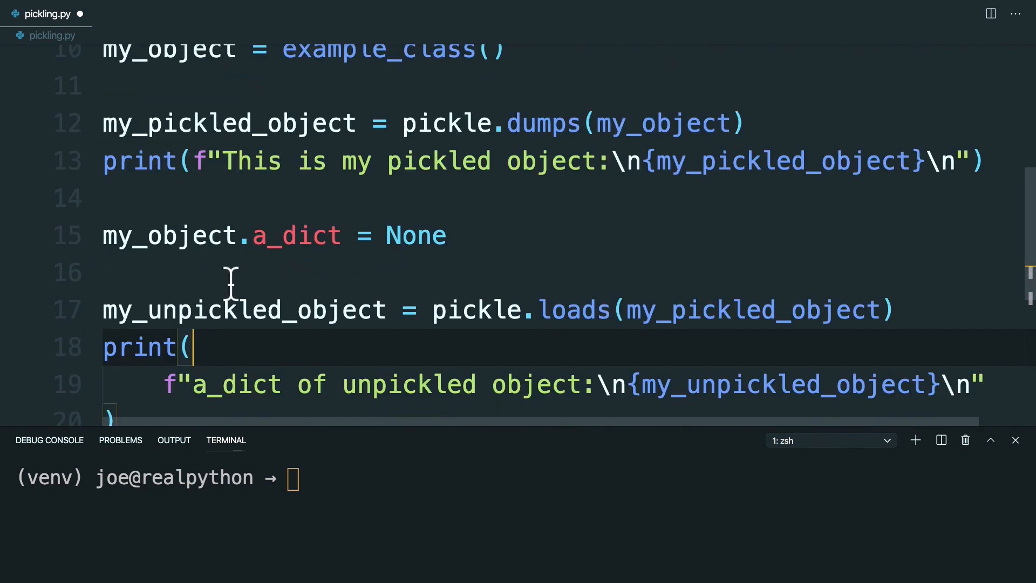
mouse_move(320, 278)
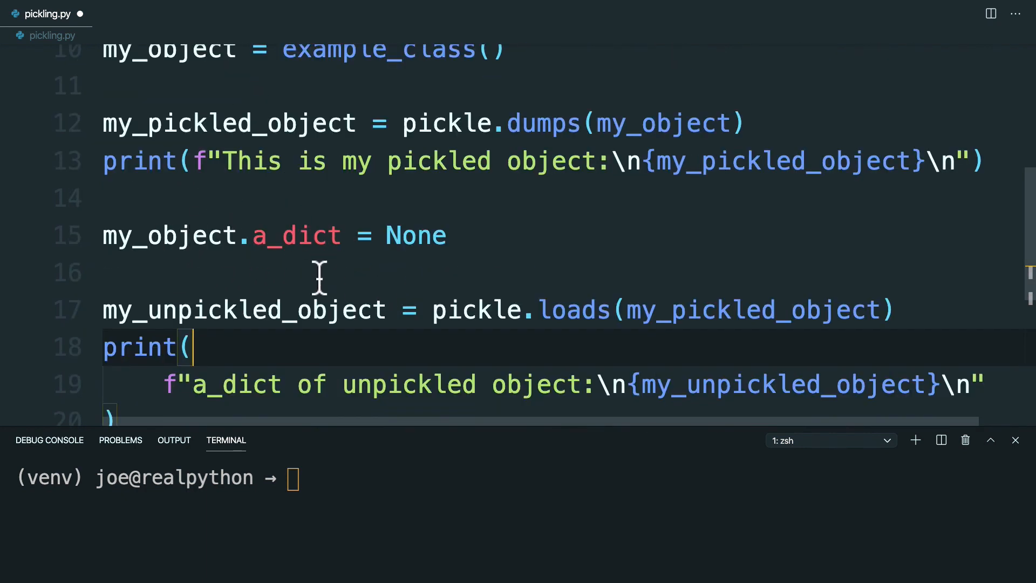
mouse_move(459, 251)
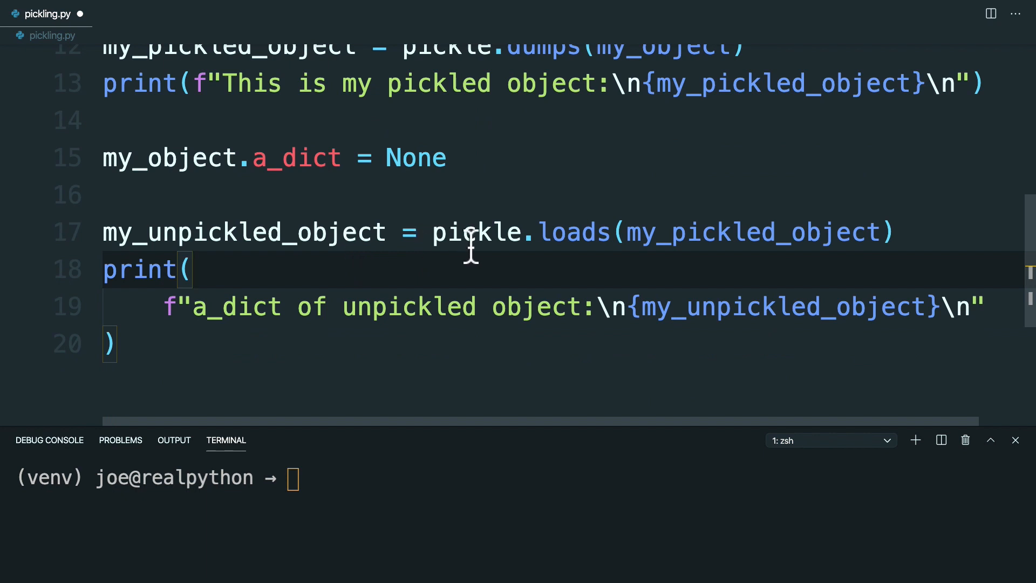
mouse_move(726, 211)
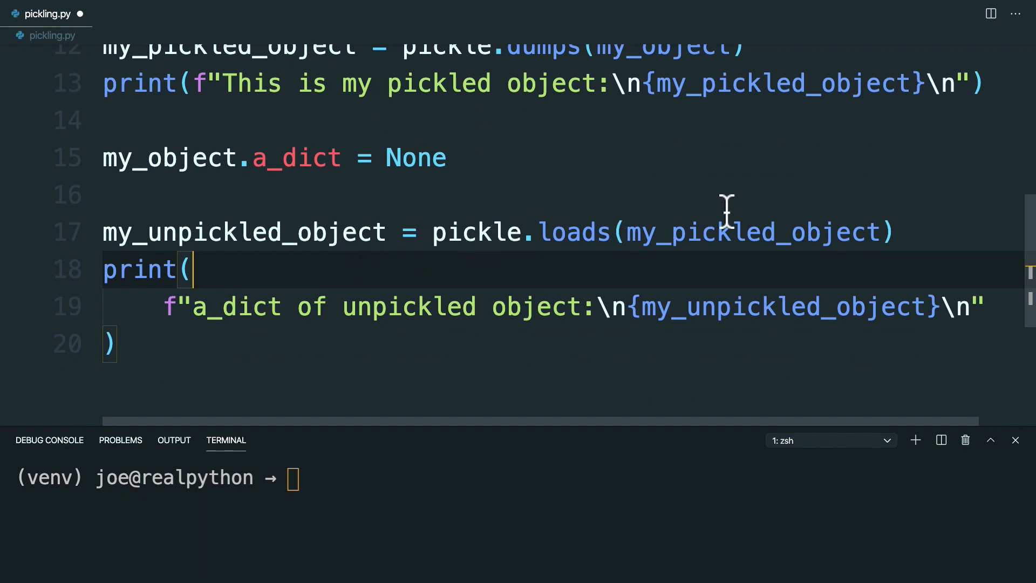
mouse_move(320, 288)
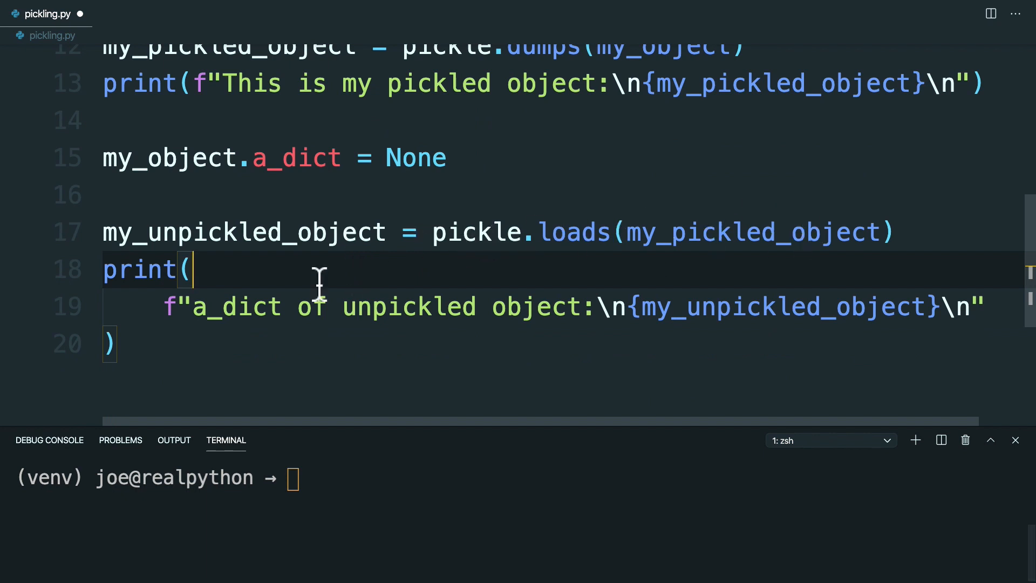
Run python pickling.py in the terminal, printing the unpickled example_class object.
text(pyt)
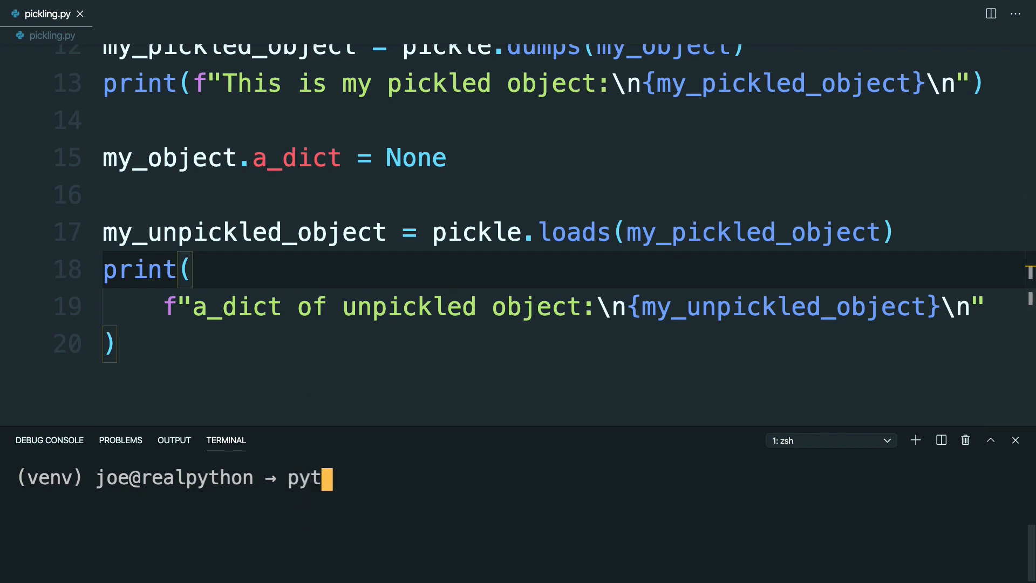
text(hon pickling.py)
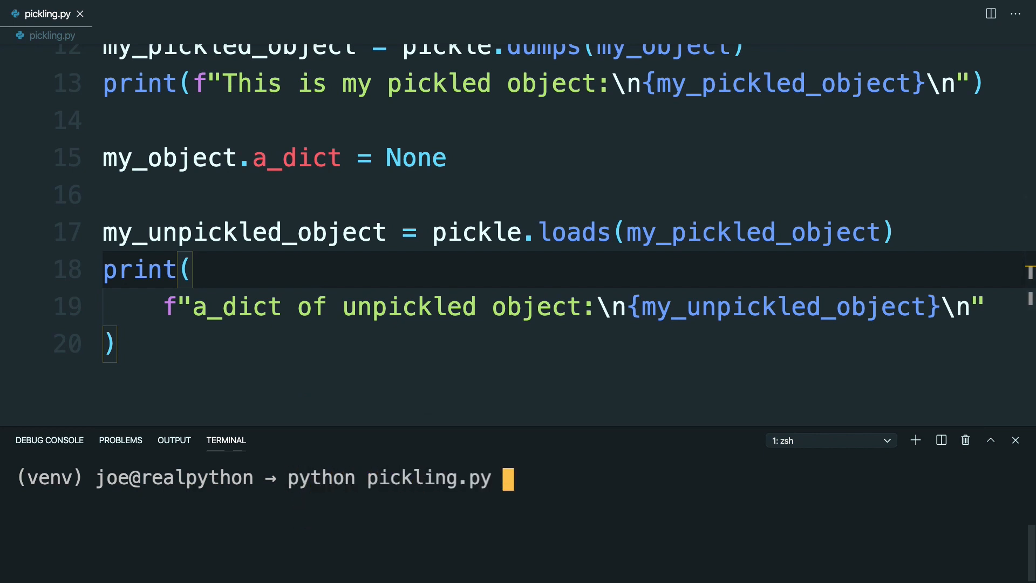
key(Return)
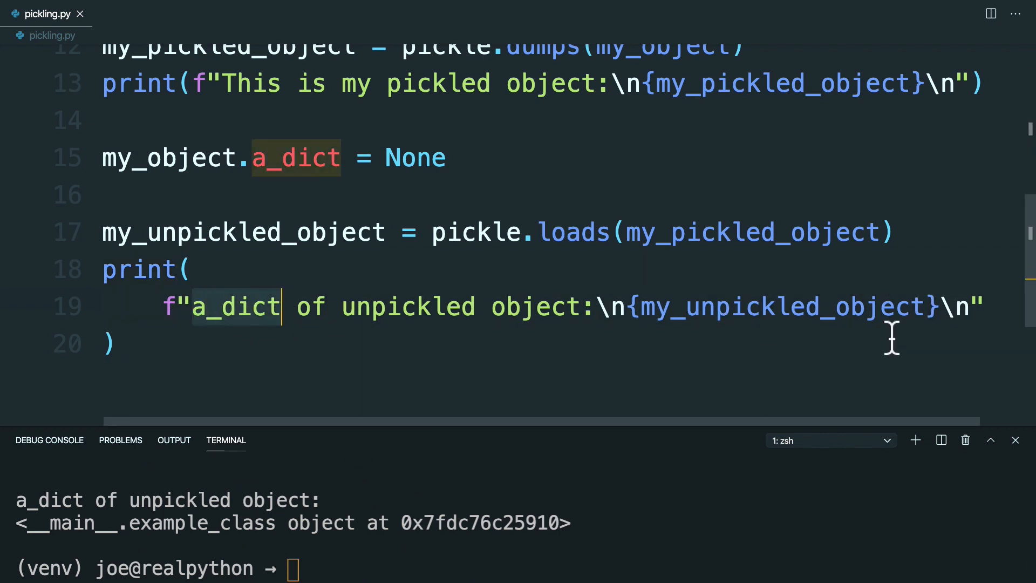
mouse_move(941, 323)
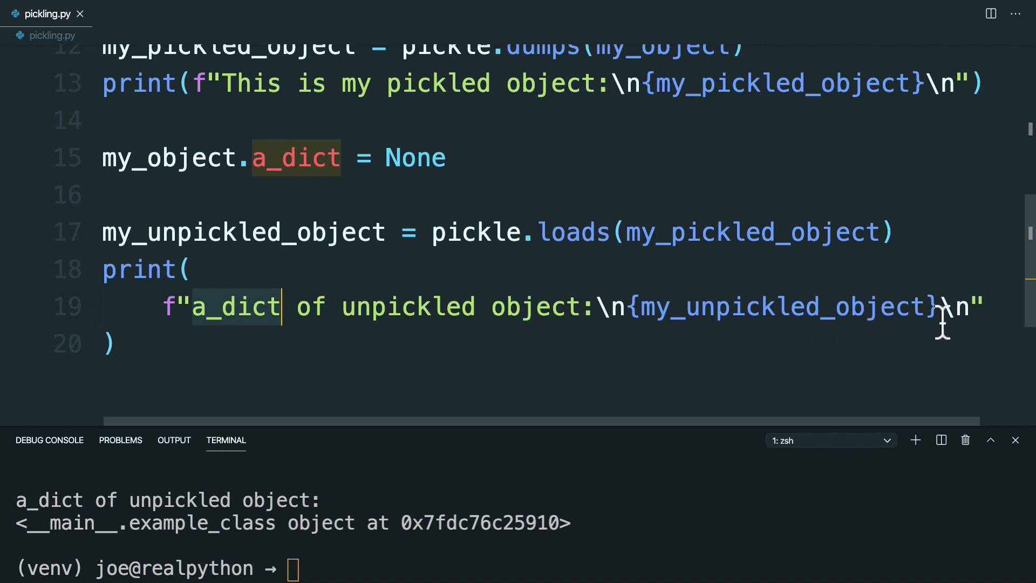
Print my_unpickled_object.a_dict and rerun pickling.py to show the original dictionary.
text(.a_dict)
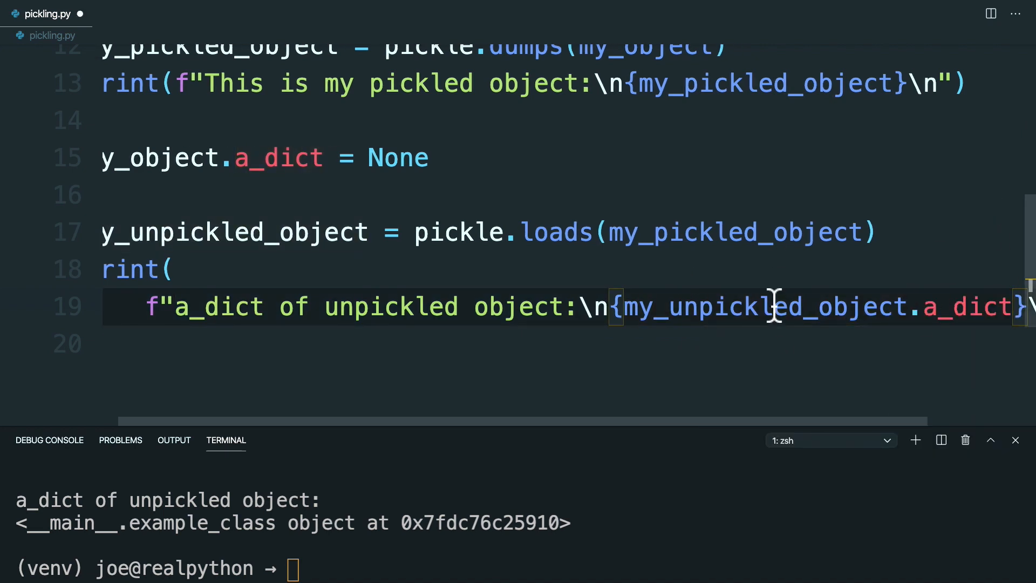
text(python pickling.py)
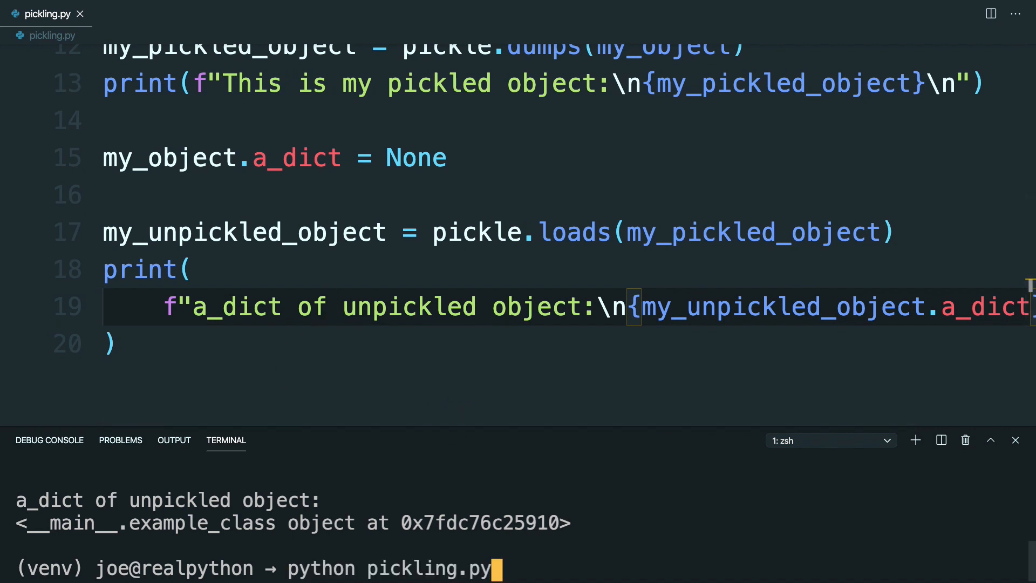
key(Return)
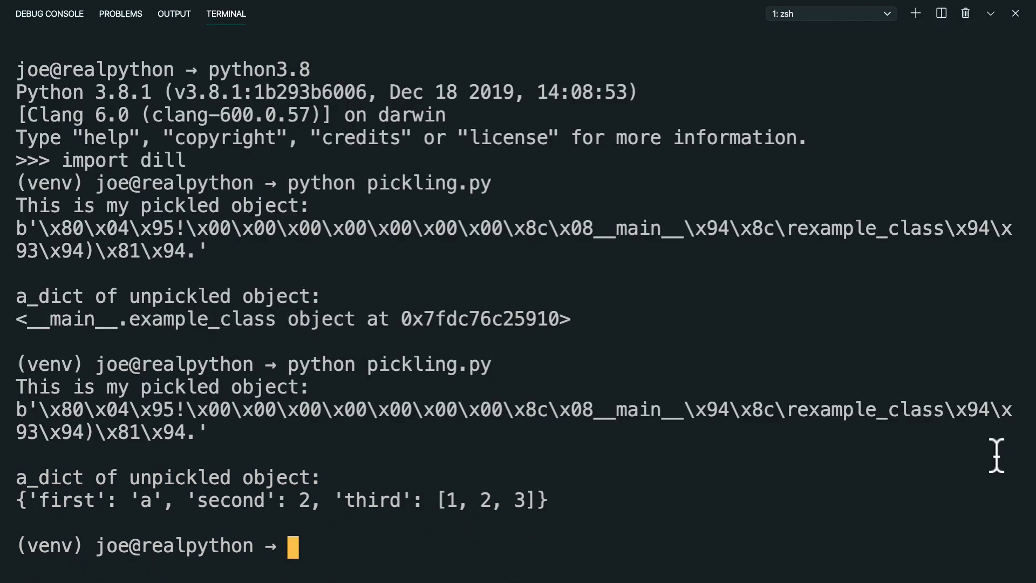
mouse_move(33, 370)
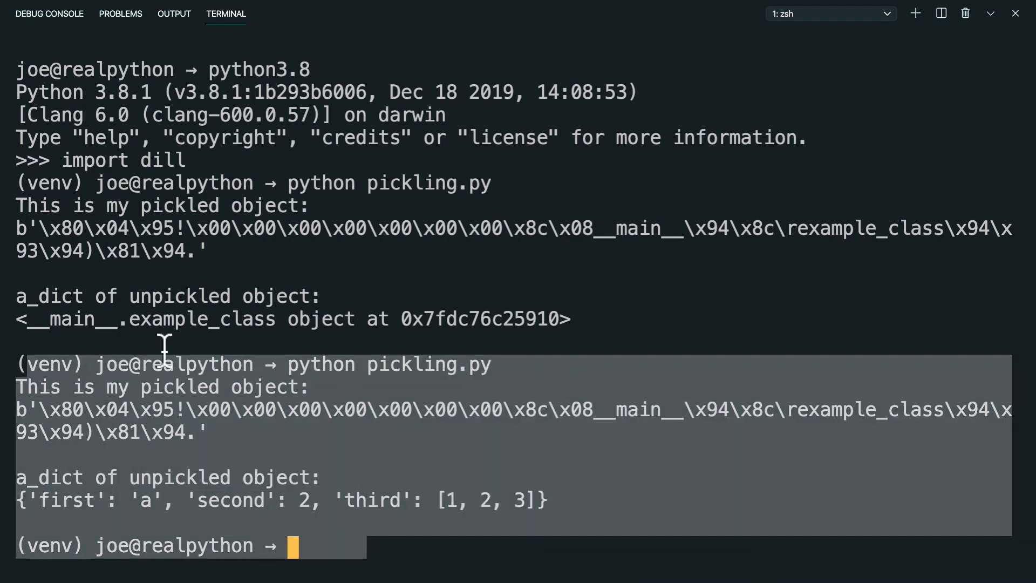
mouse_move(71, 443)
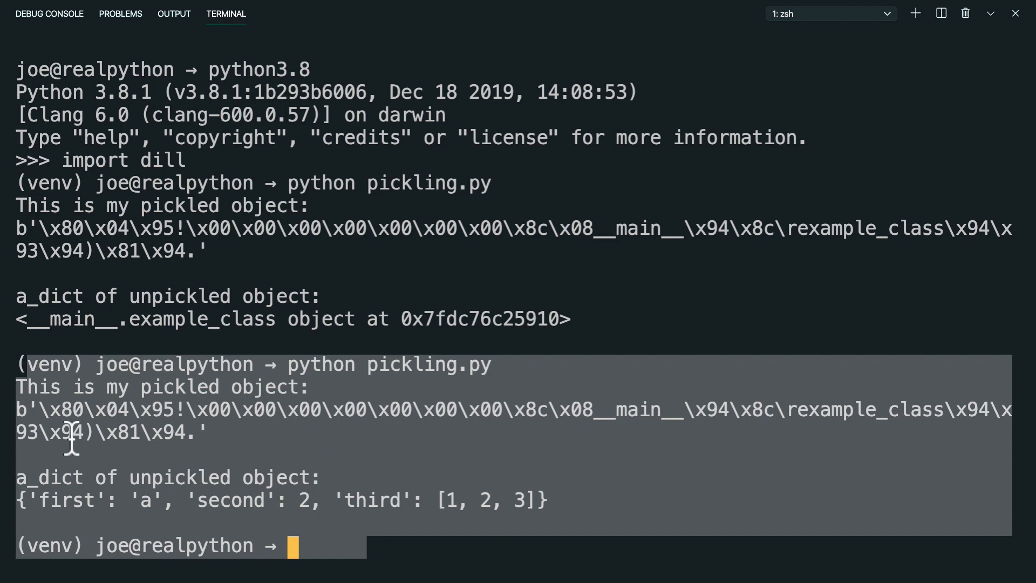
mouse_move(426, 406)
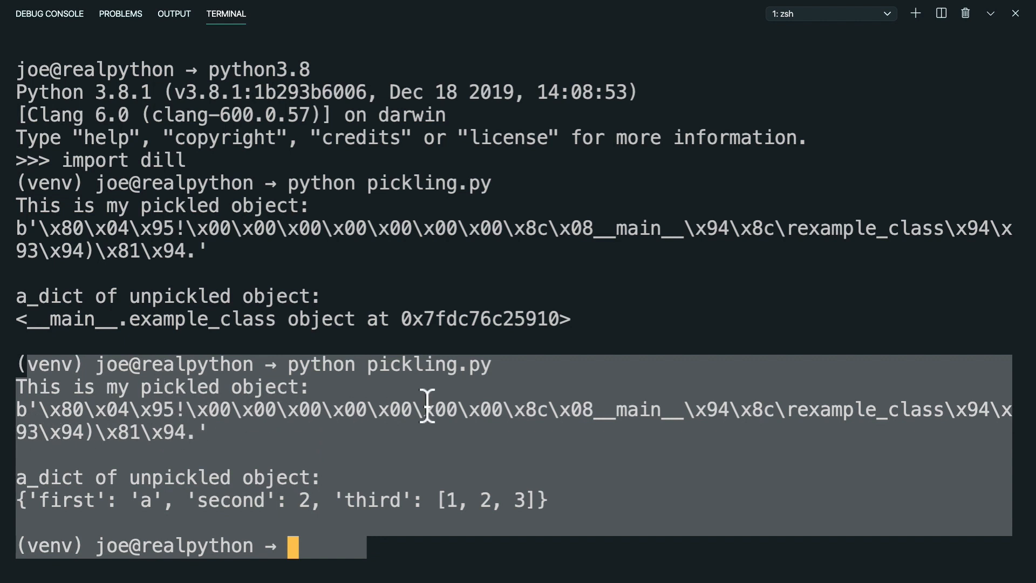
mouse_move(244, 465)
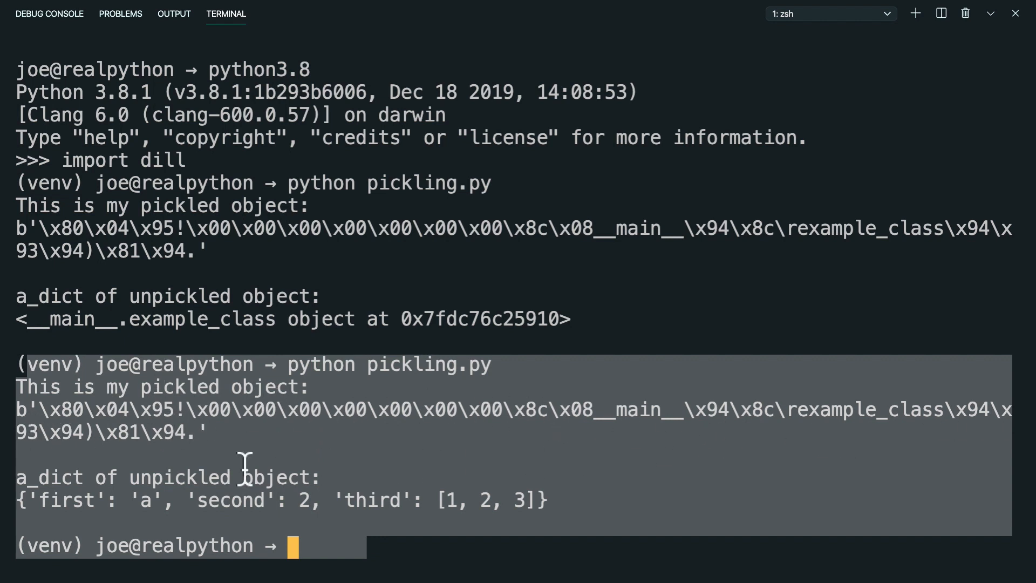
mouse_move(921, 426)
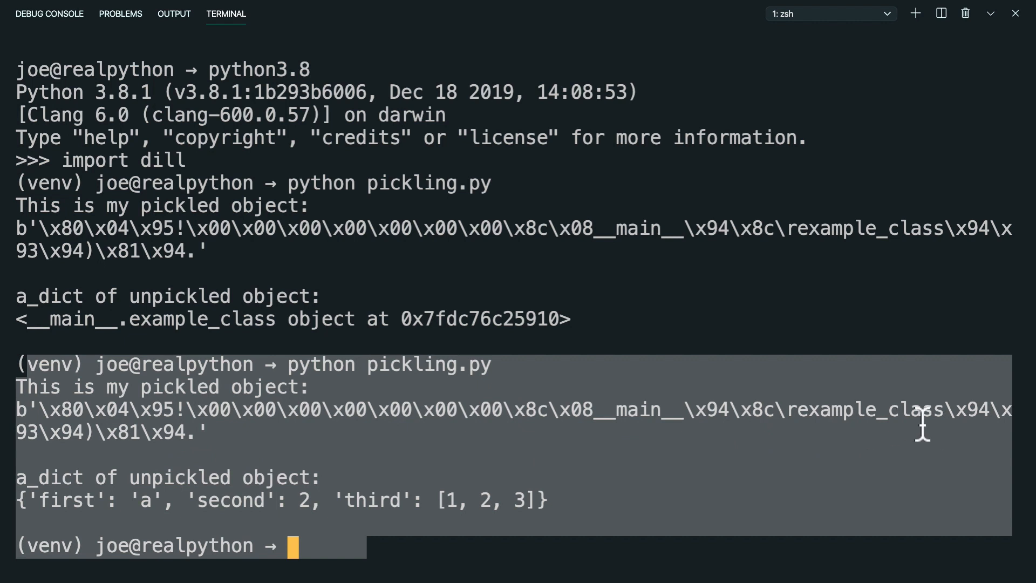
mouse_move(191, 453)
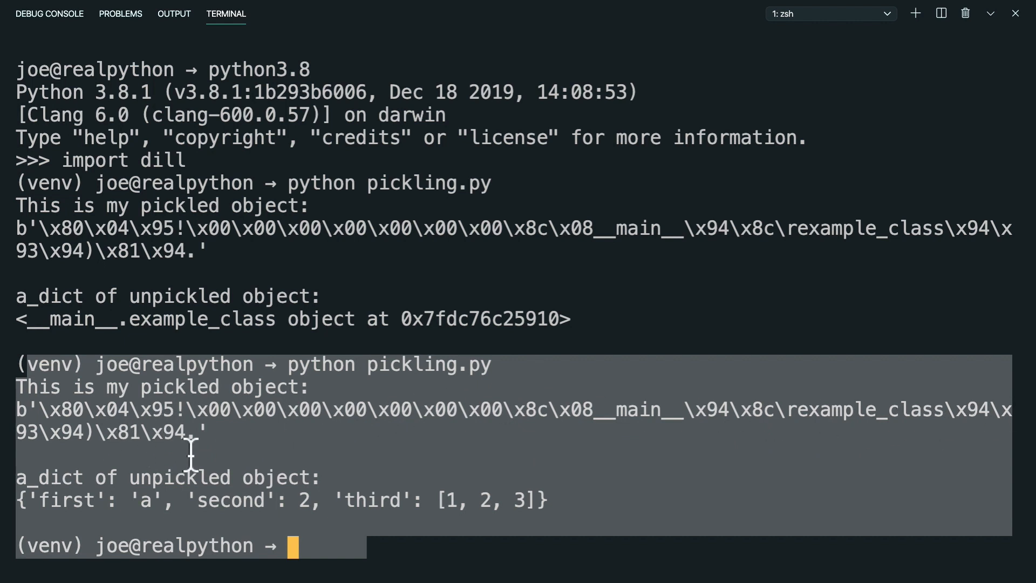
mouse_move(209, 449)
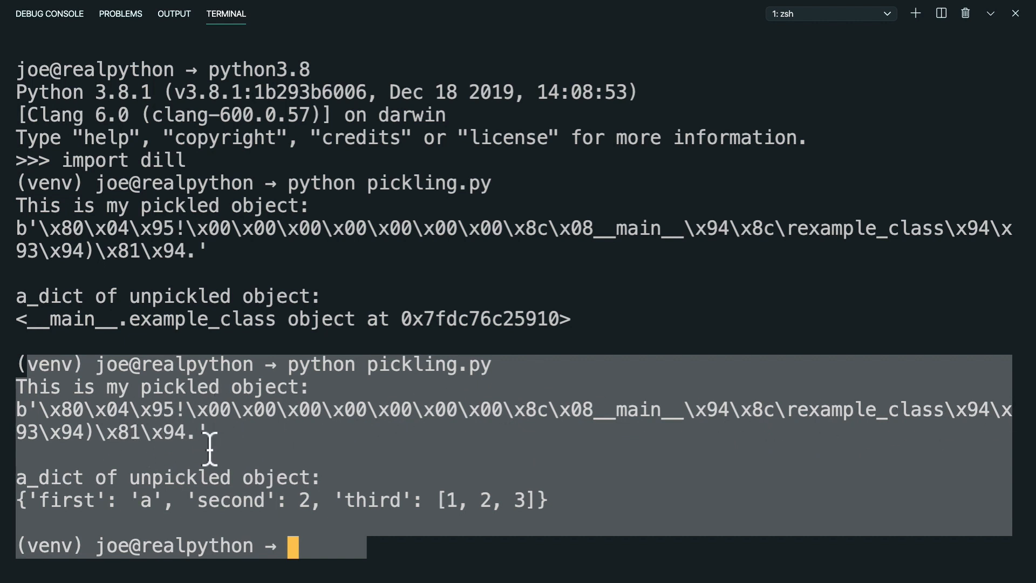
mouse_move(73, 509)
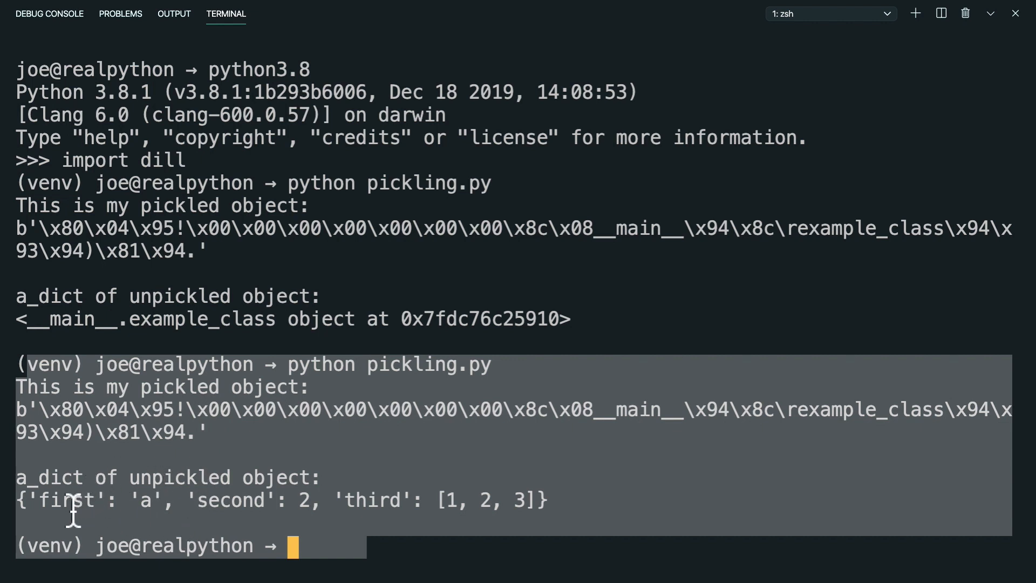
mouse_move(162, 512)
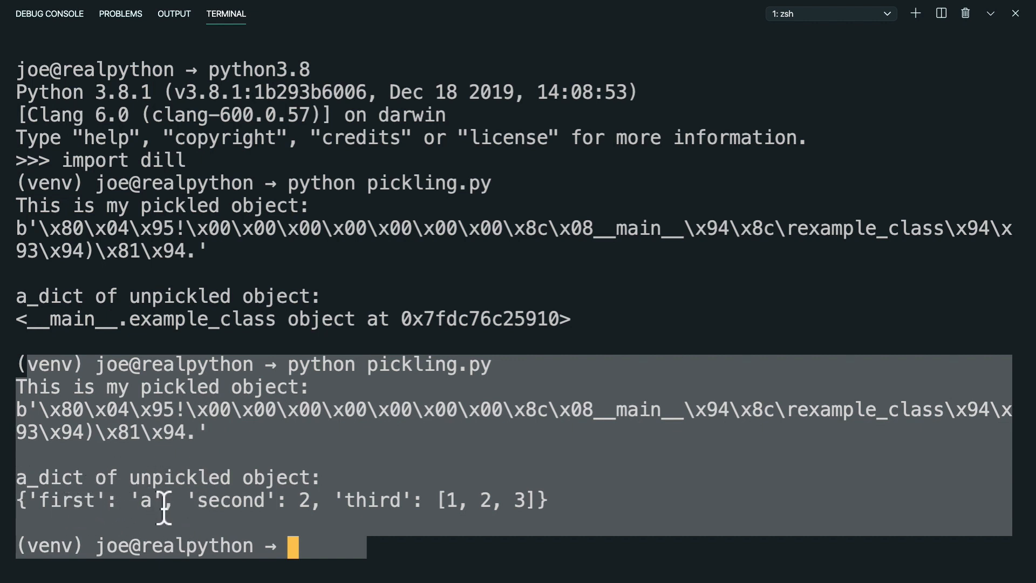
mouse_move(532, 500)
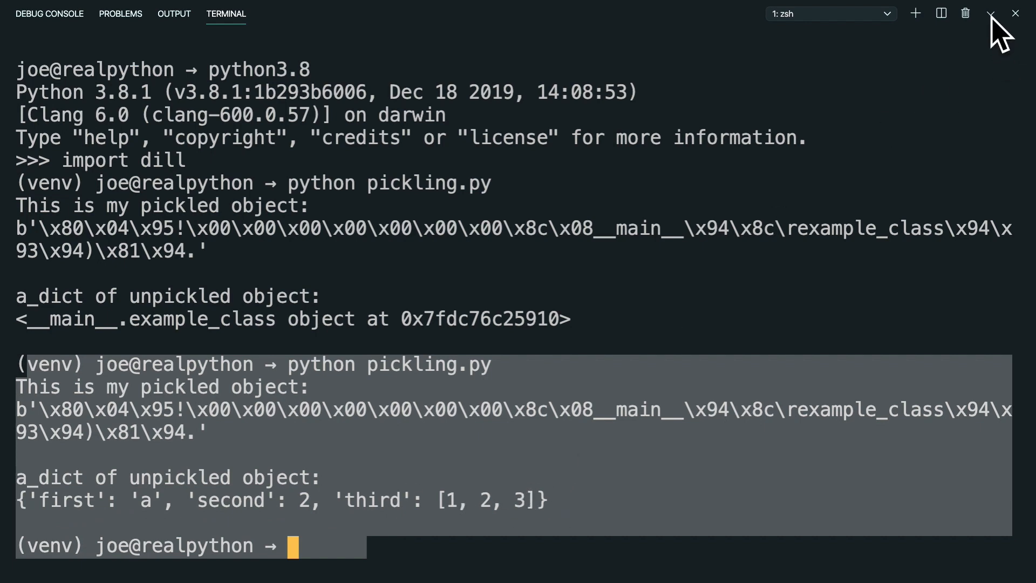
Shrink the terminal panel and scroll through pickling.py, from the pickle.dumps line to loads and printing.
click(989, 13)
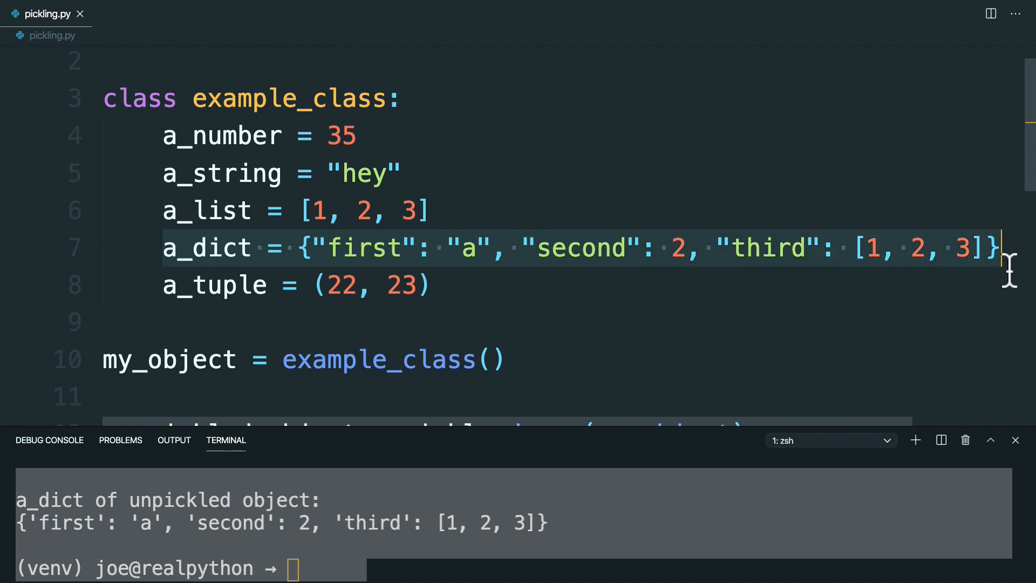
scroll(up, 3)
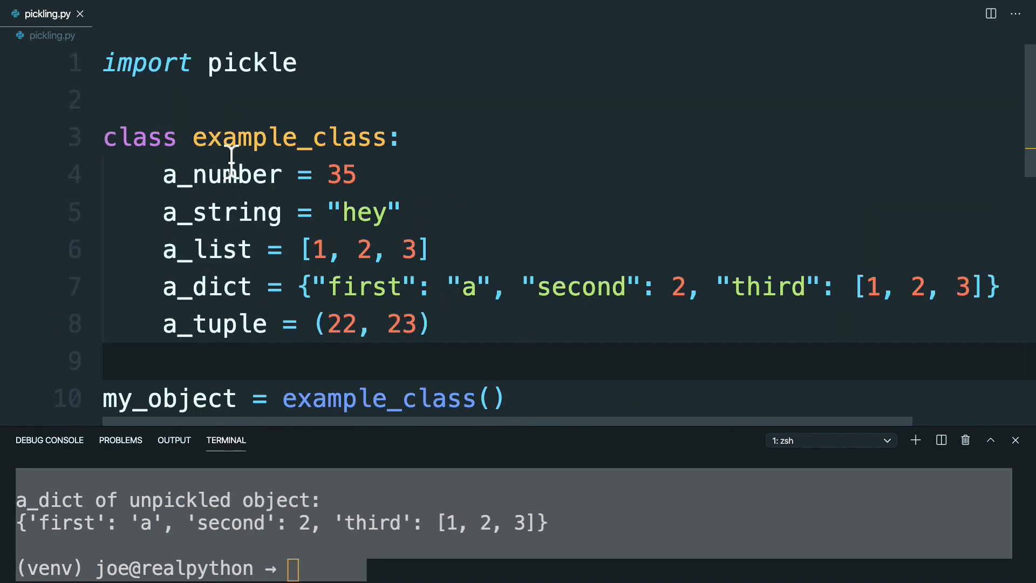
mouse_move(393, 303)
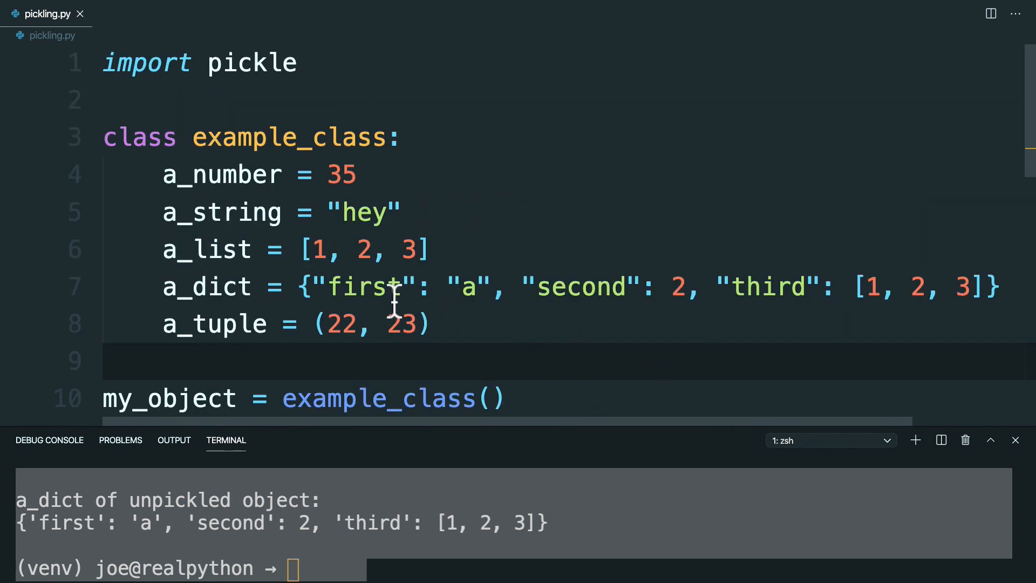
scroll(down, 3)
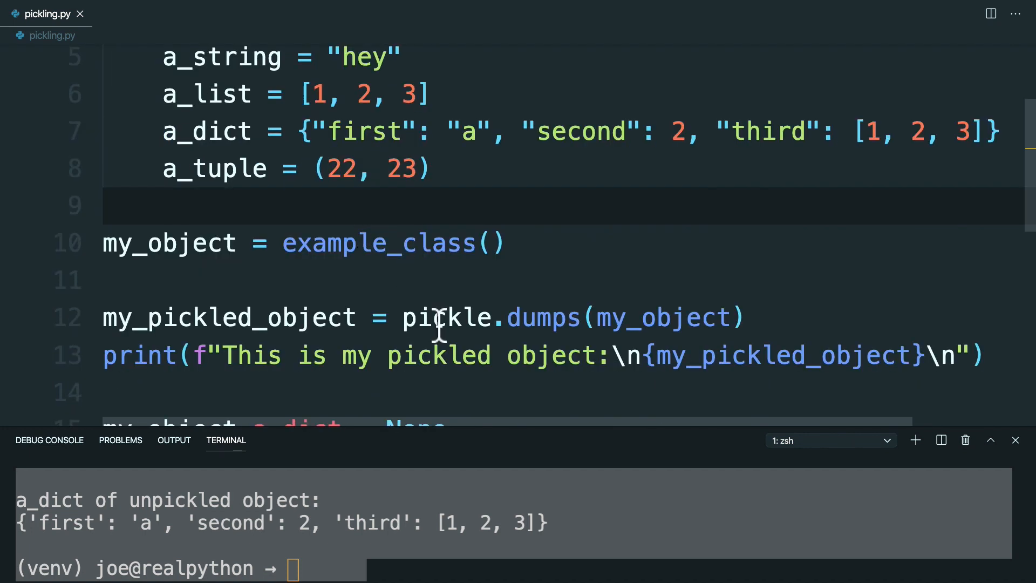
double_click(449, 317)
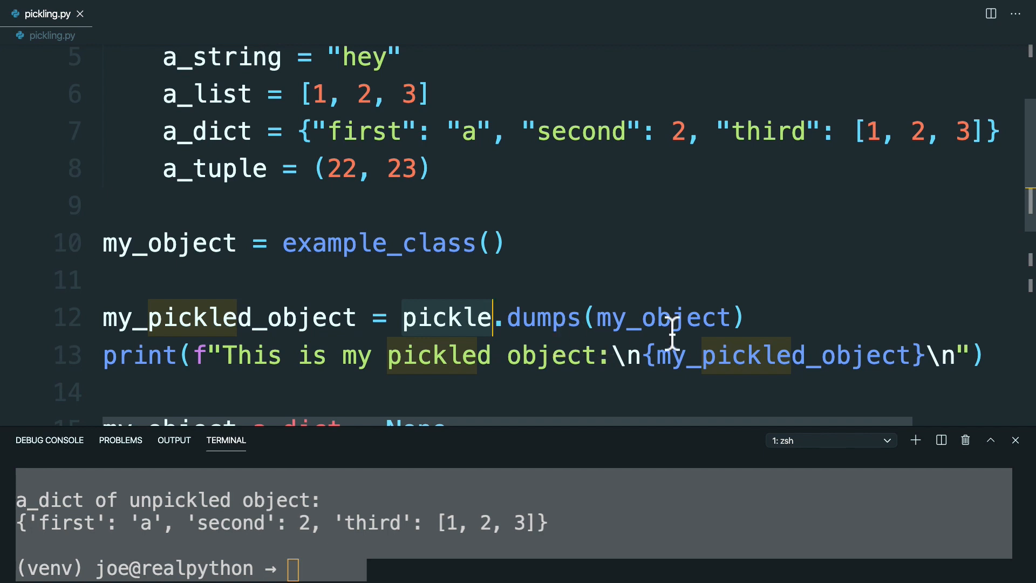
mouse_move(578, 327)
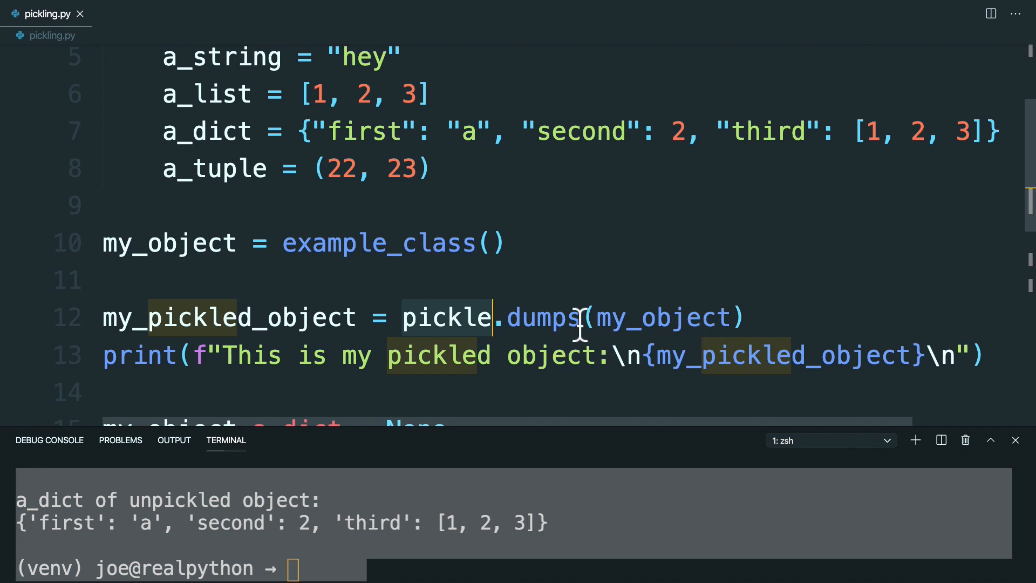
scroll(down, 3)
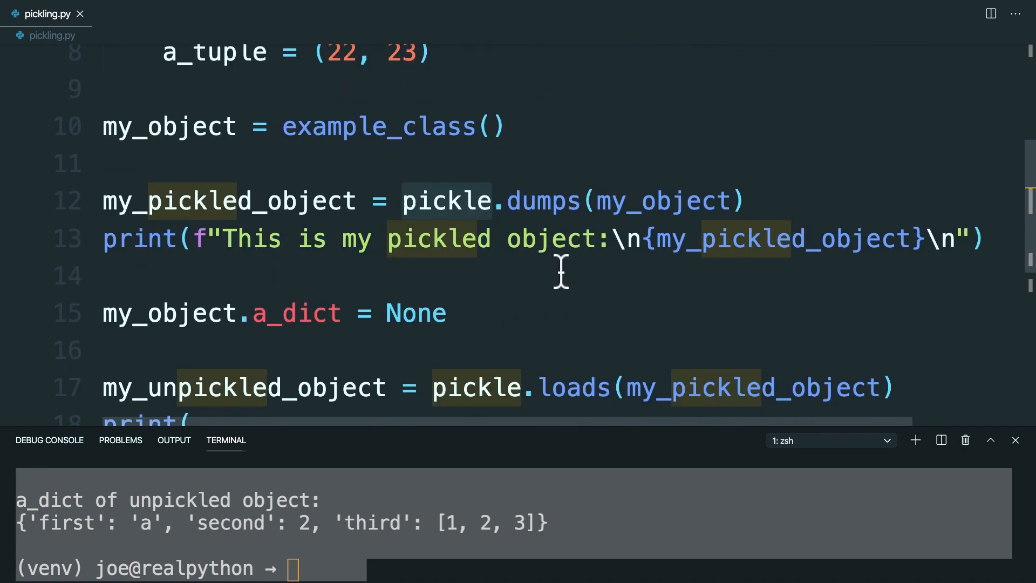
mouse_move(508, 293)
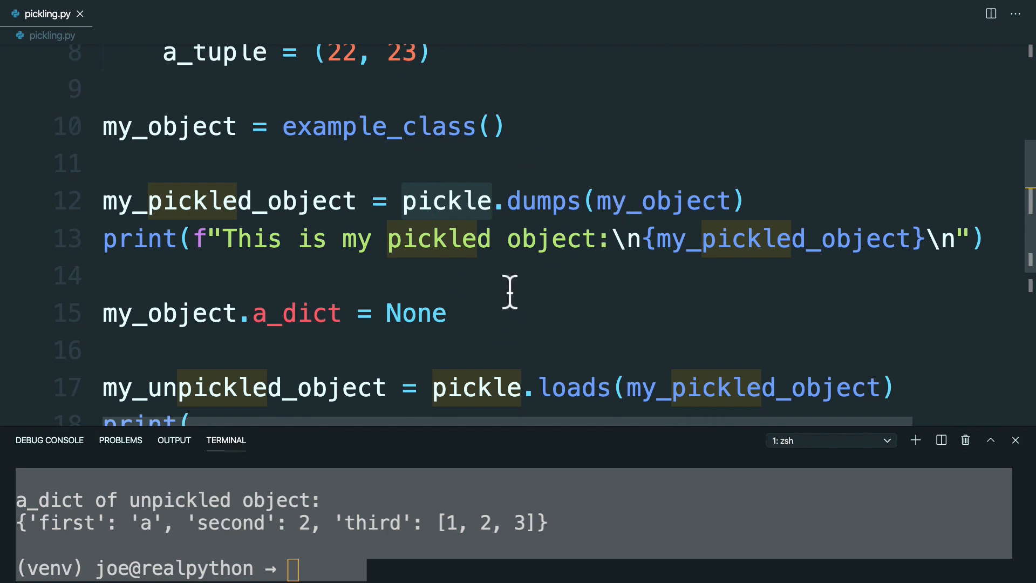
scroll(down, 3)
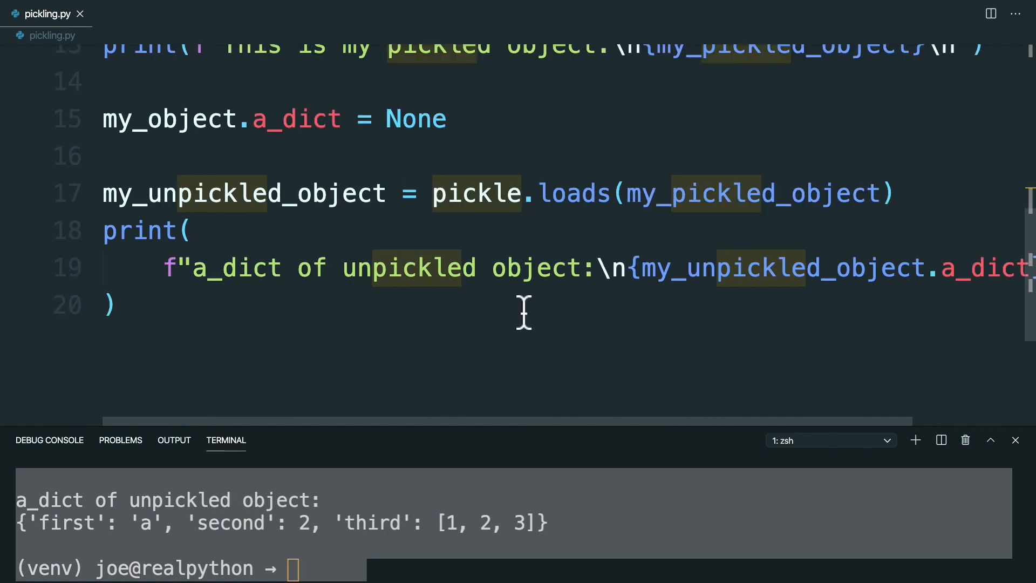